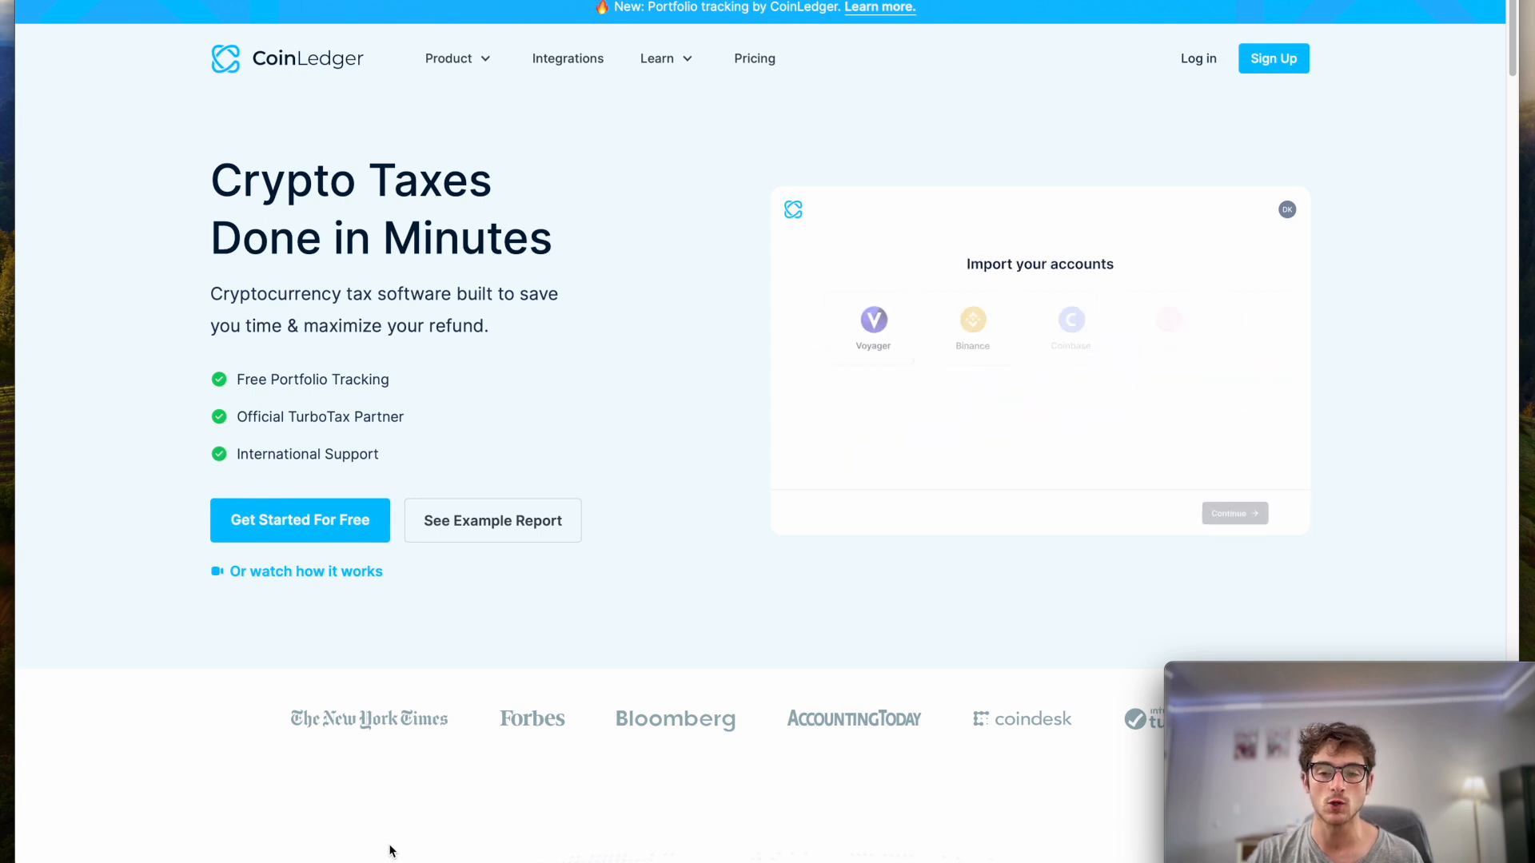
Log in from the CoinLedger homepage and reach the Import page with the Crypto.com account open
click(850, 326)
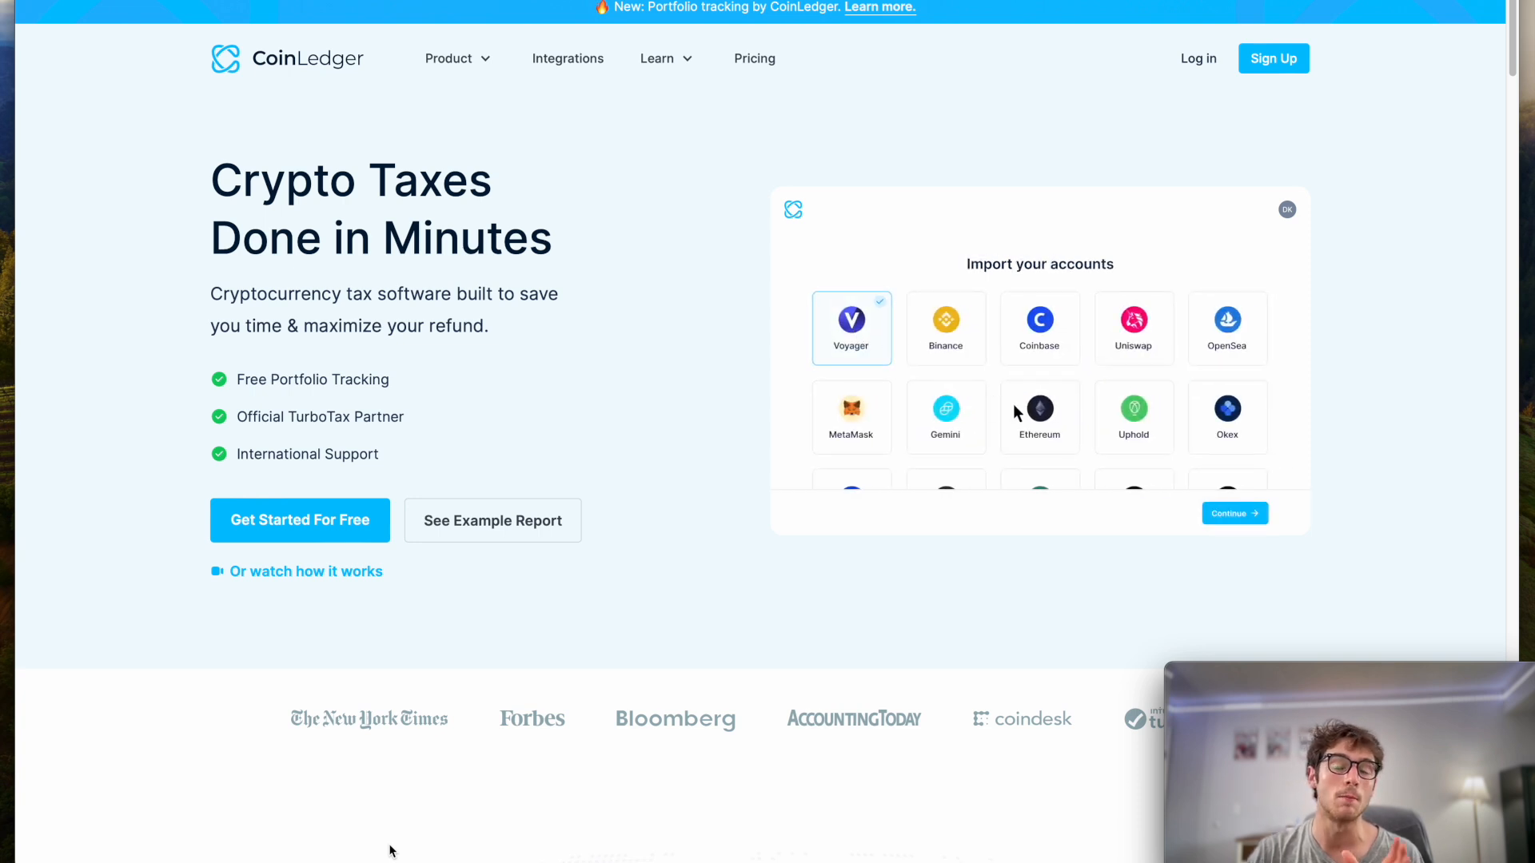
click(1039, 416)
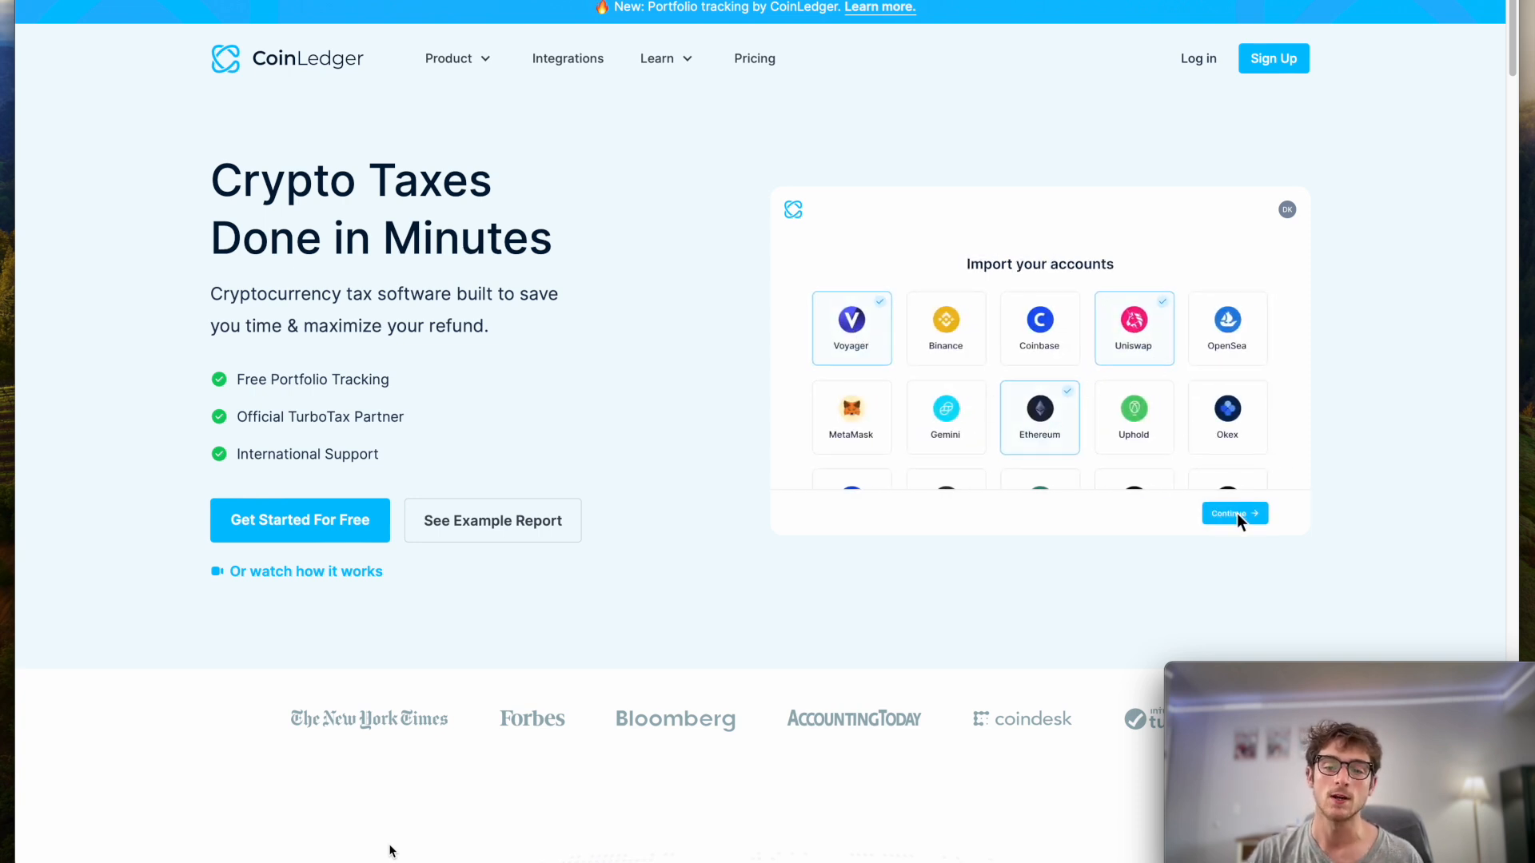
click(1233, 513)
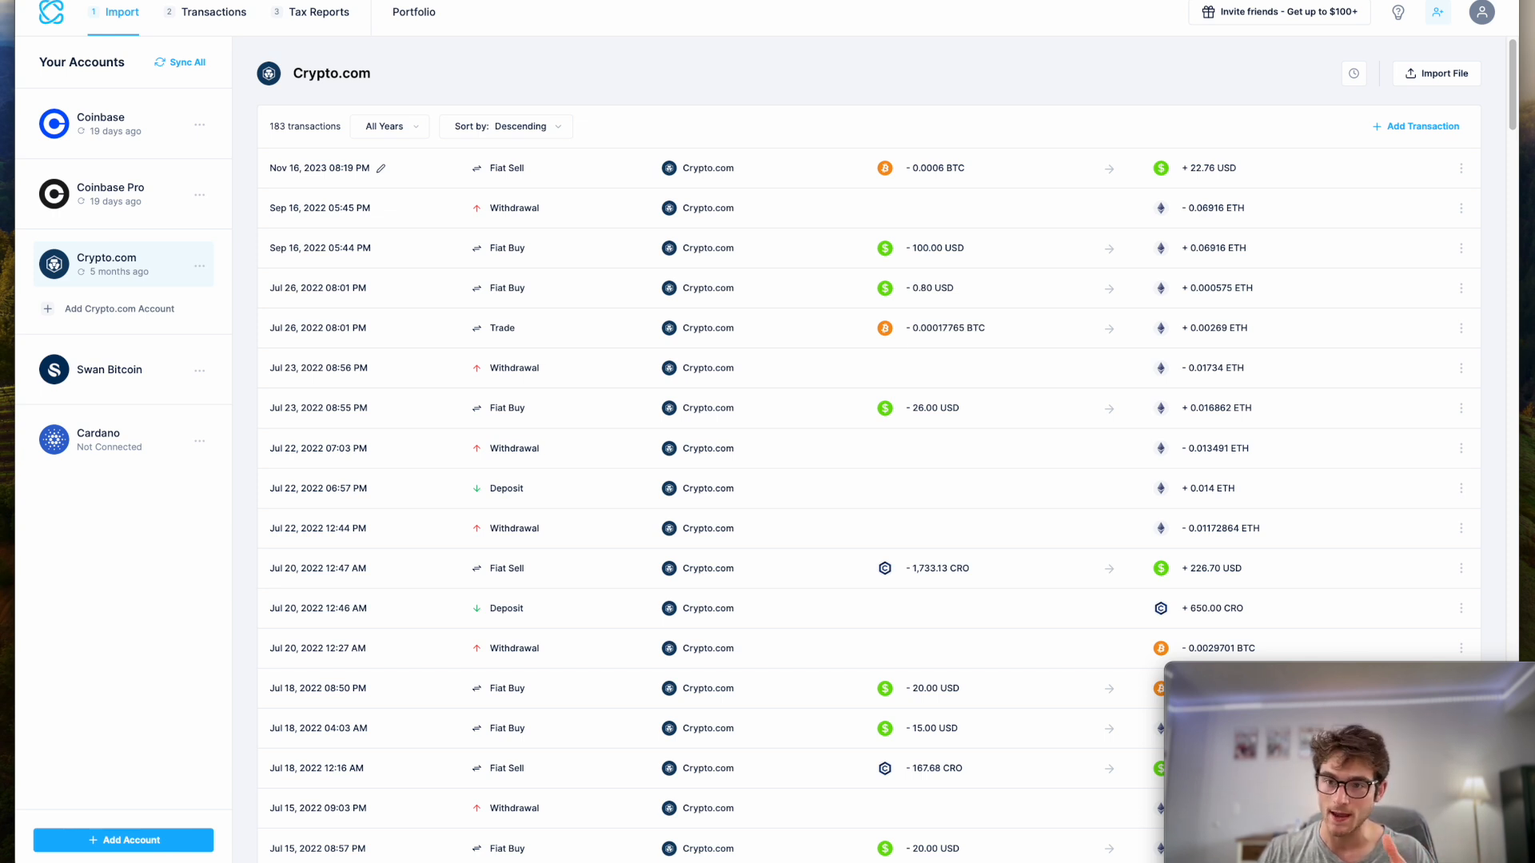
mouse_move(249, 61)
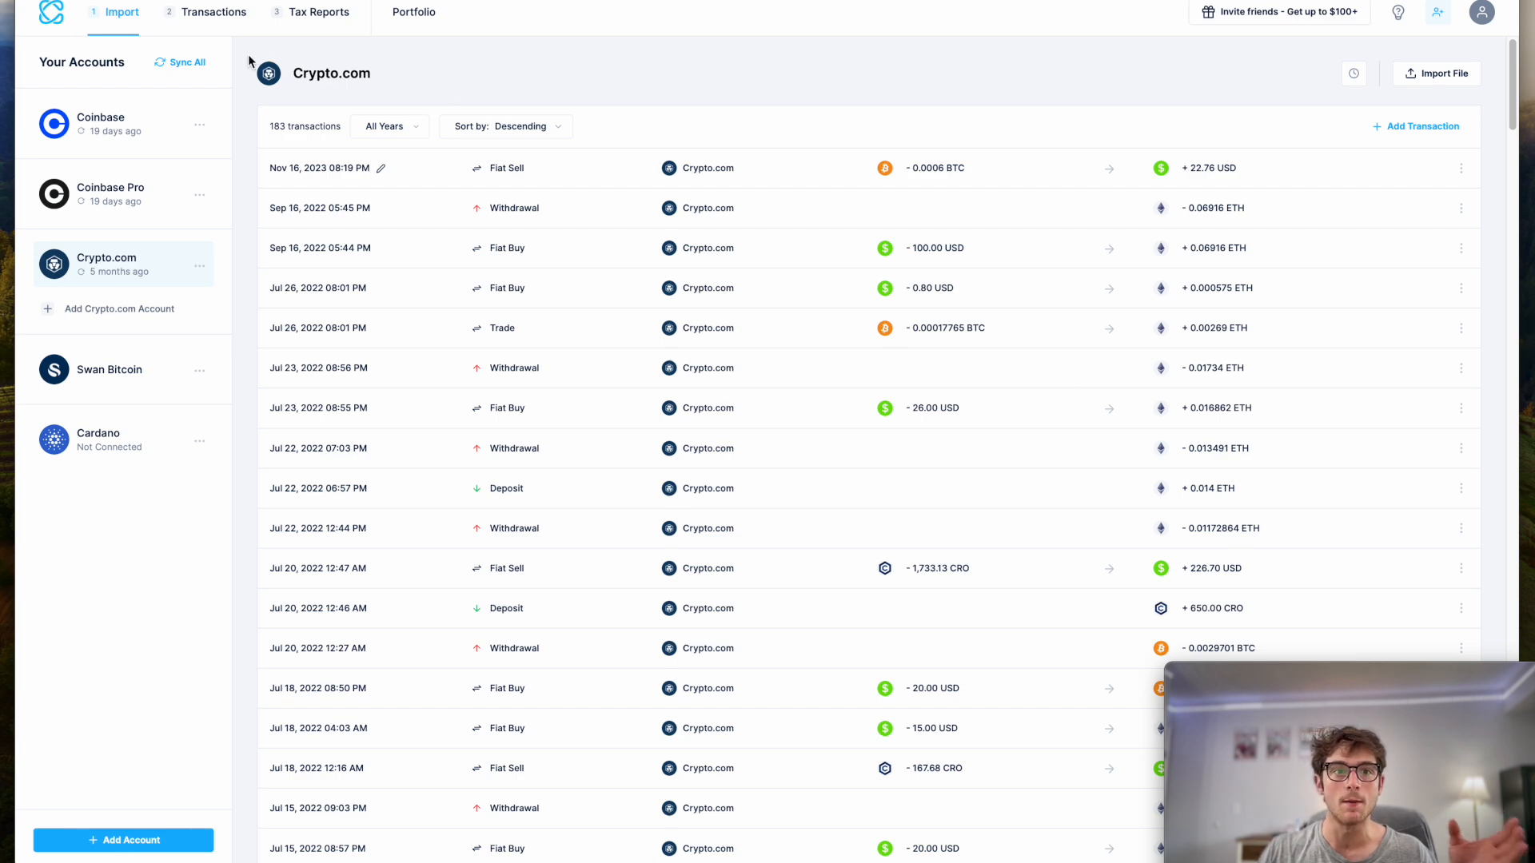
click(214, 12)
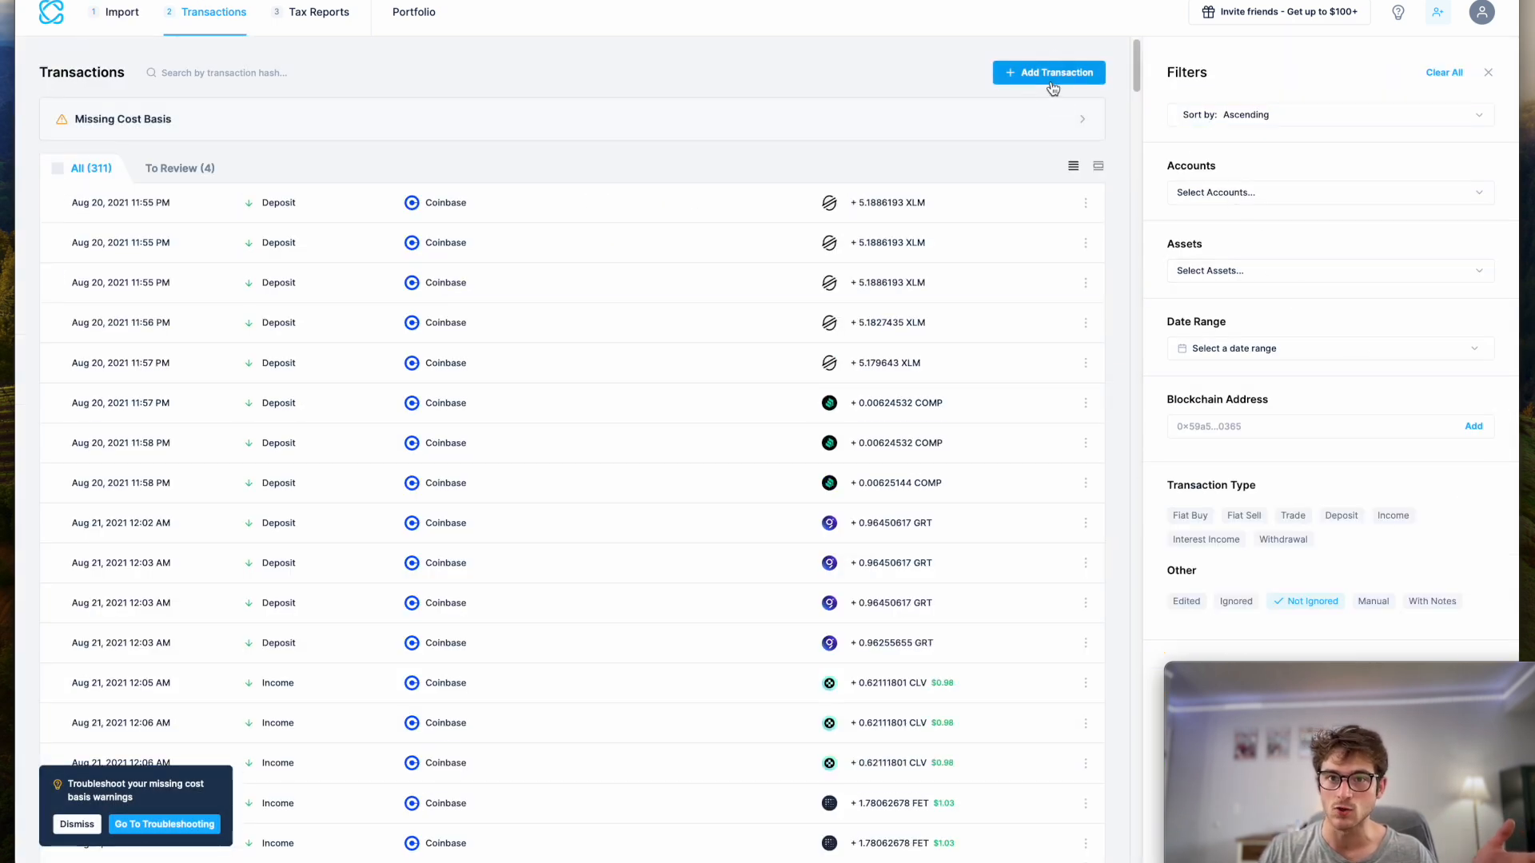
click(1047, 72)
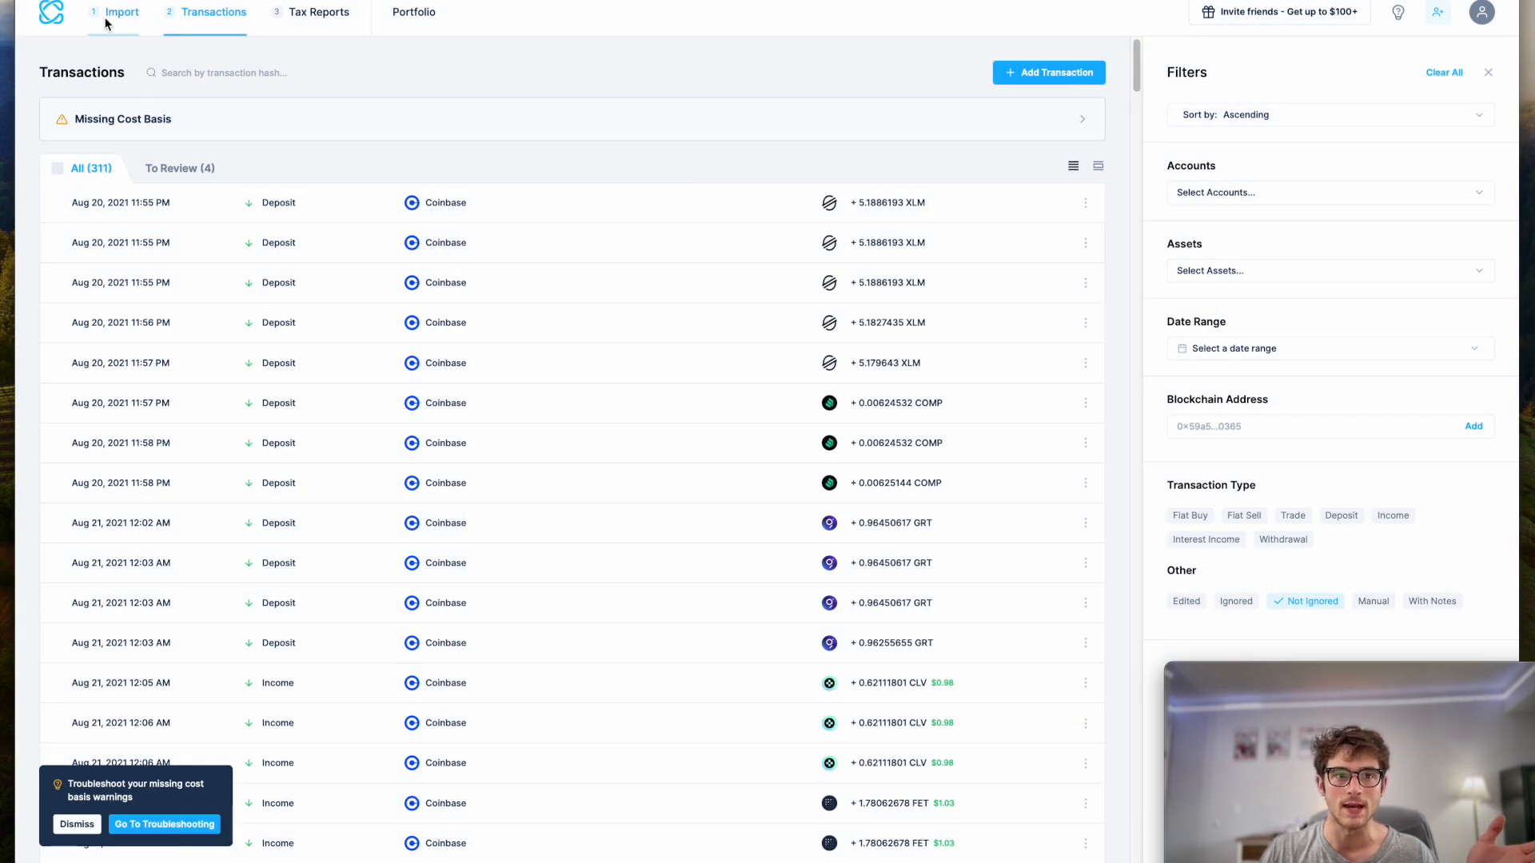
click(121, 12)
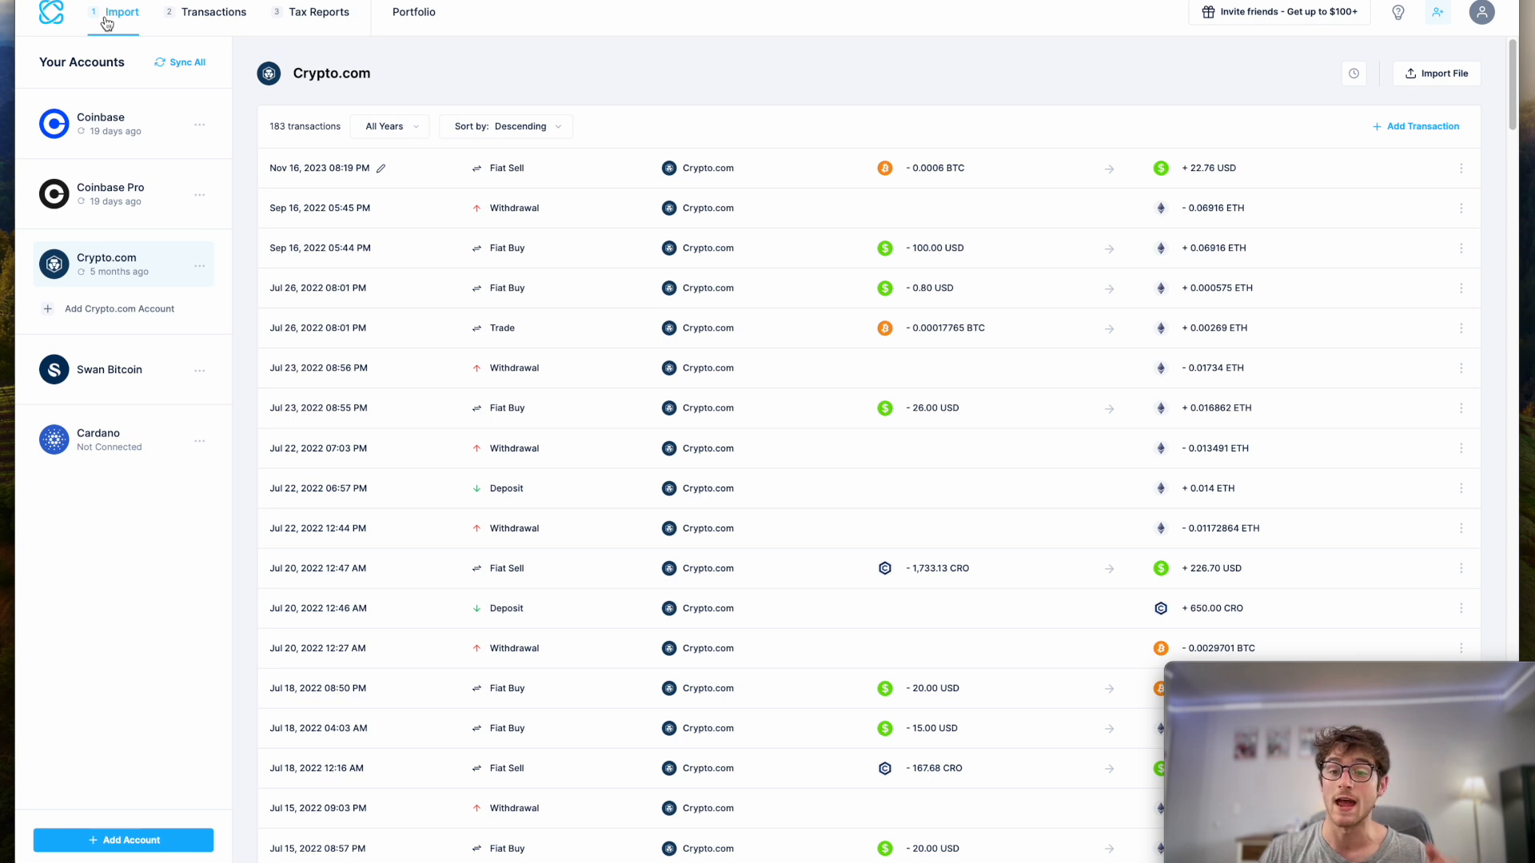
mouse_move(261, 94)
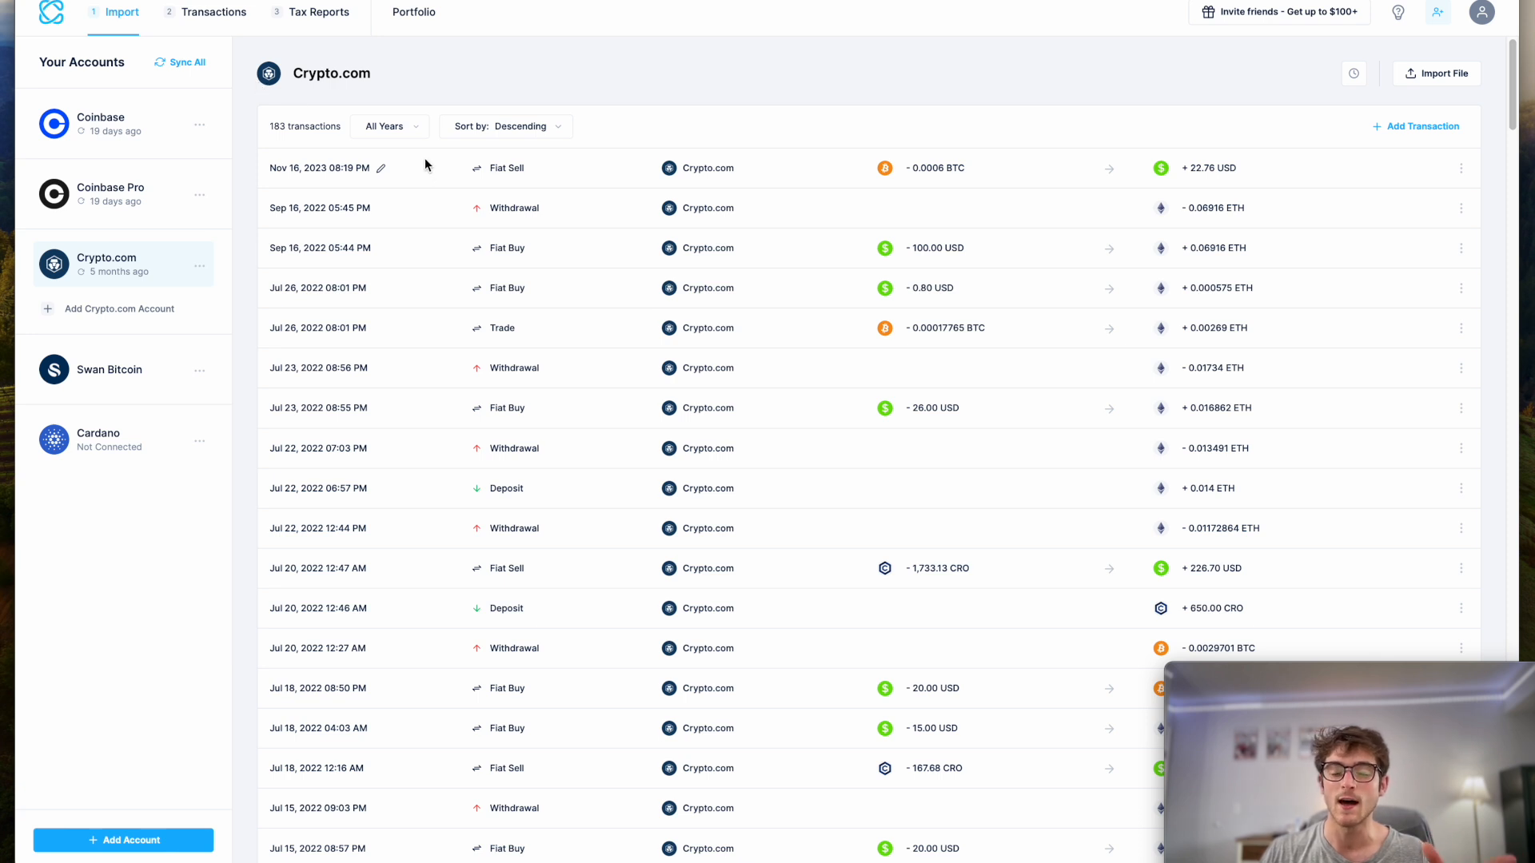
mouse_move(571, 136)
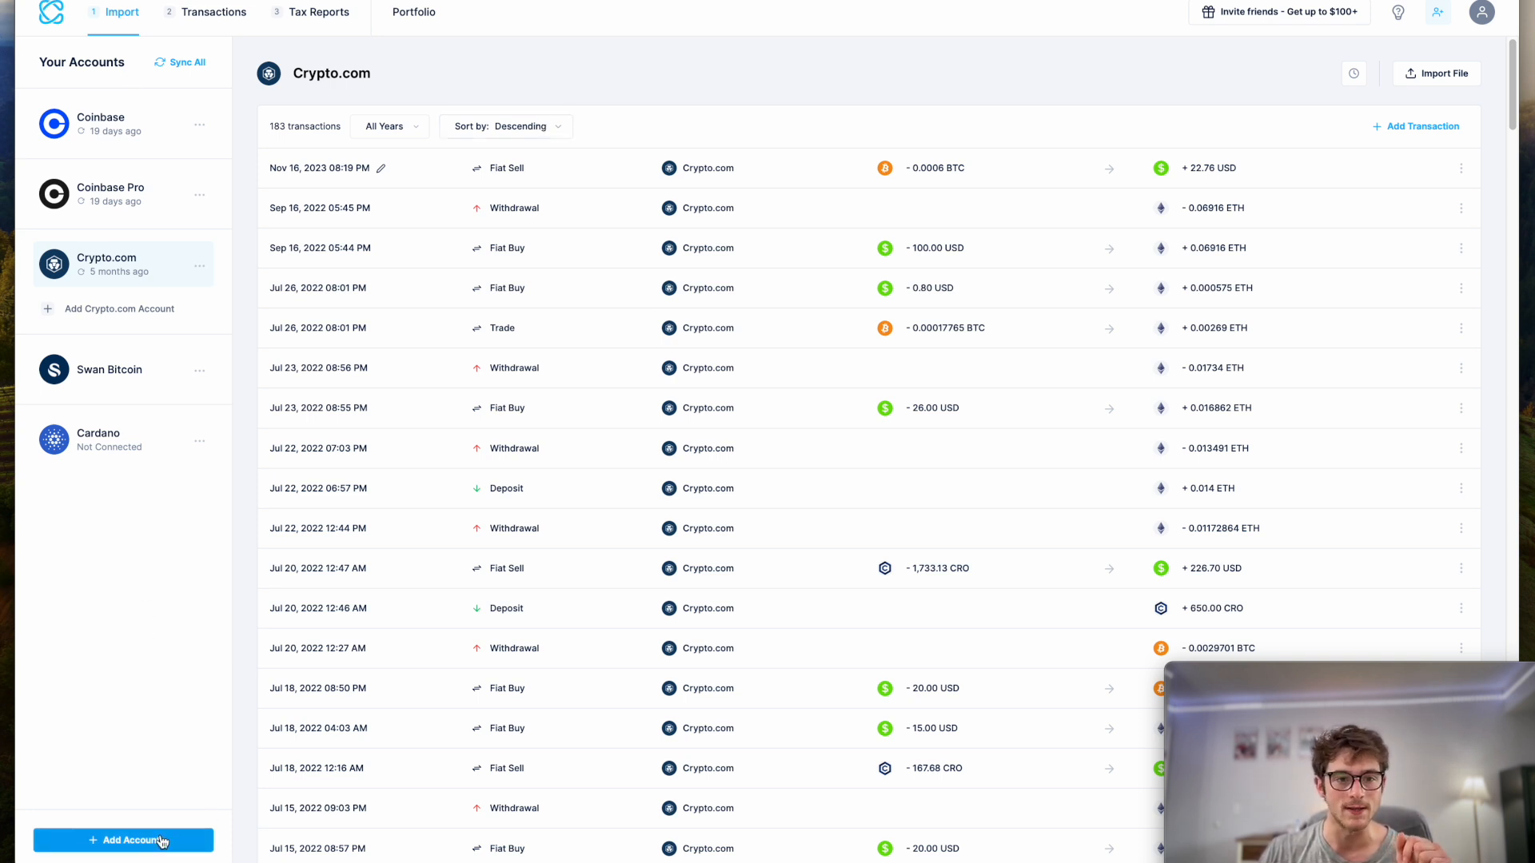
Add a new account, searching 'krak' and choosing Kraken
click(123, 840)
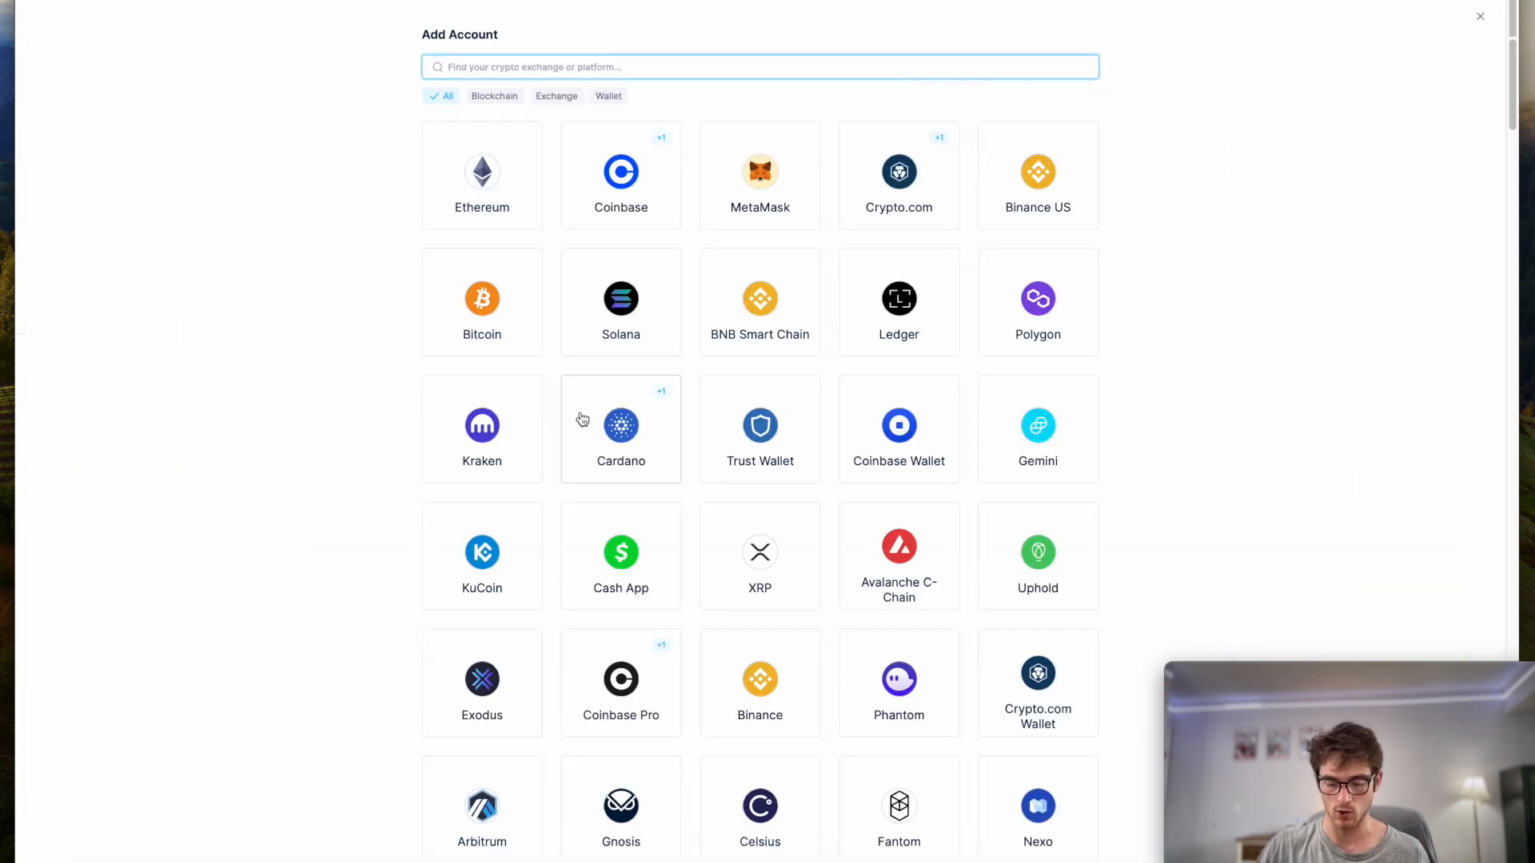
text(krak)
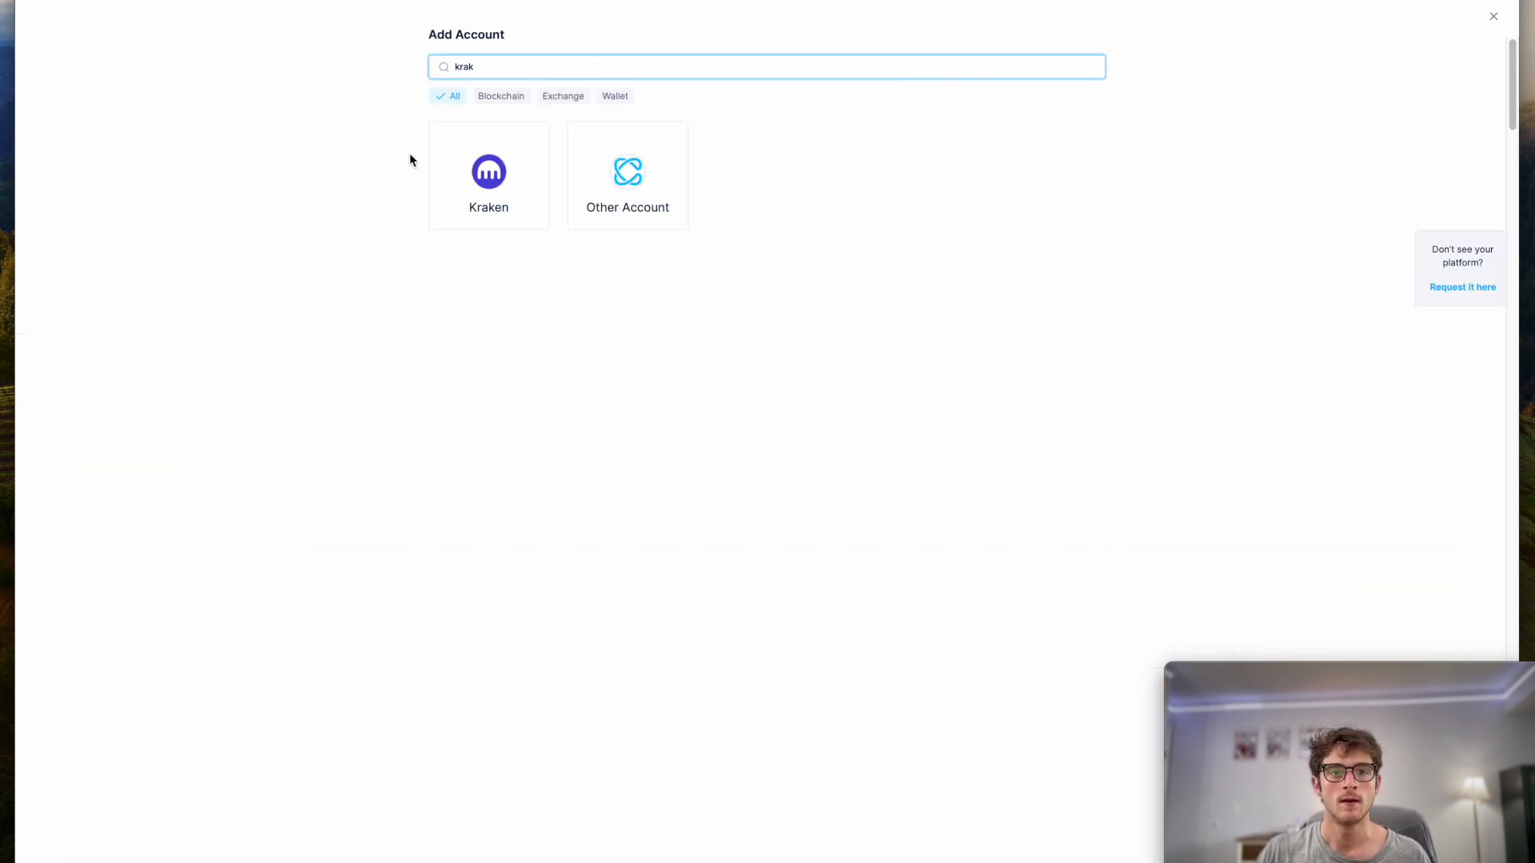
click(490, 176)
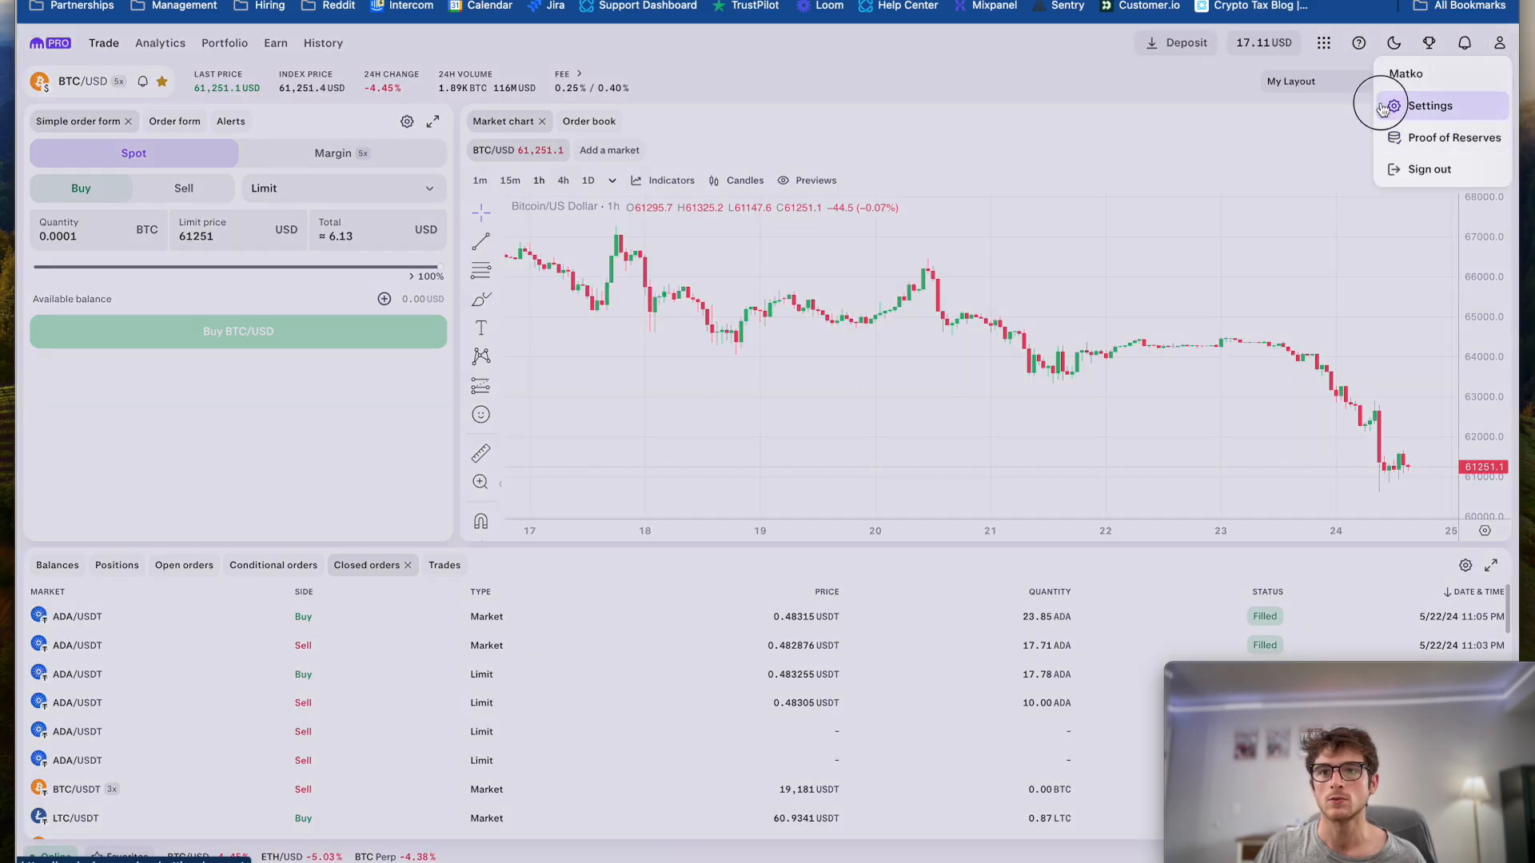
click(1429, 106)
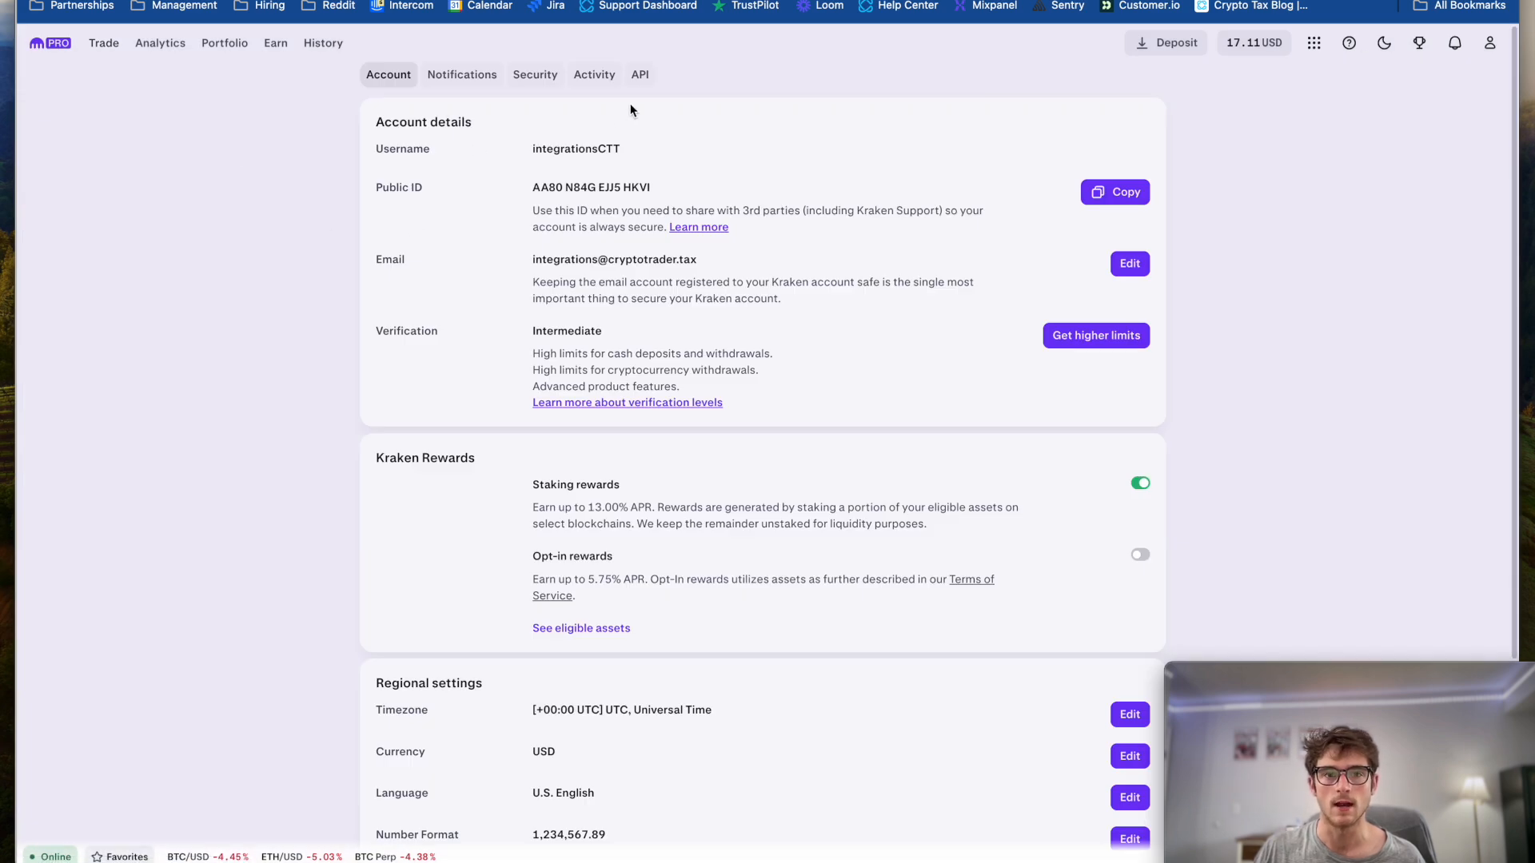
click(638, 75)
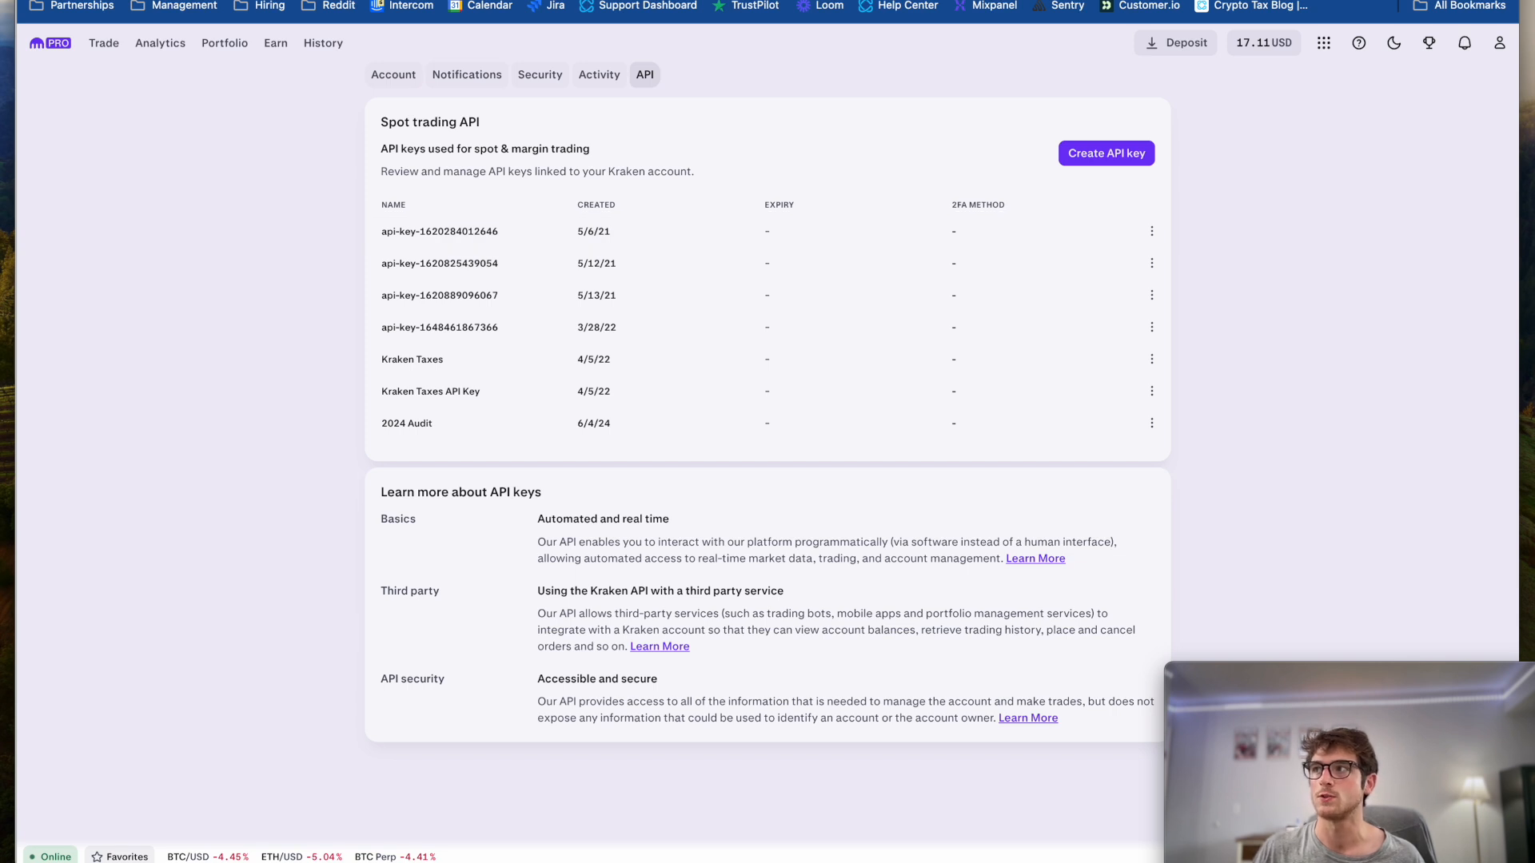
mouse_move(1074, 161)
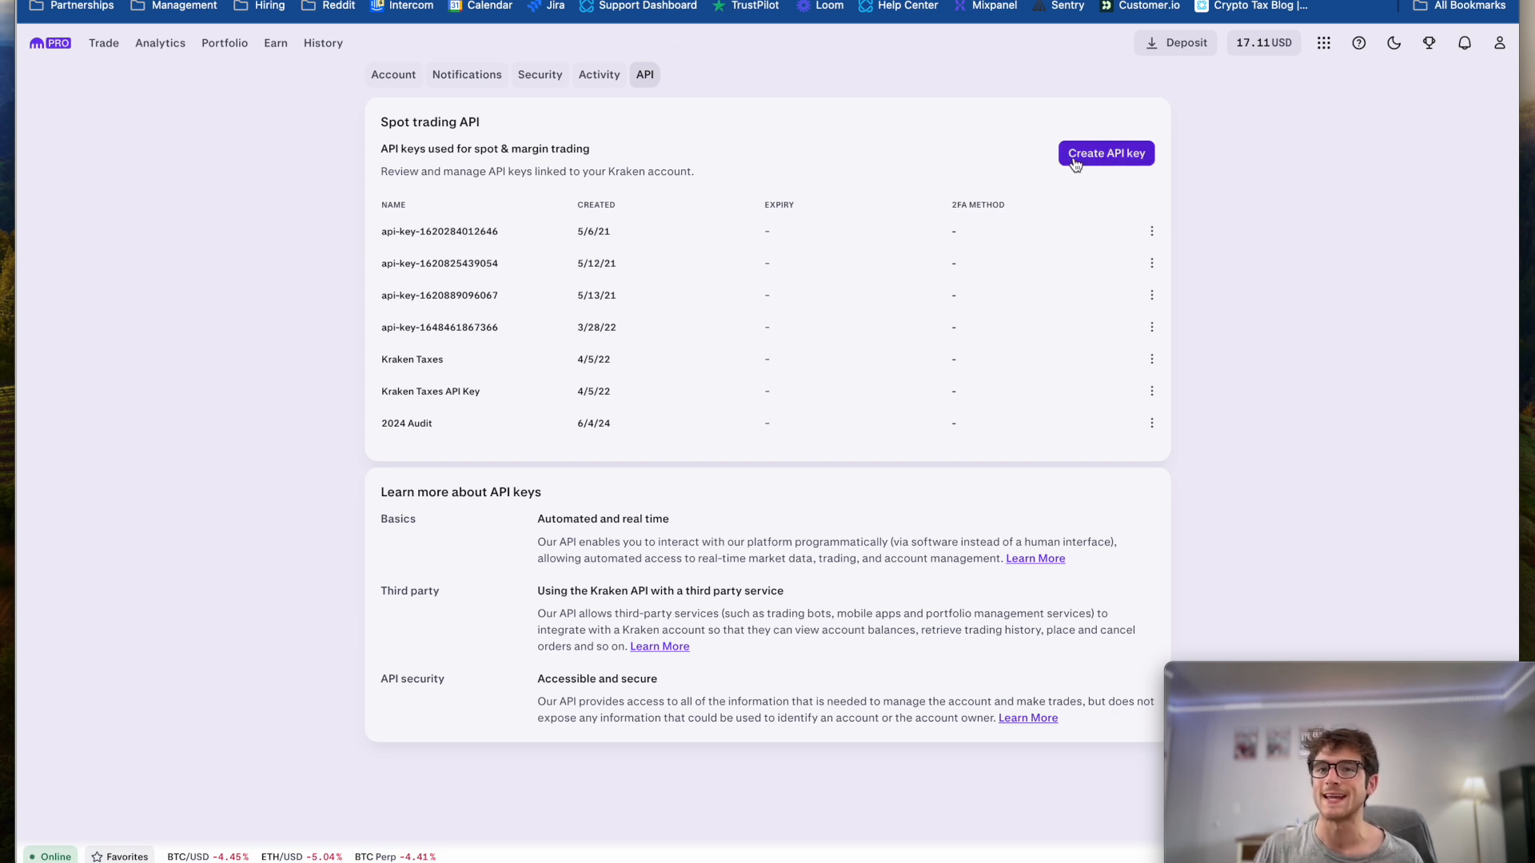
Start a new API key with Query funds, open/closed orders & trades and ledger entries permissions
click(1105, 154)
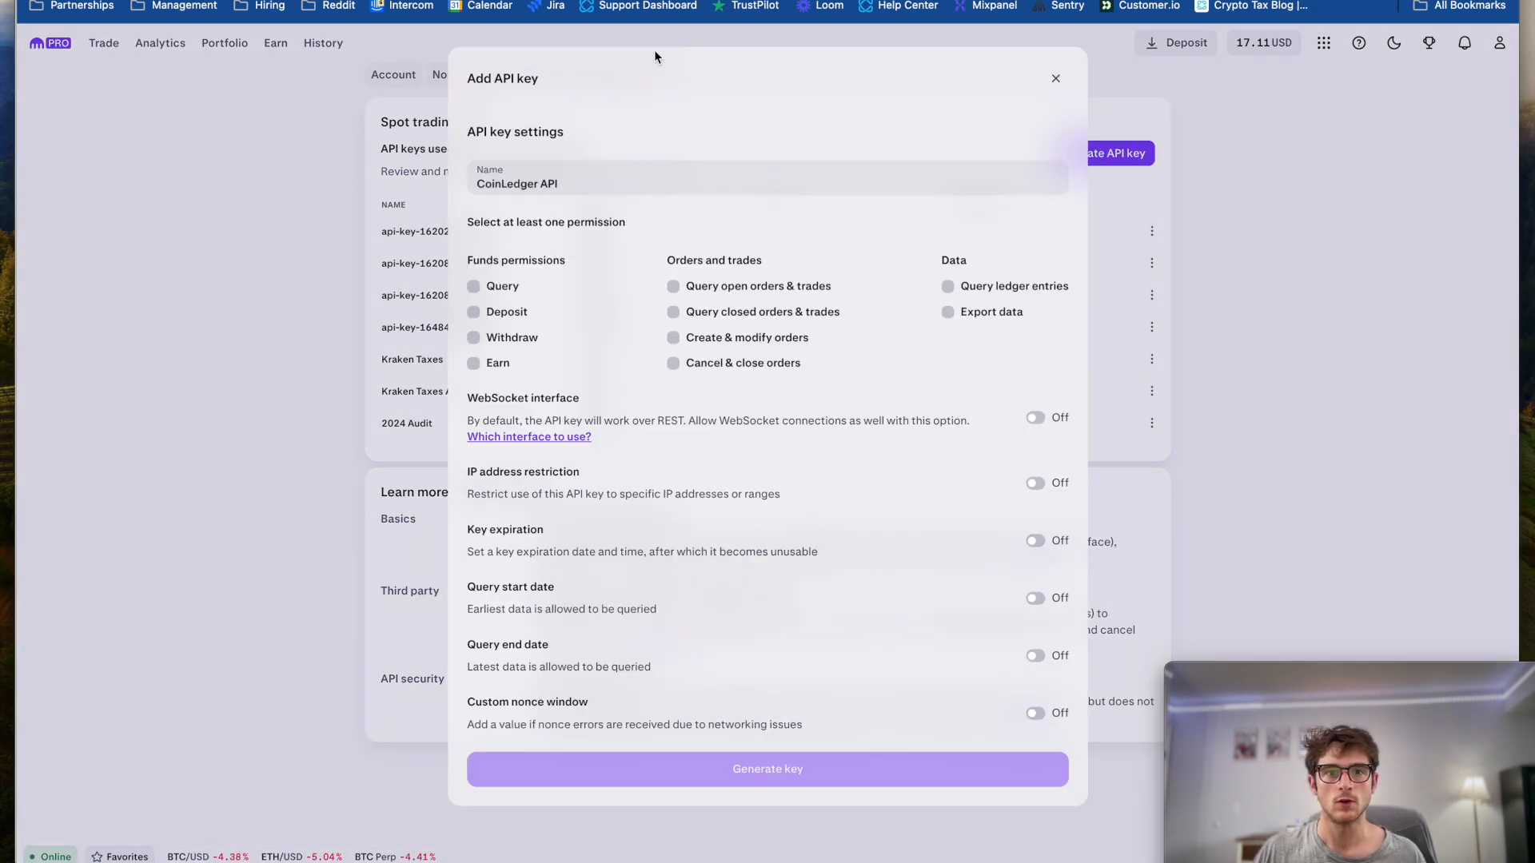
mouse_move(419, 256)
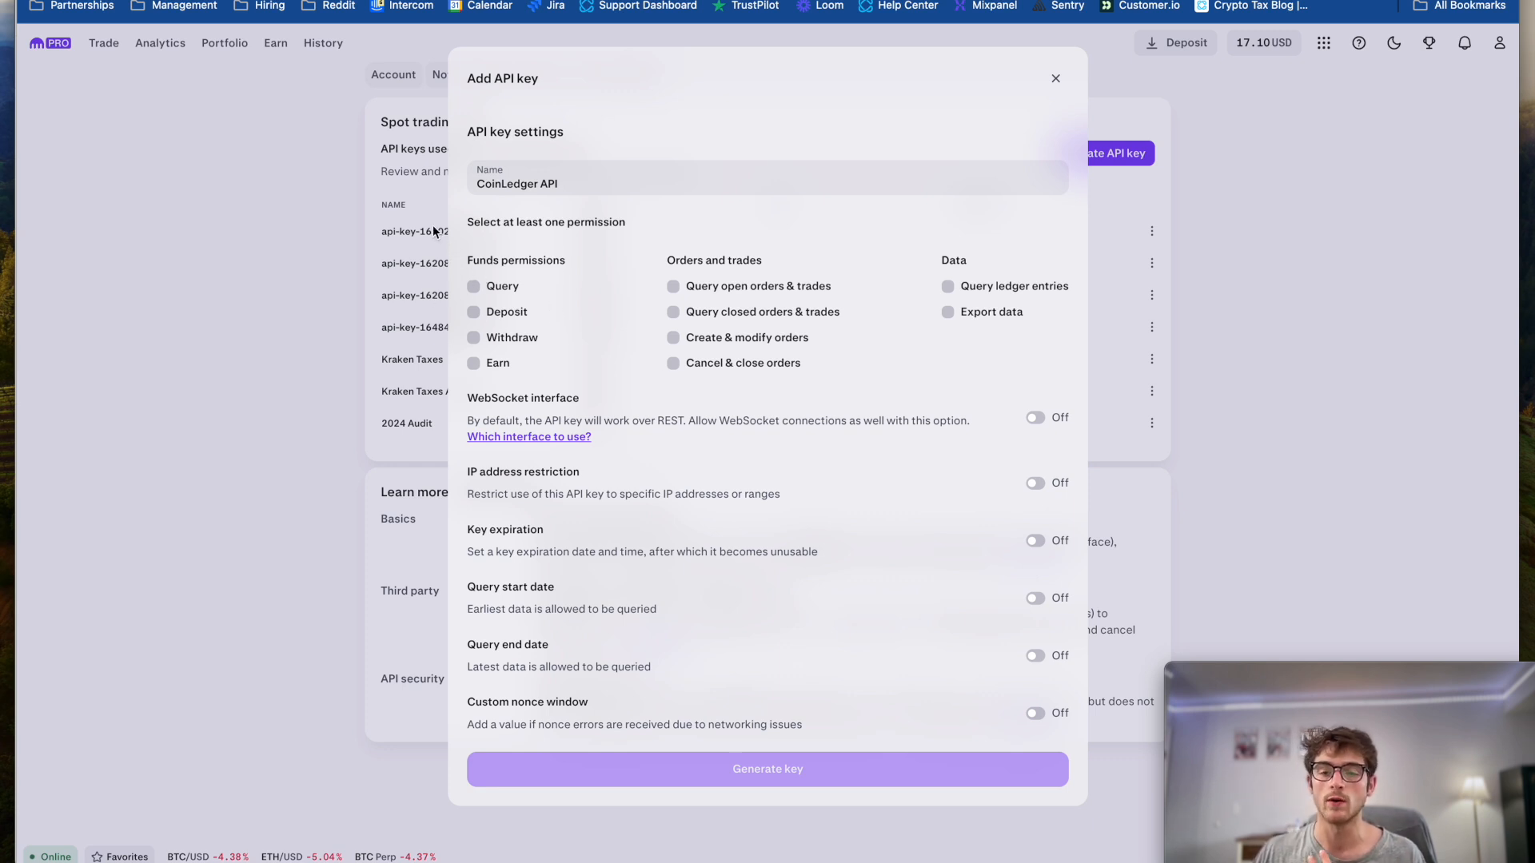
mouse_move(420, 217)
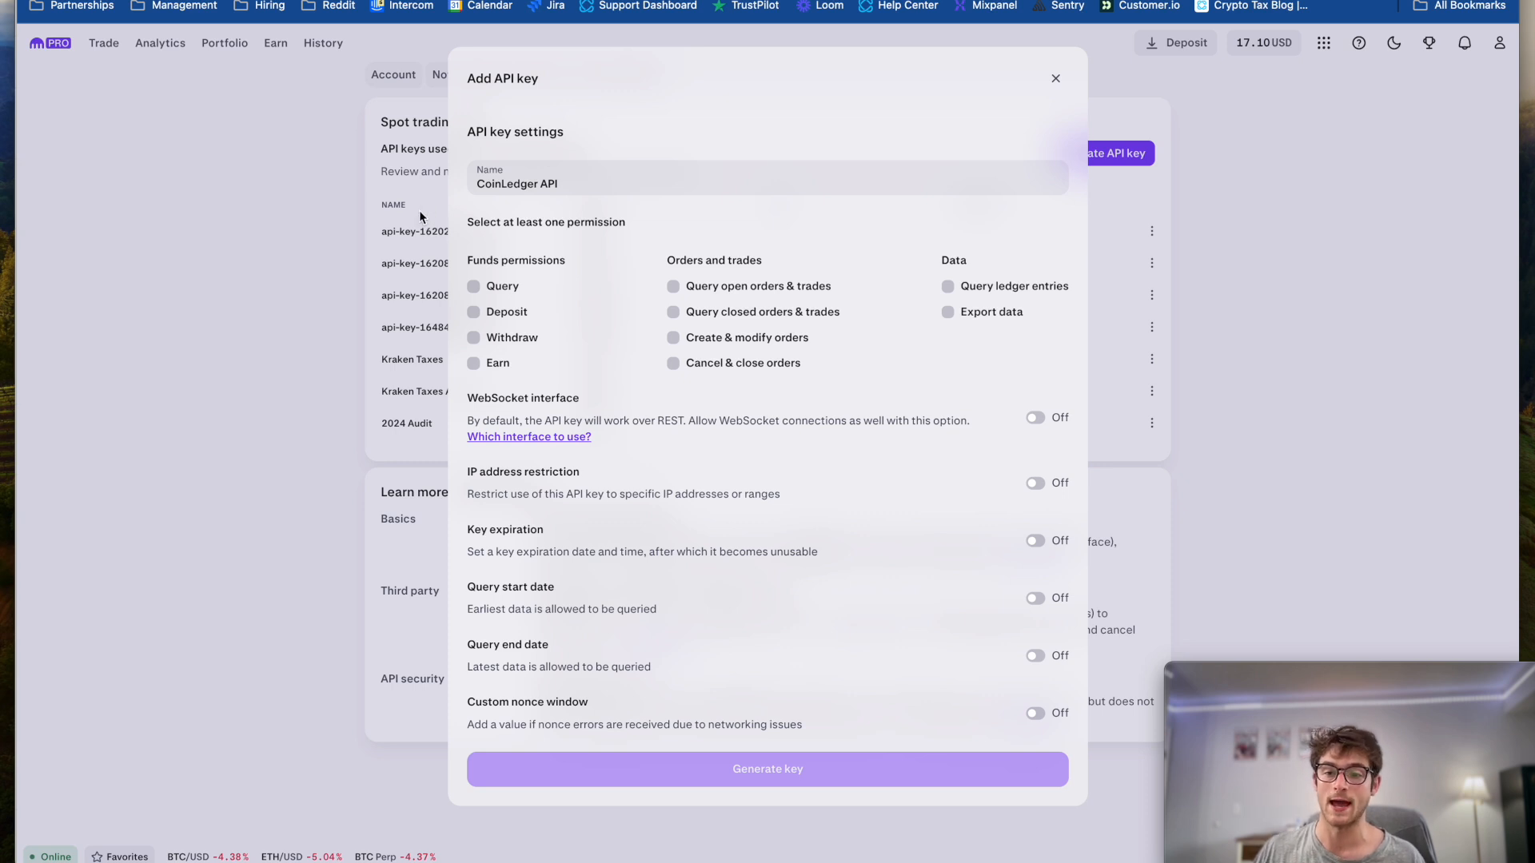
mouse_move(617, 259)
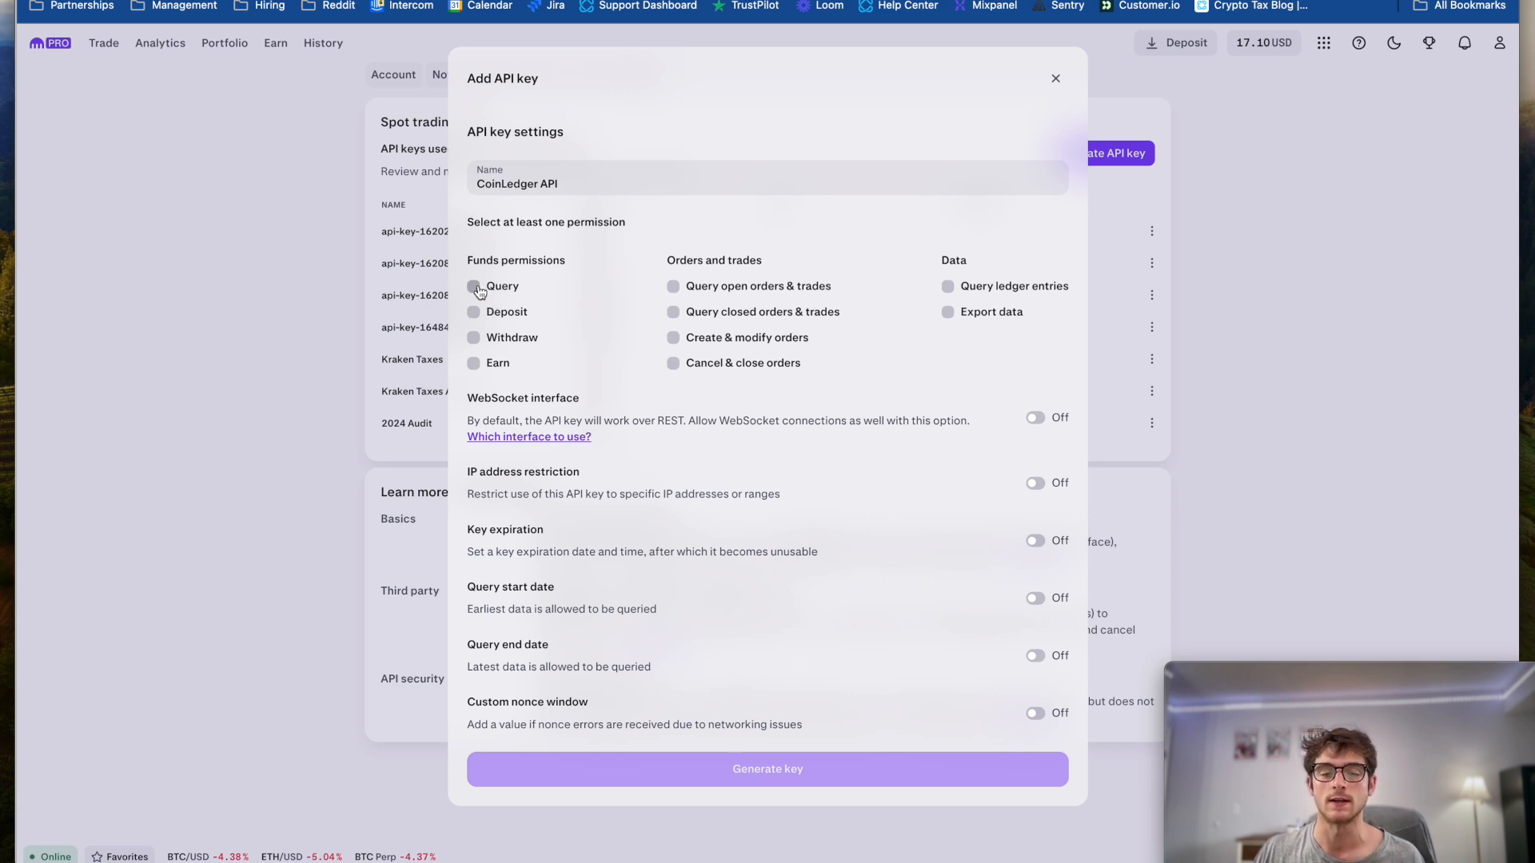
click(473, 286)
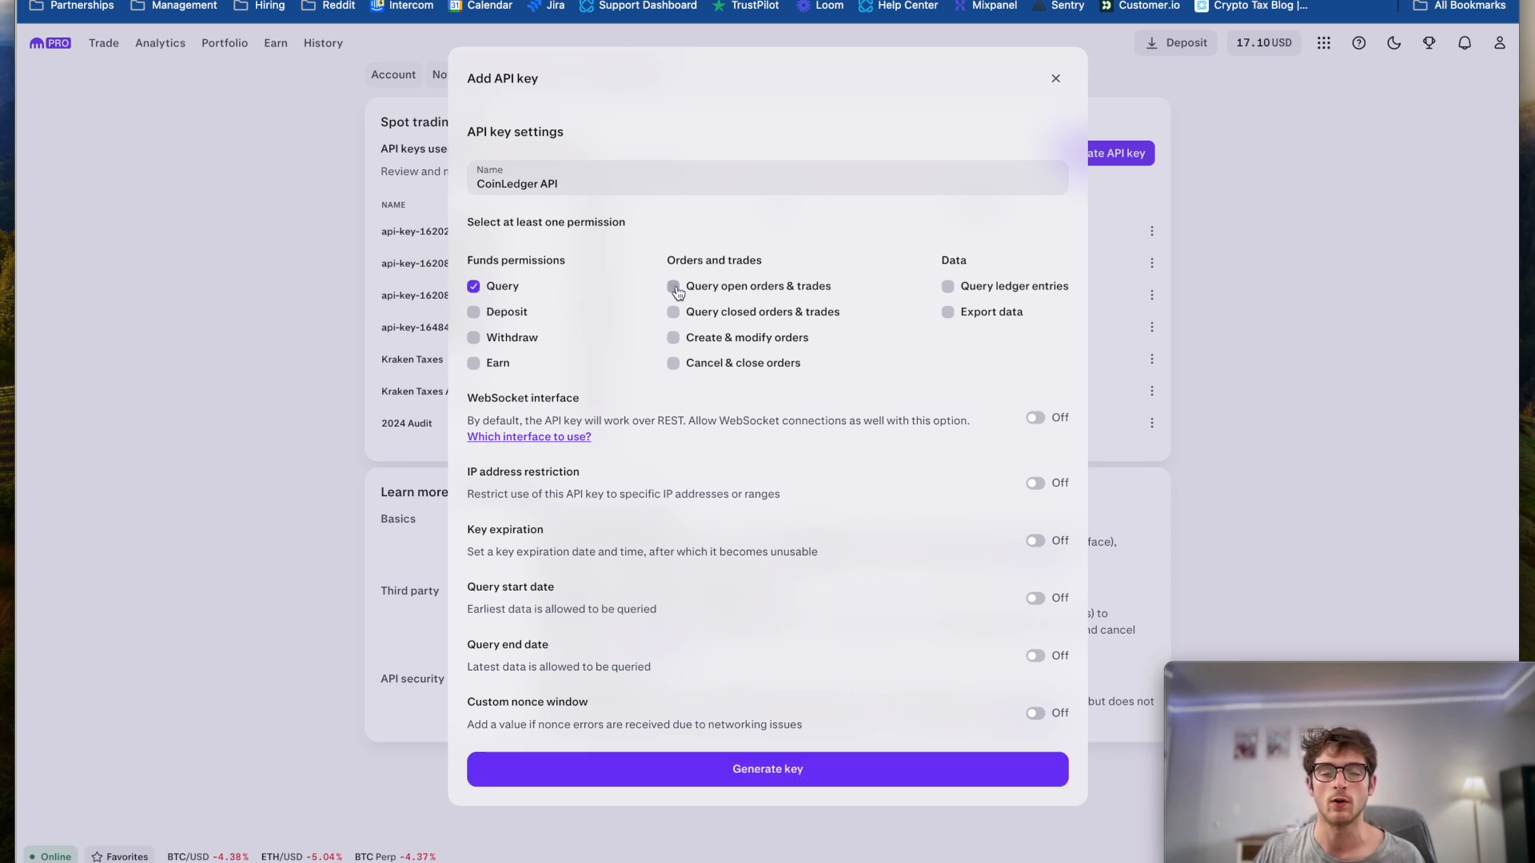
click(673, 312)
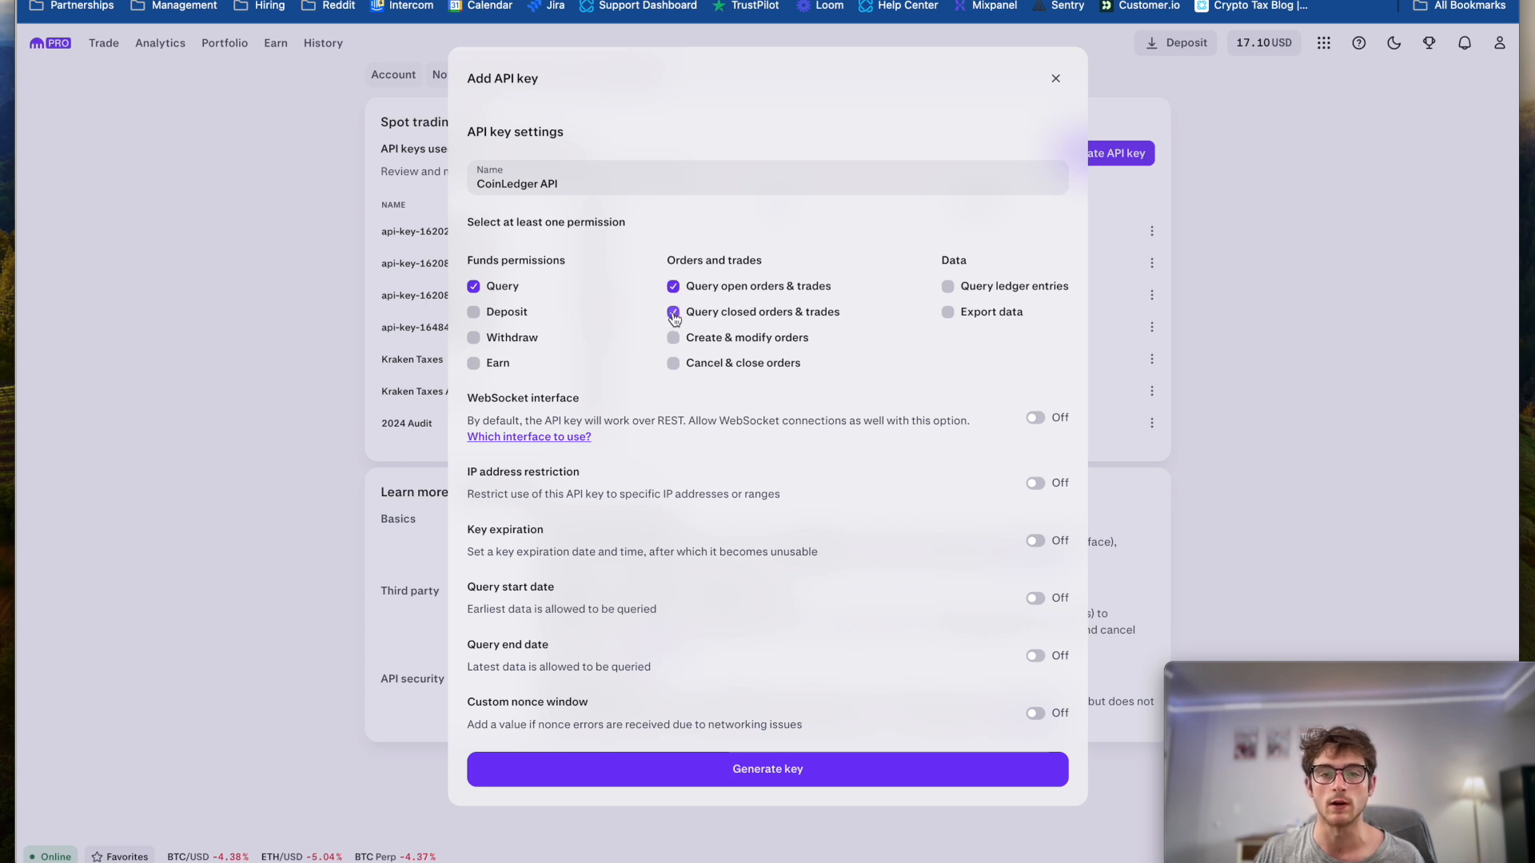
click(673, 312)
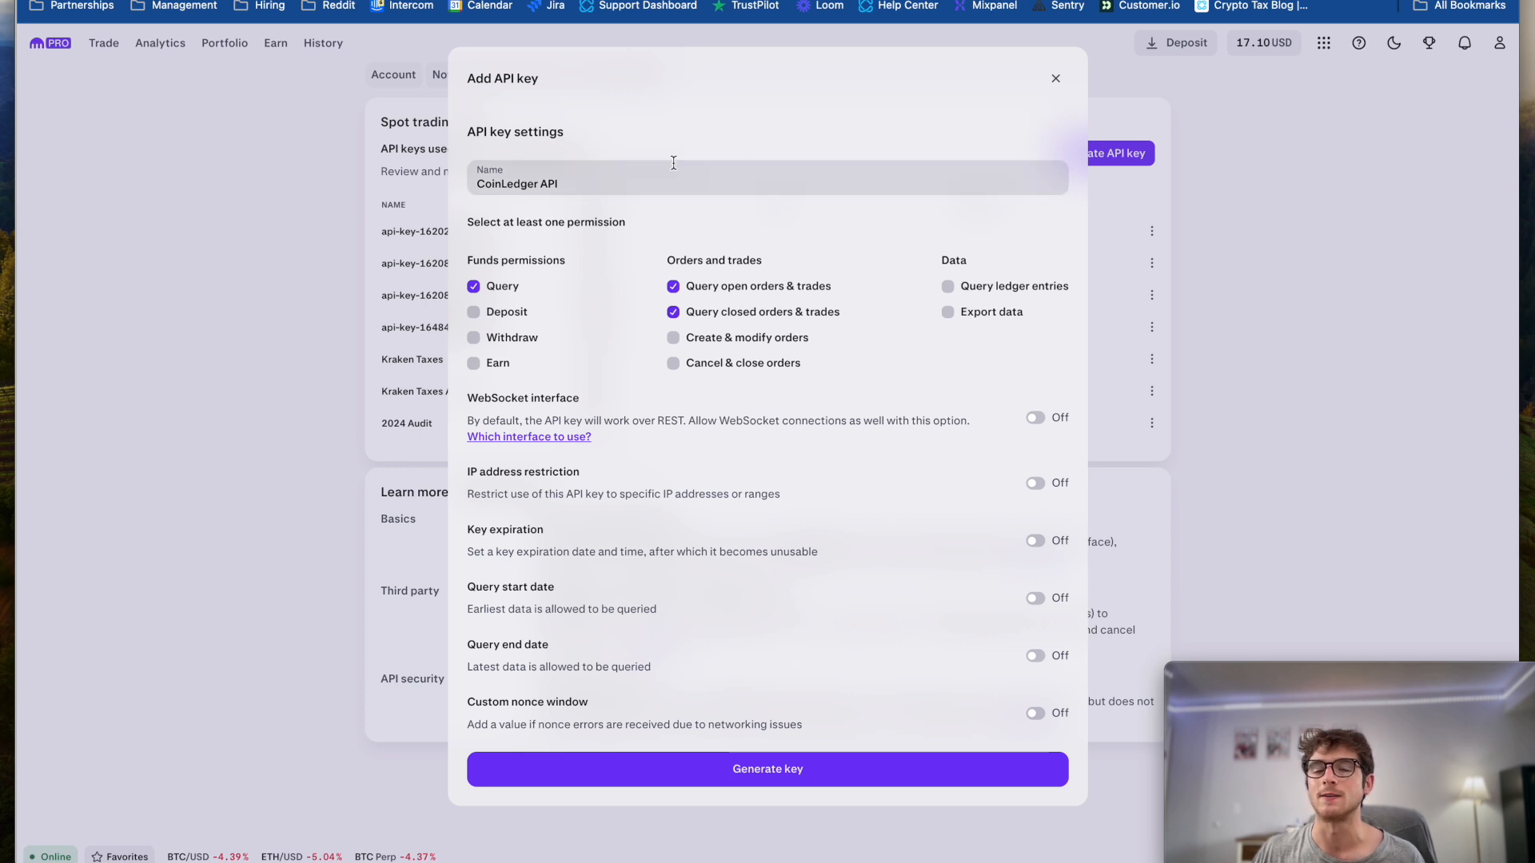
click(944, 287)
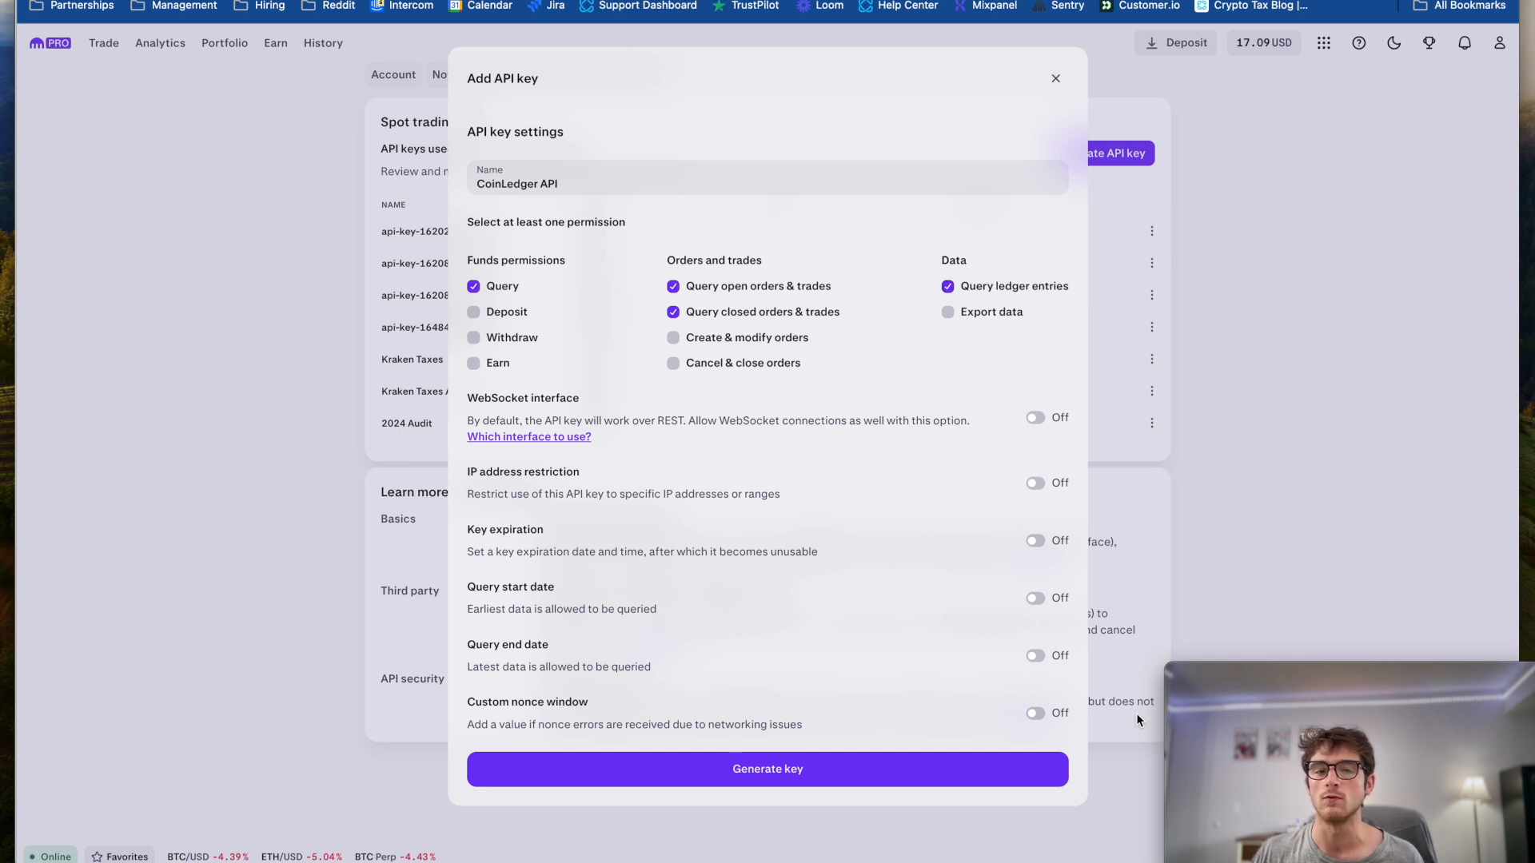
Enable a custom nonce window of 1000, generate the key and copy its private key
click(1036, 713)
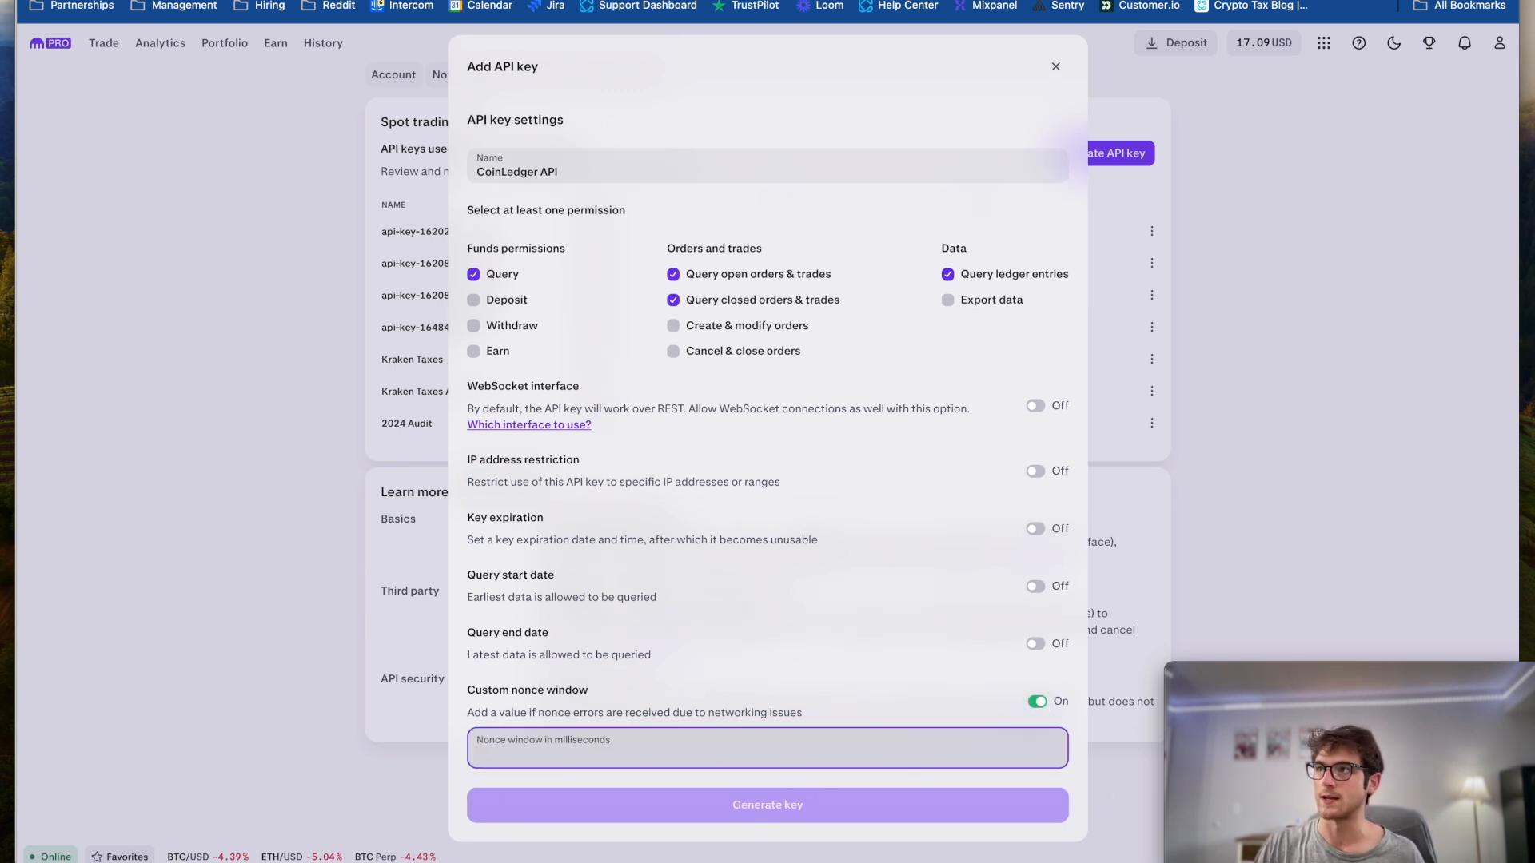
text(10000)
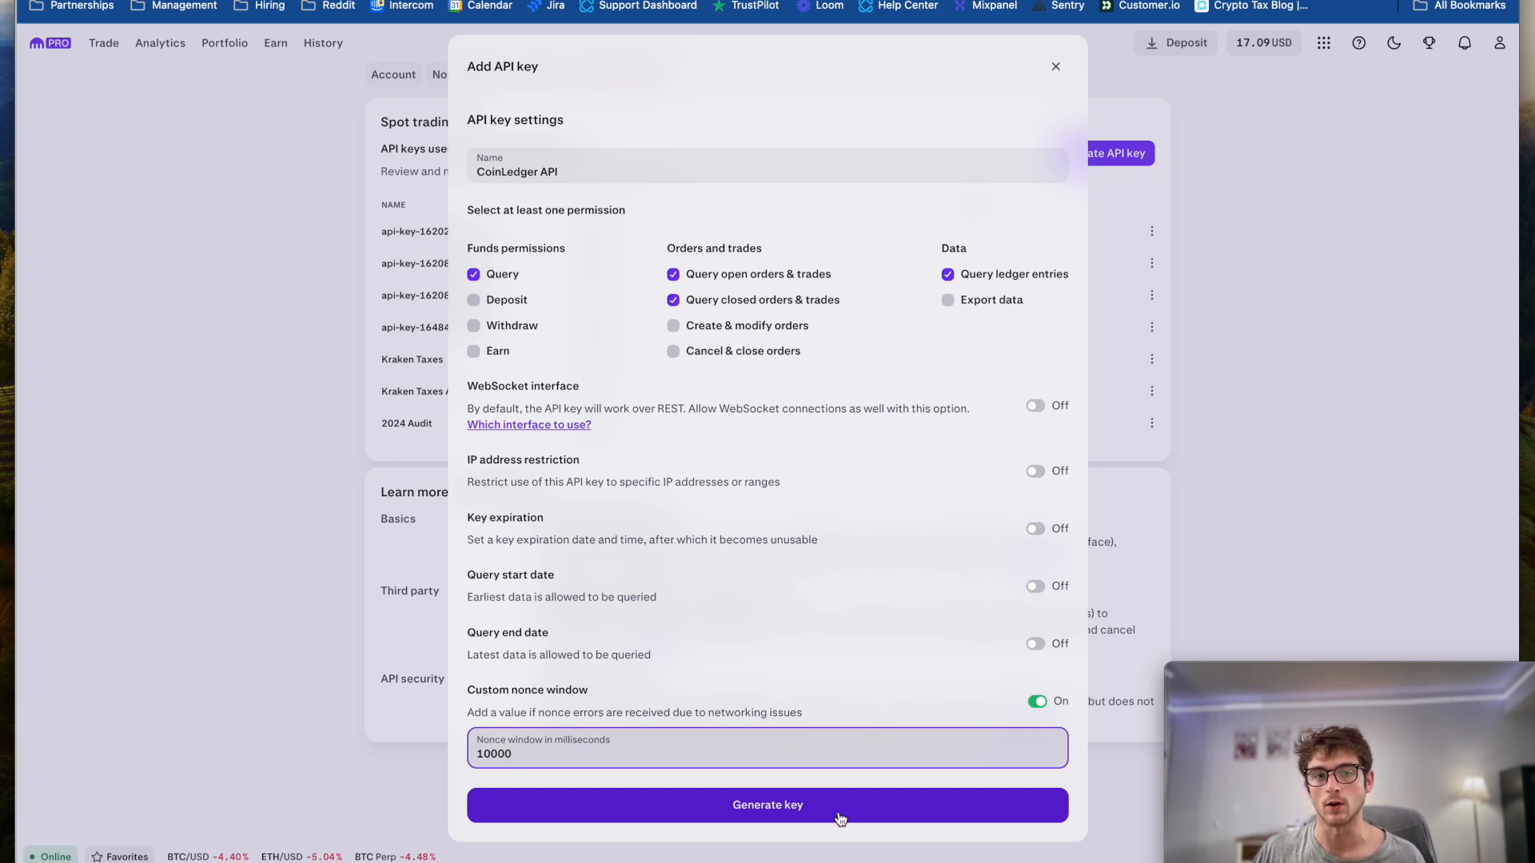
click(768, 804)
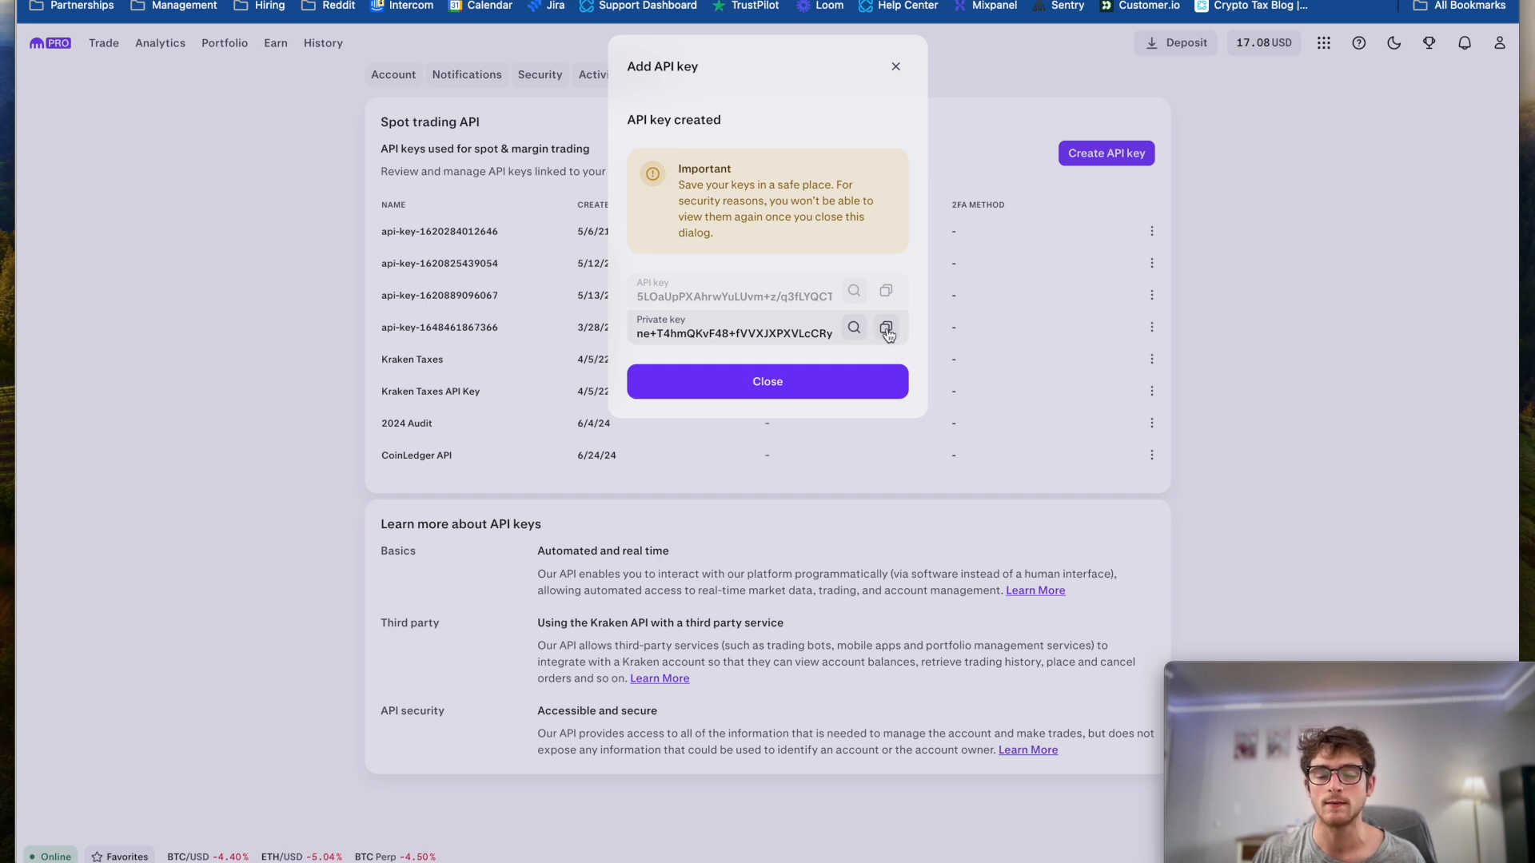
click(885, 328)
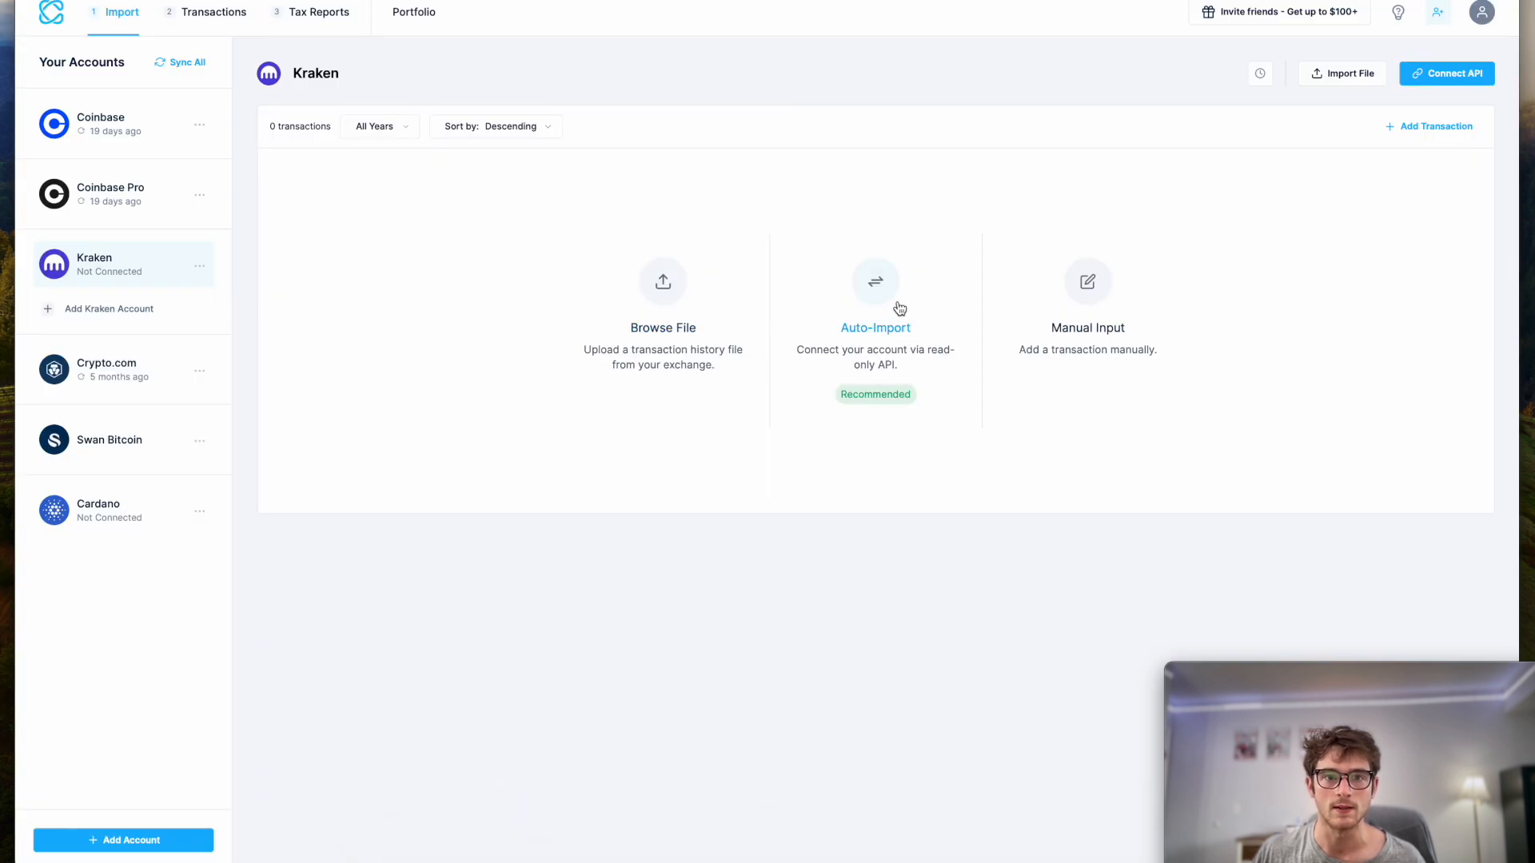
Fill CoinLedger's Kraken Connect API form with the pasted API secret and API key
click(875, 303)
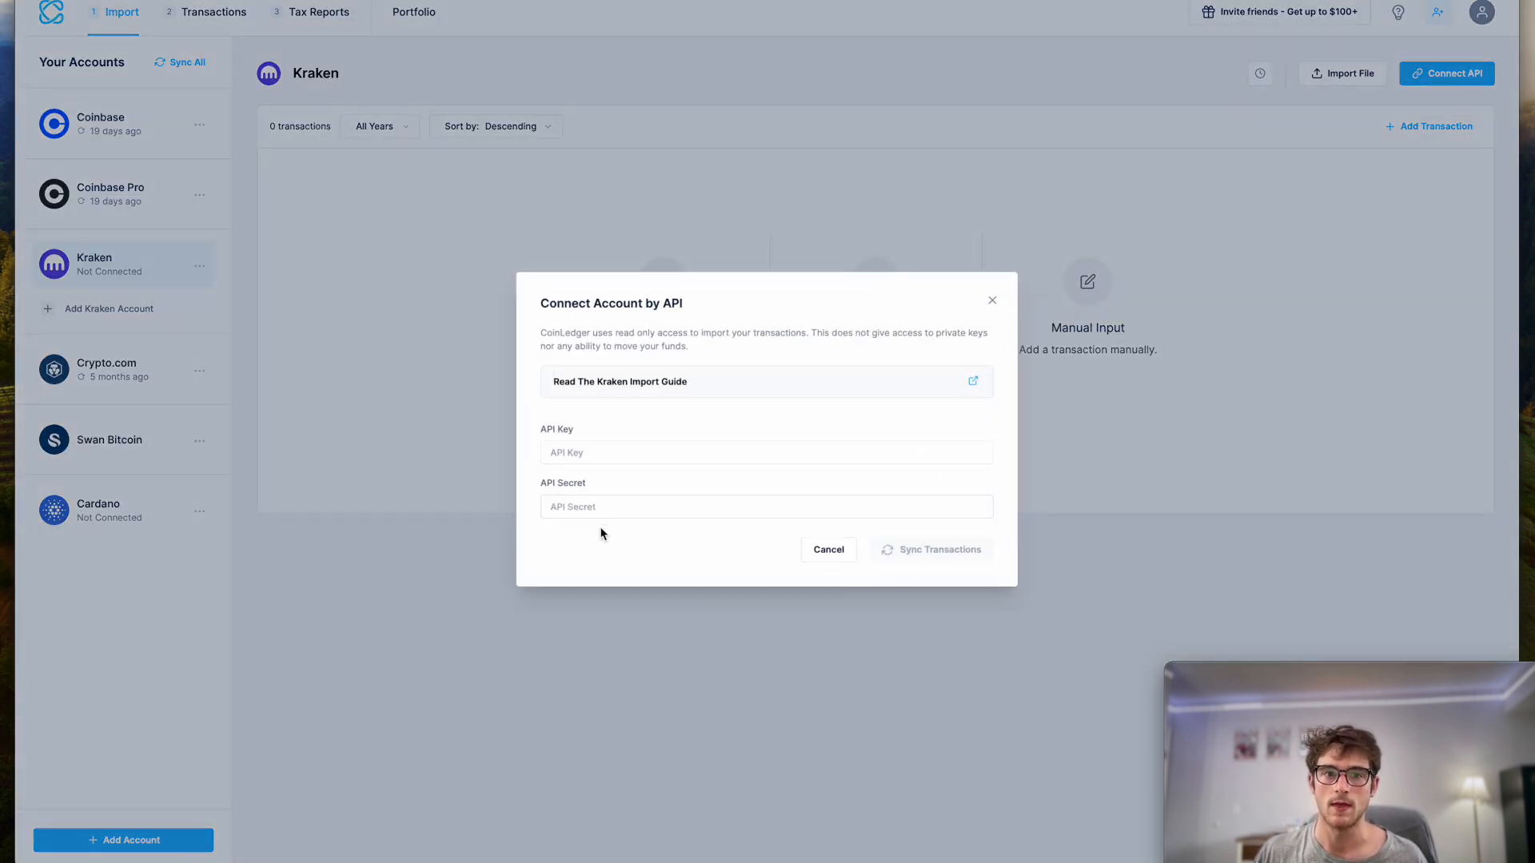
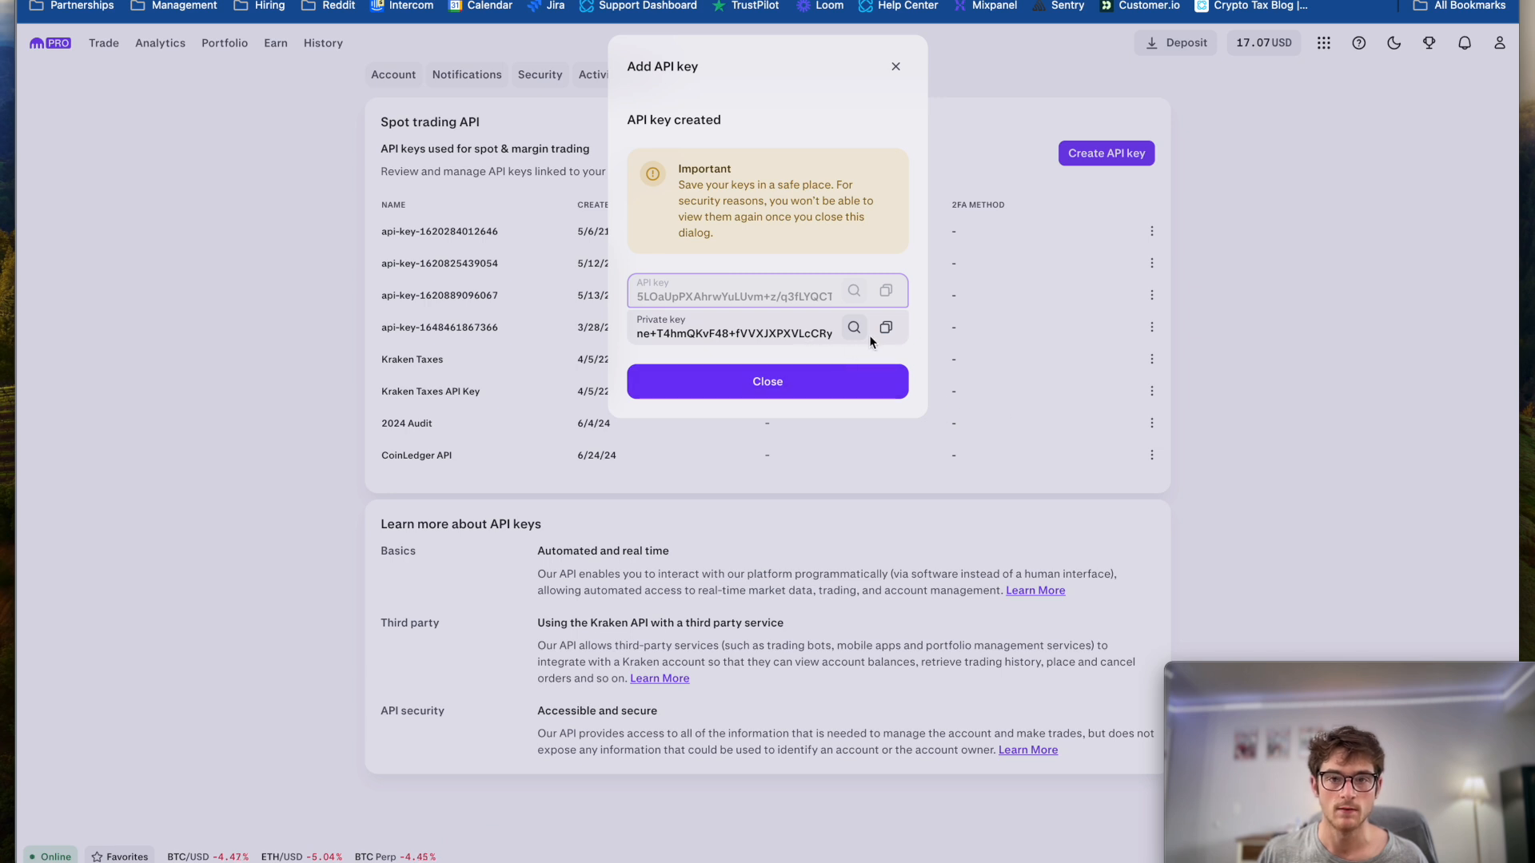
Close the new API key details in Kraken Pro, returning to the key list
click(767, 380)
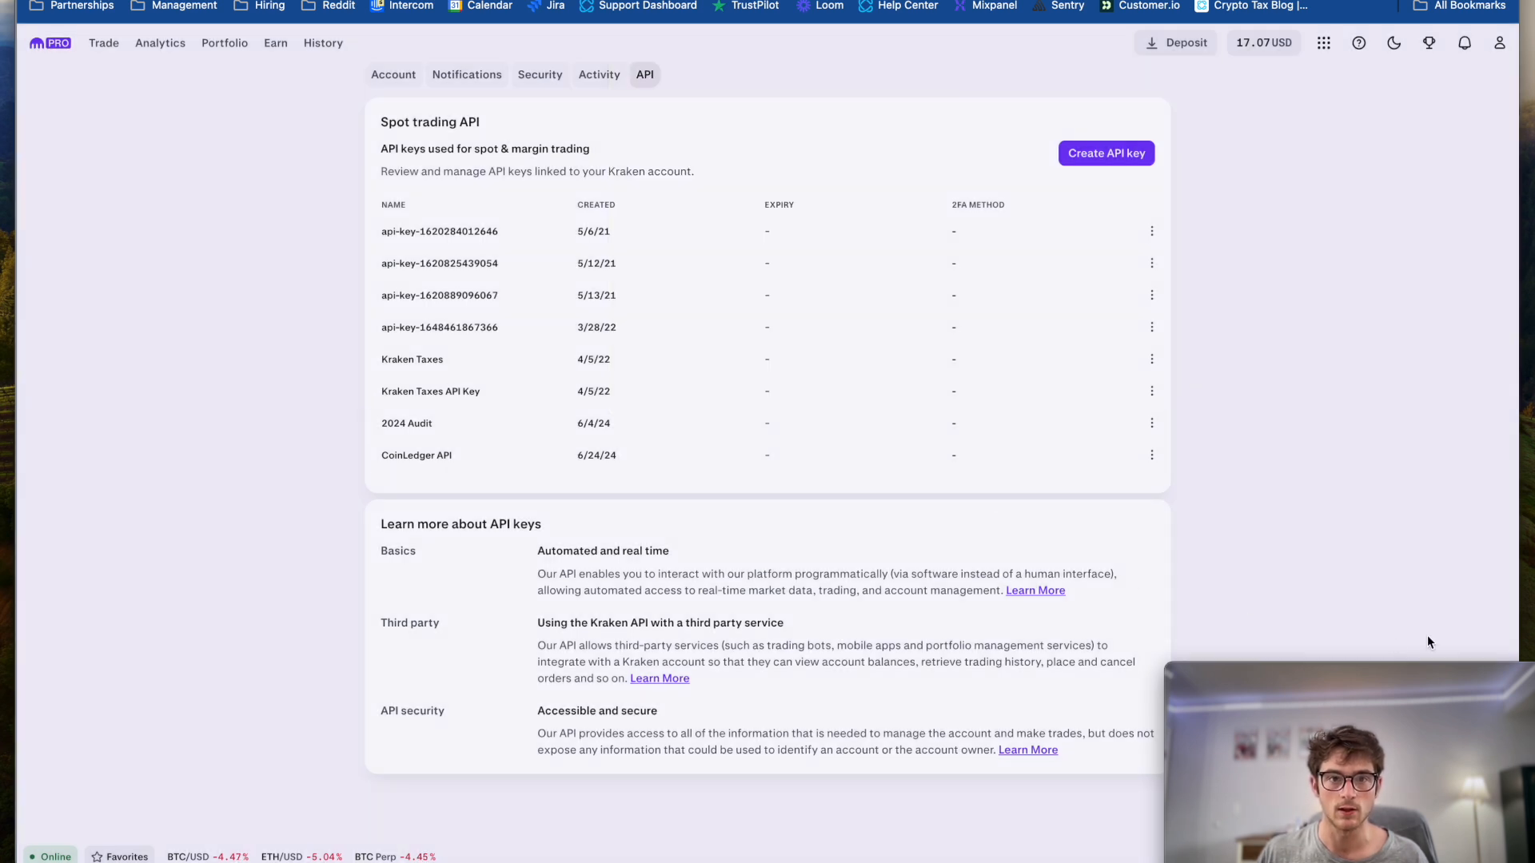
mouse_move(811, 821)
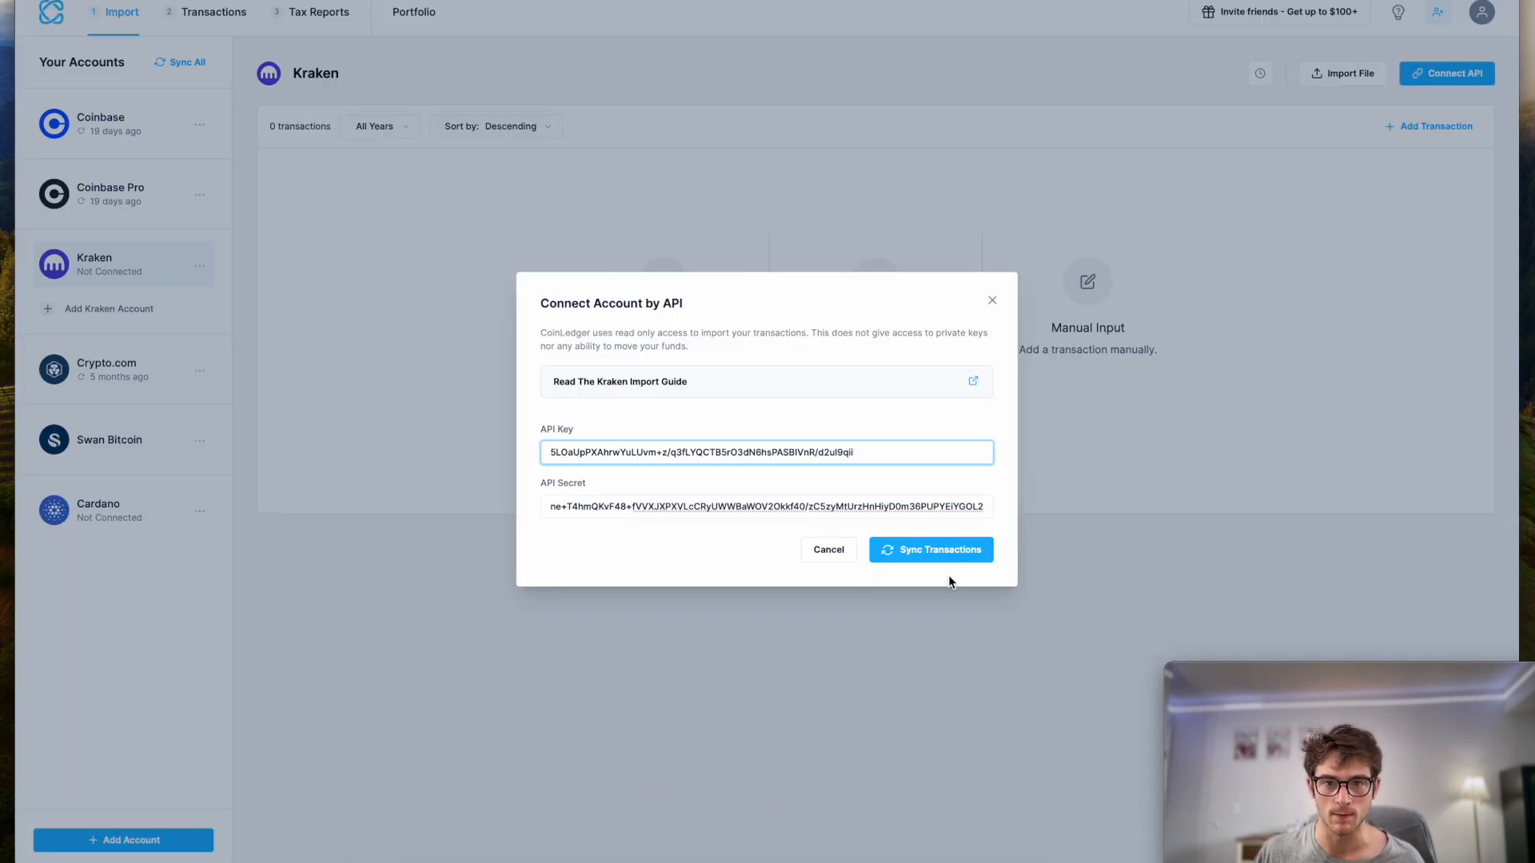
Sync the Kraken account importing 3,207 transactions, dismiss the summary and go to Transactions
click(939, 548)
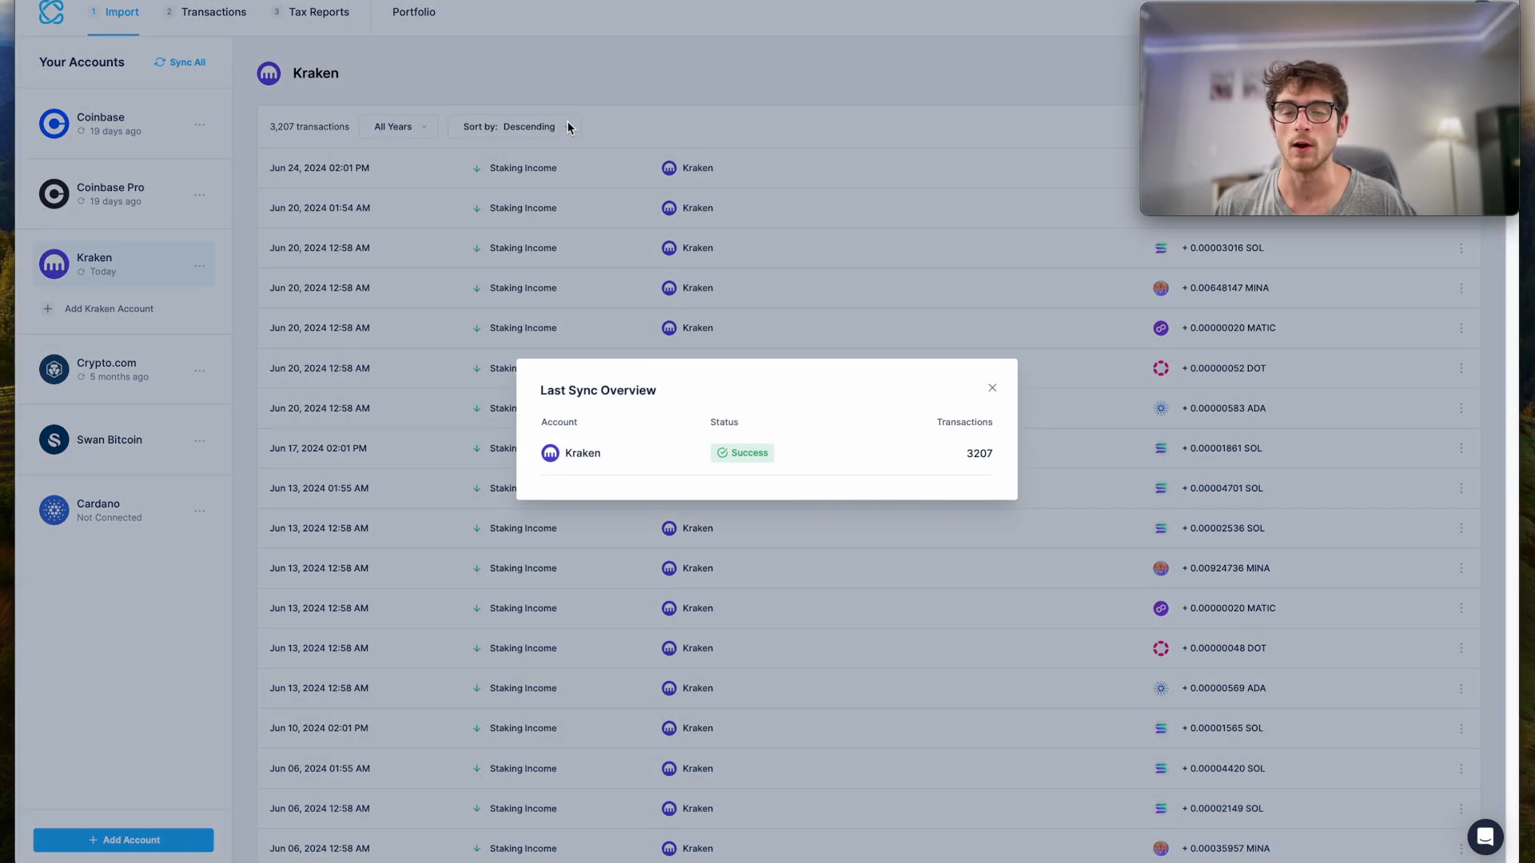
mouse_move(553, 494)
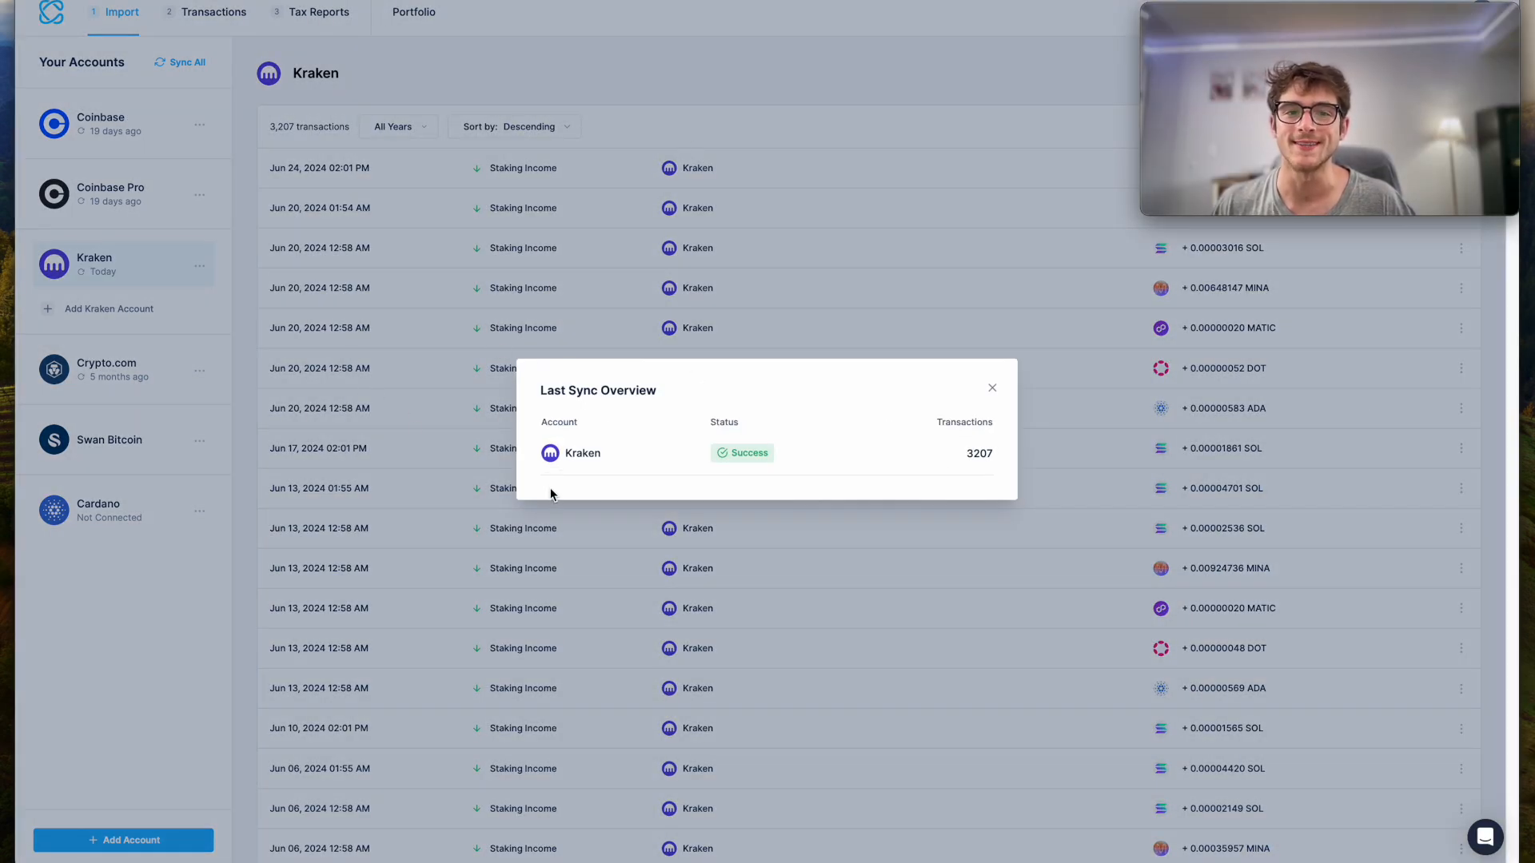
mouse_move(635, 299)
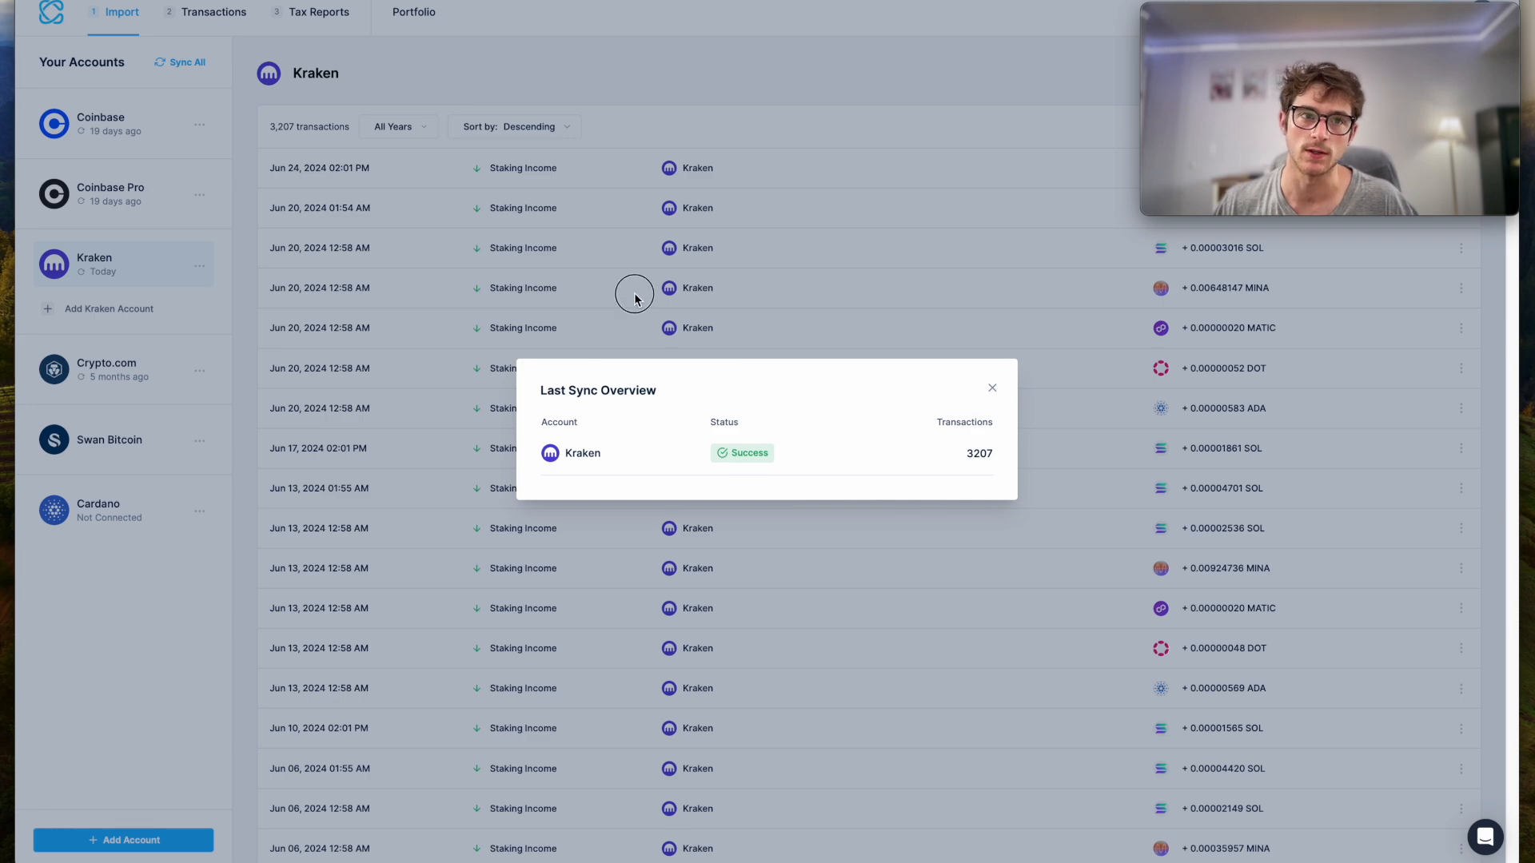
click(992, 387)
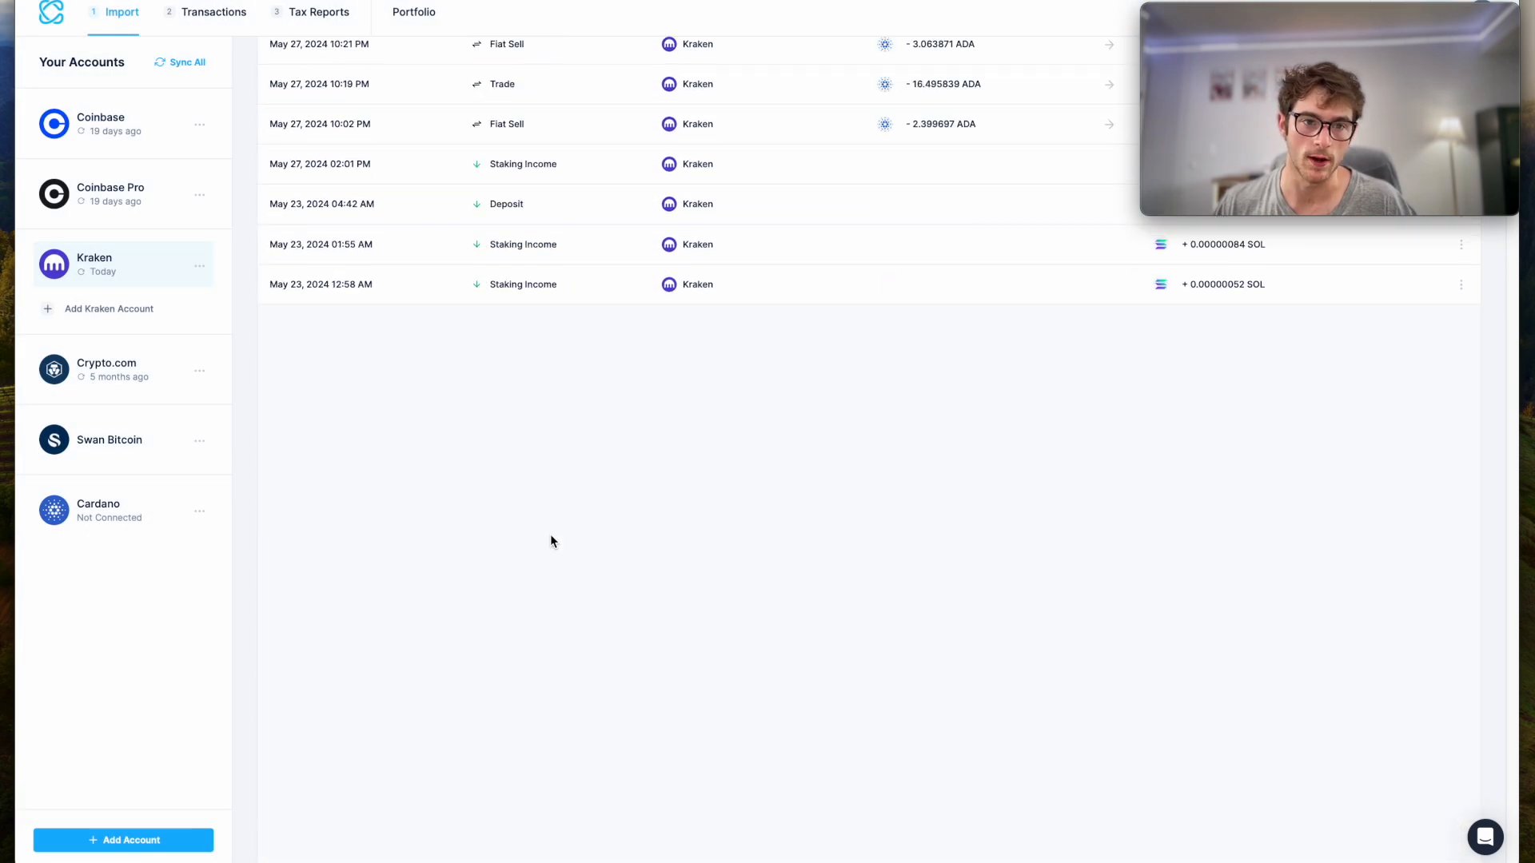
click(212, 11)
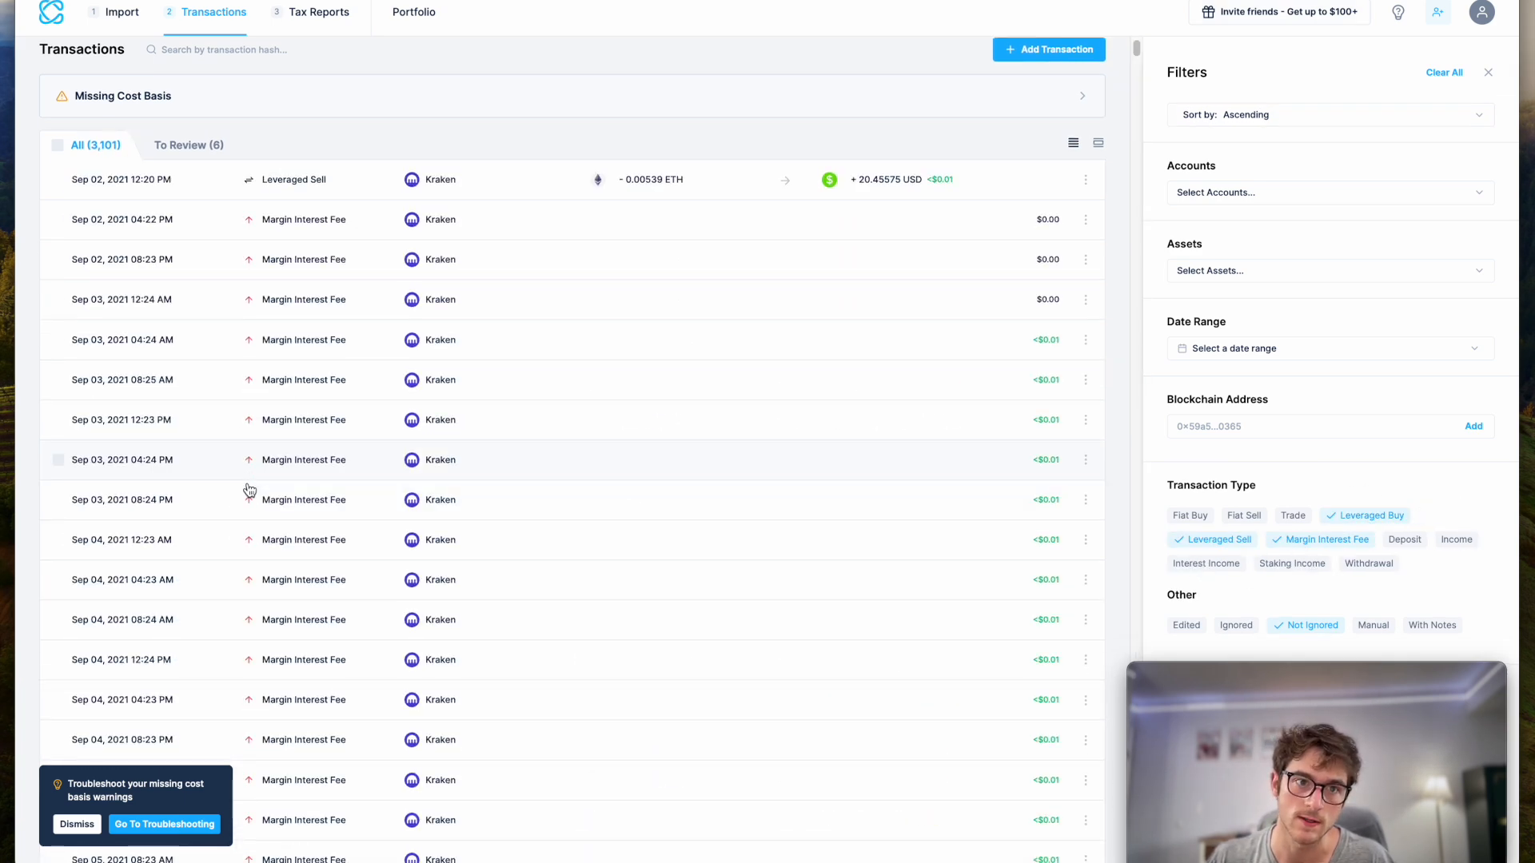
Scroll the filtered margin transactions, then switch to the tax report
scroll(down, 3)
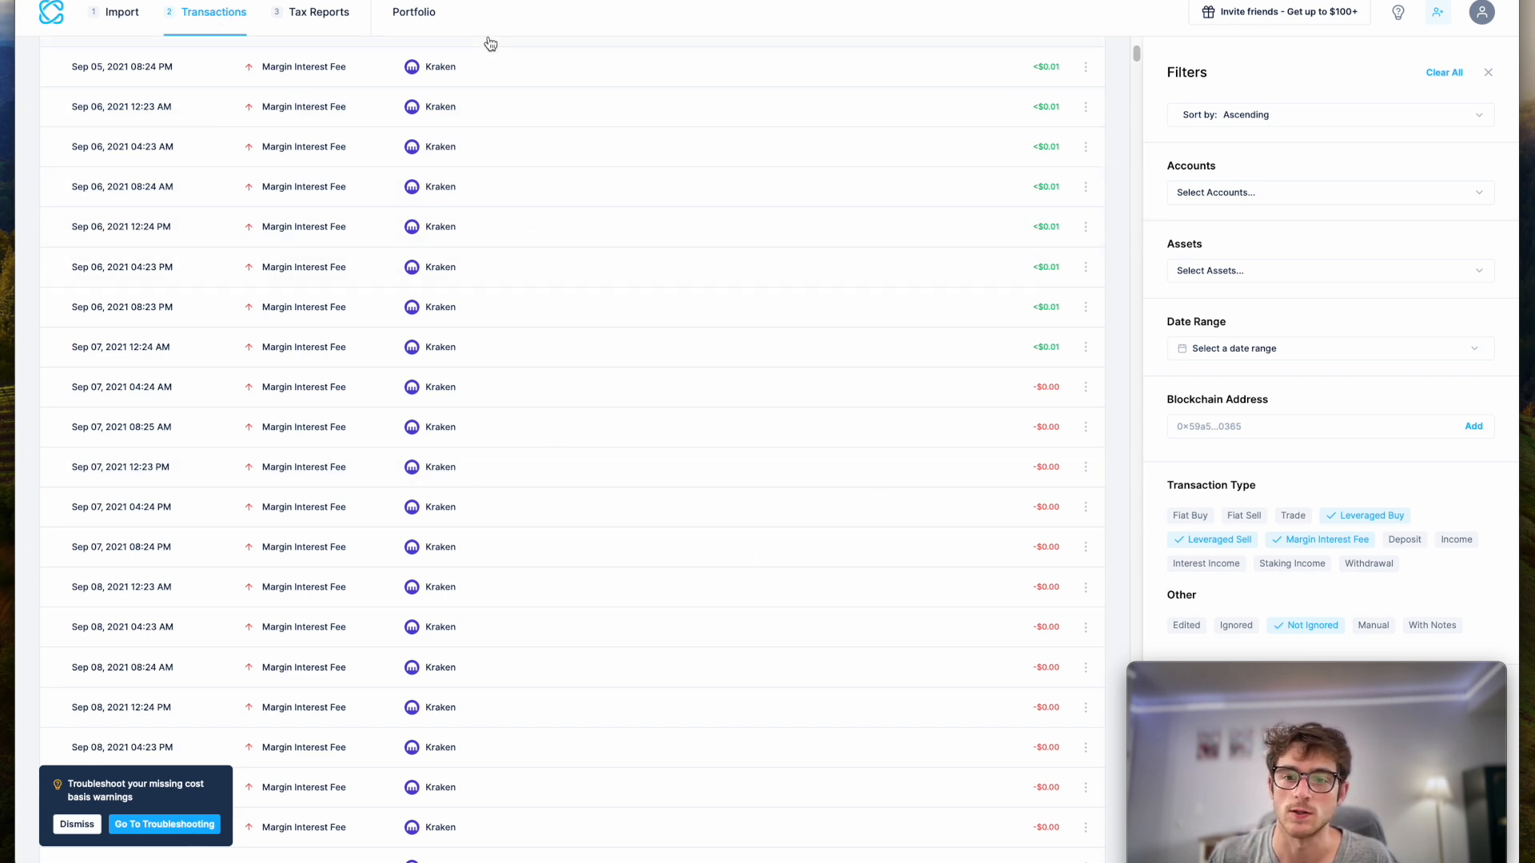
click(316, 11)
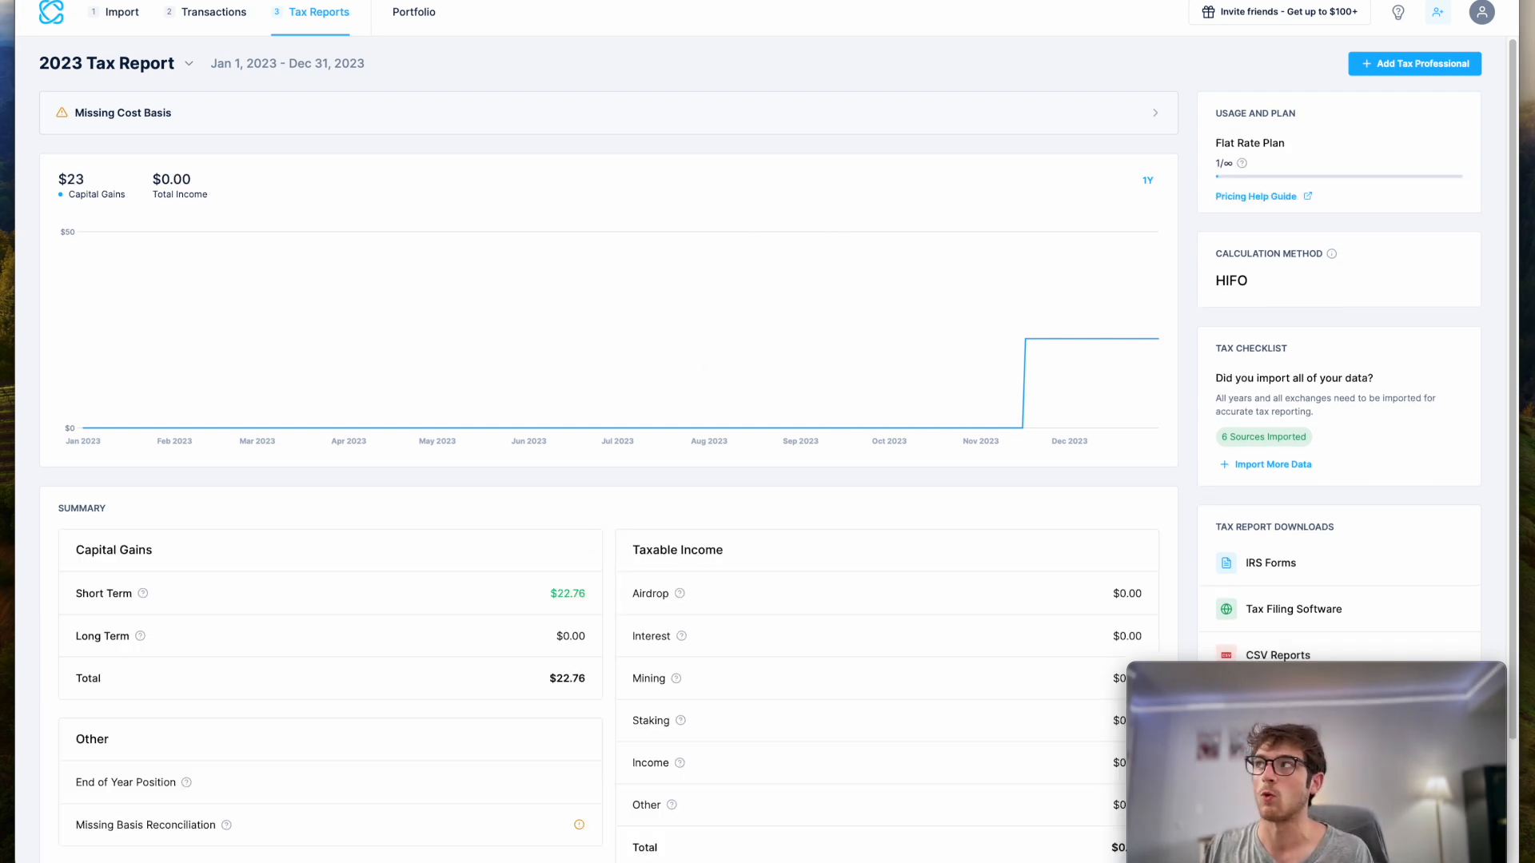
Scroll through the 2023 tax report summary with $22.76 capital gains and the download options
scroll(down, 3)
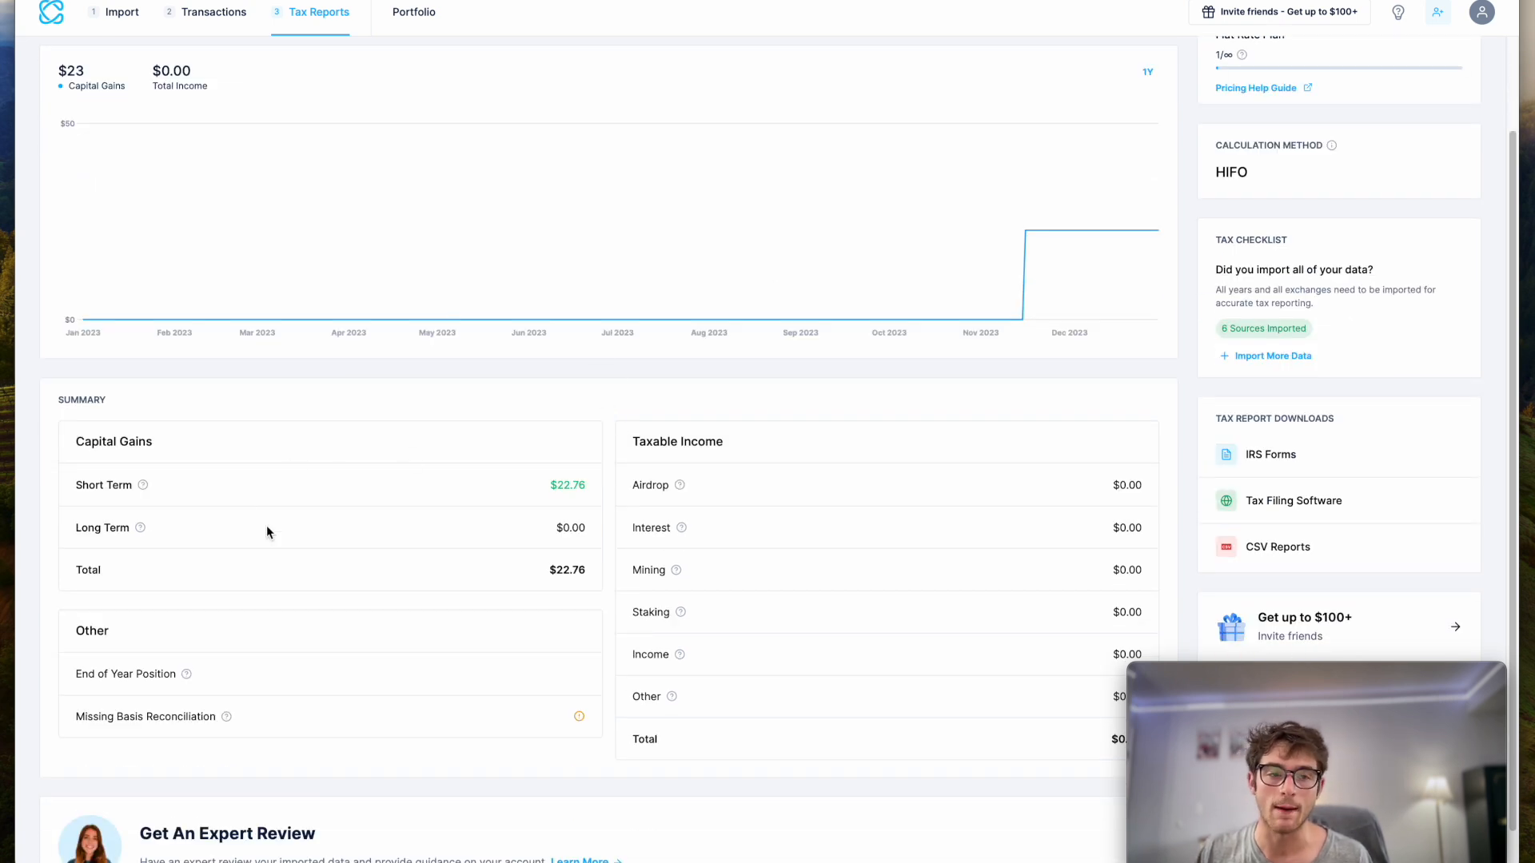
scroll(down, 3)
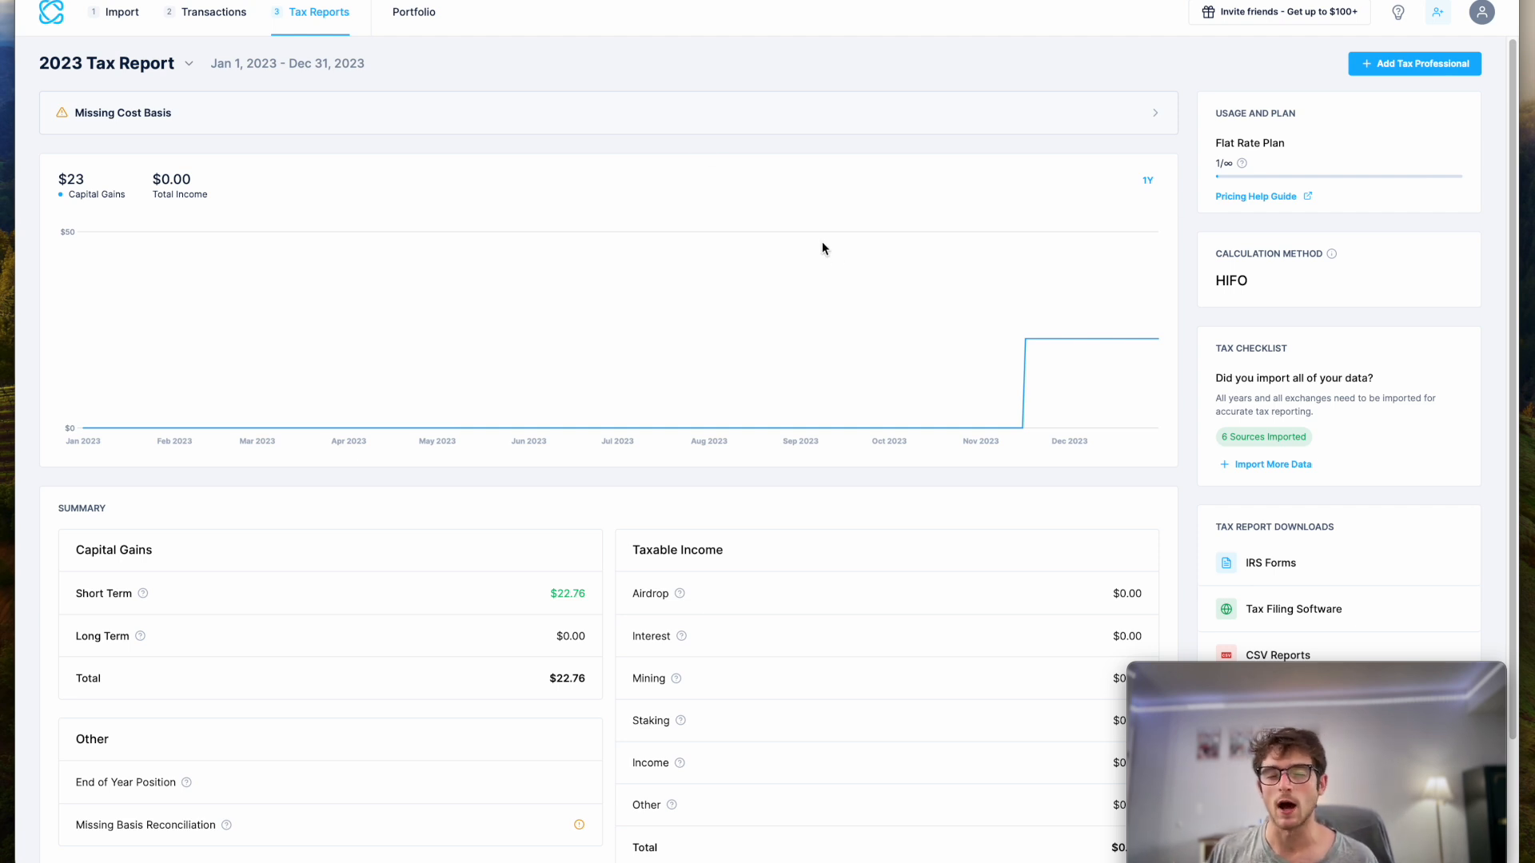
mouse_move(682, 254)
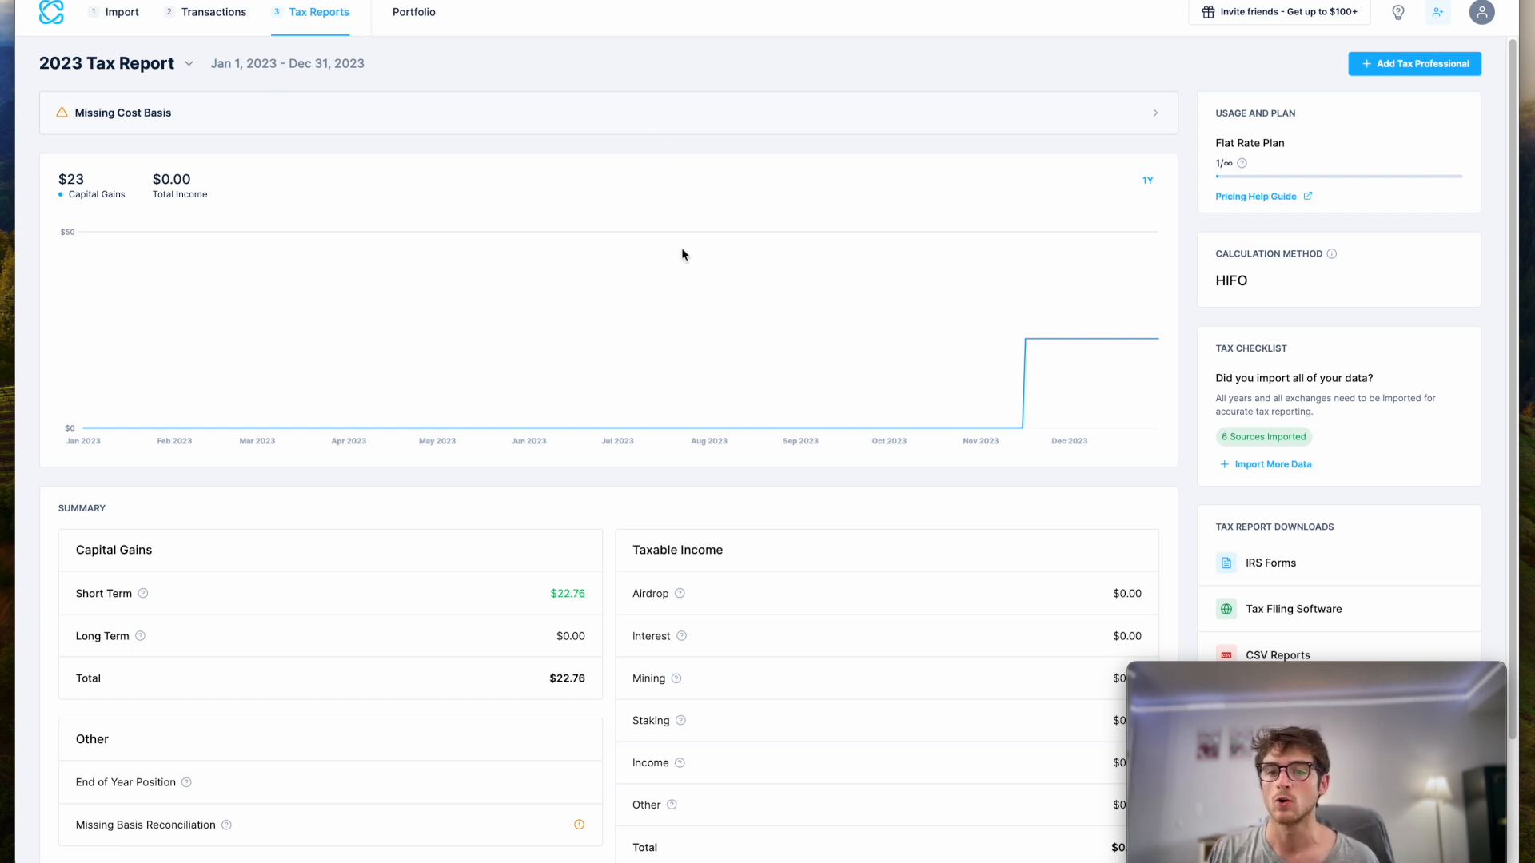
scroll(down, 3)
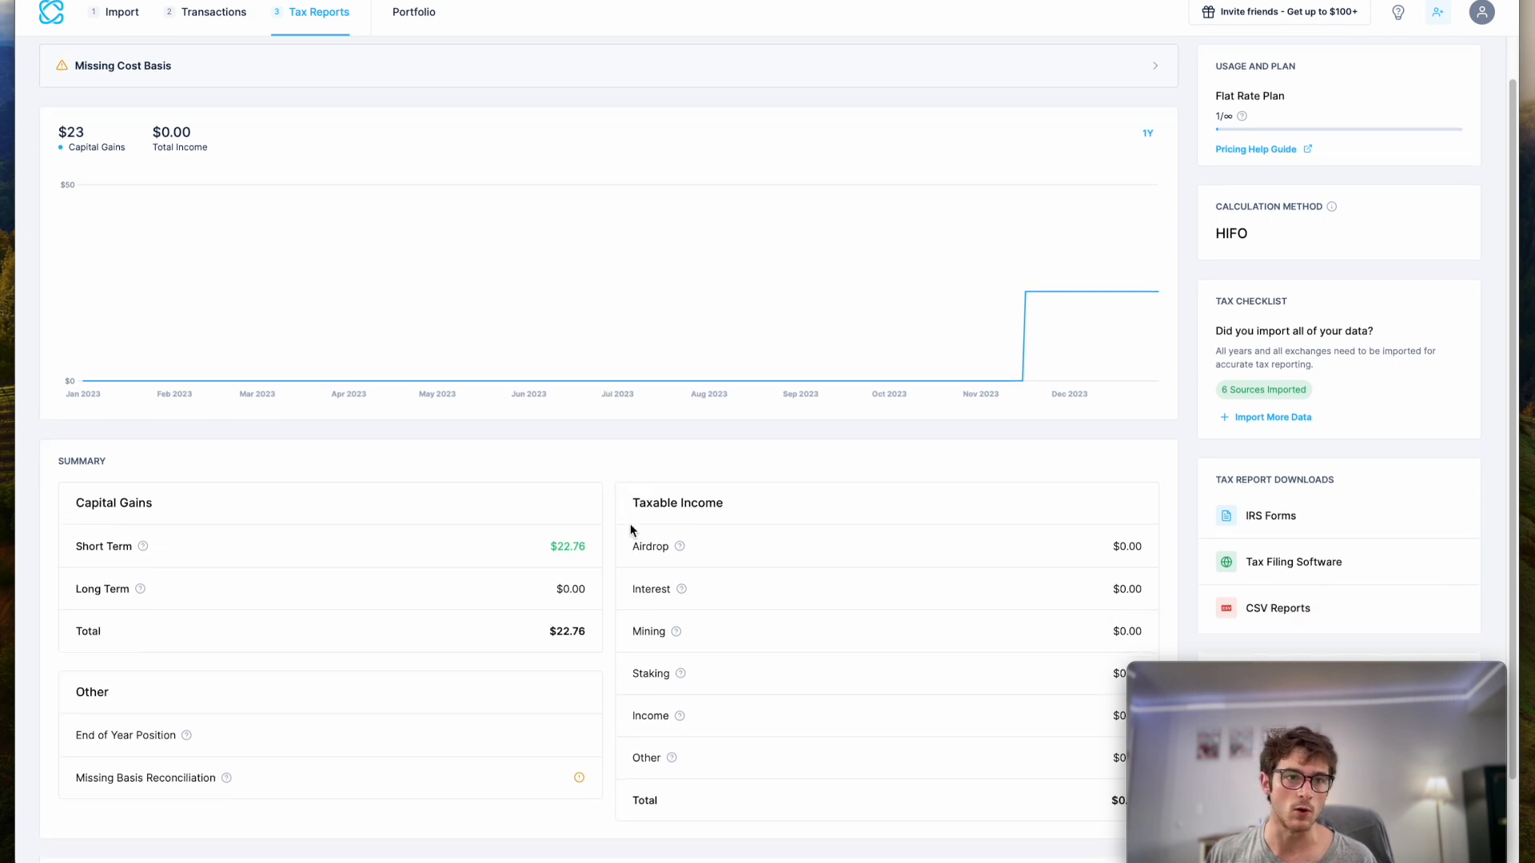
scroll(down, 3)
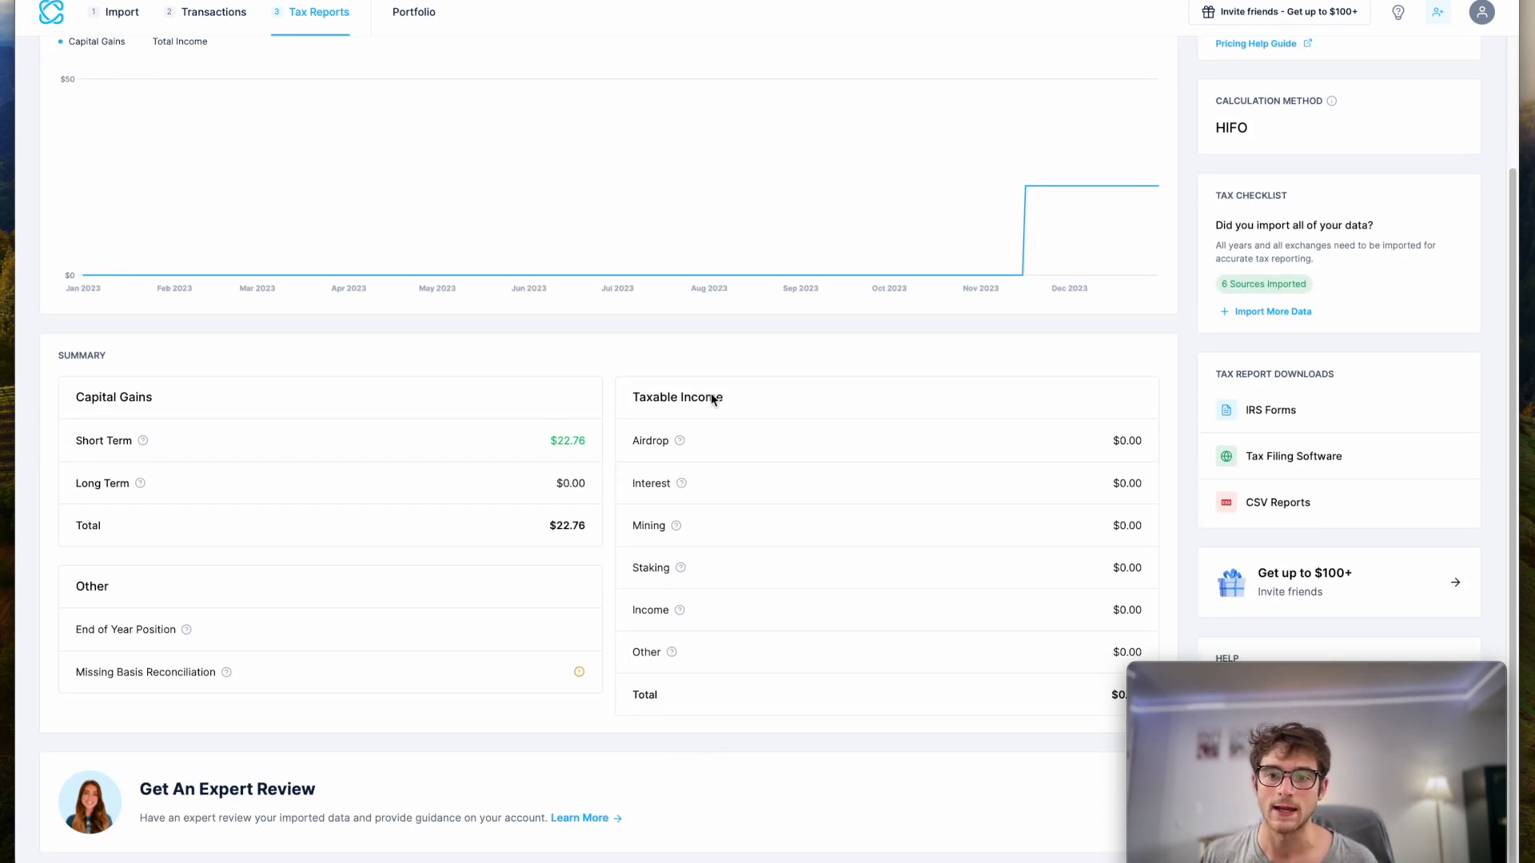
mouse_move(534, 352)
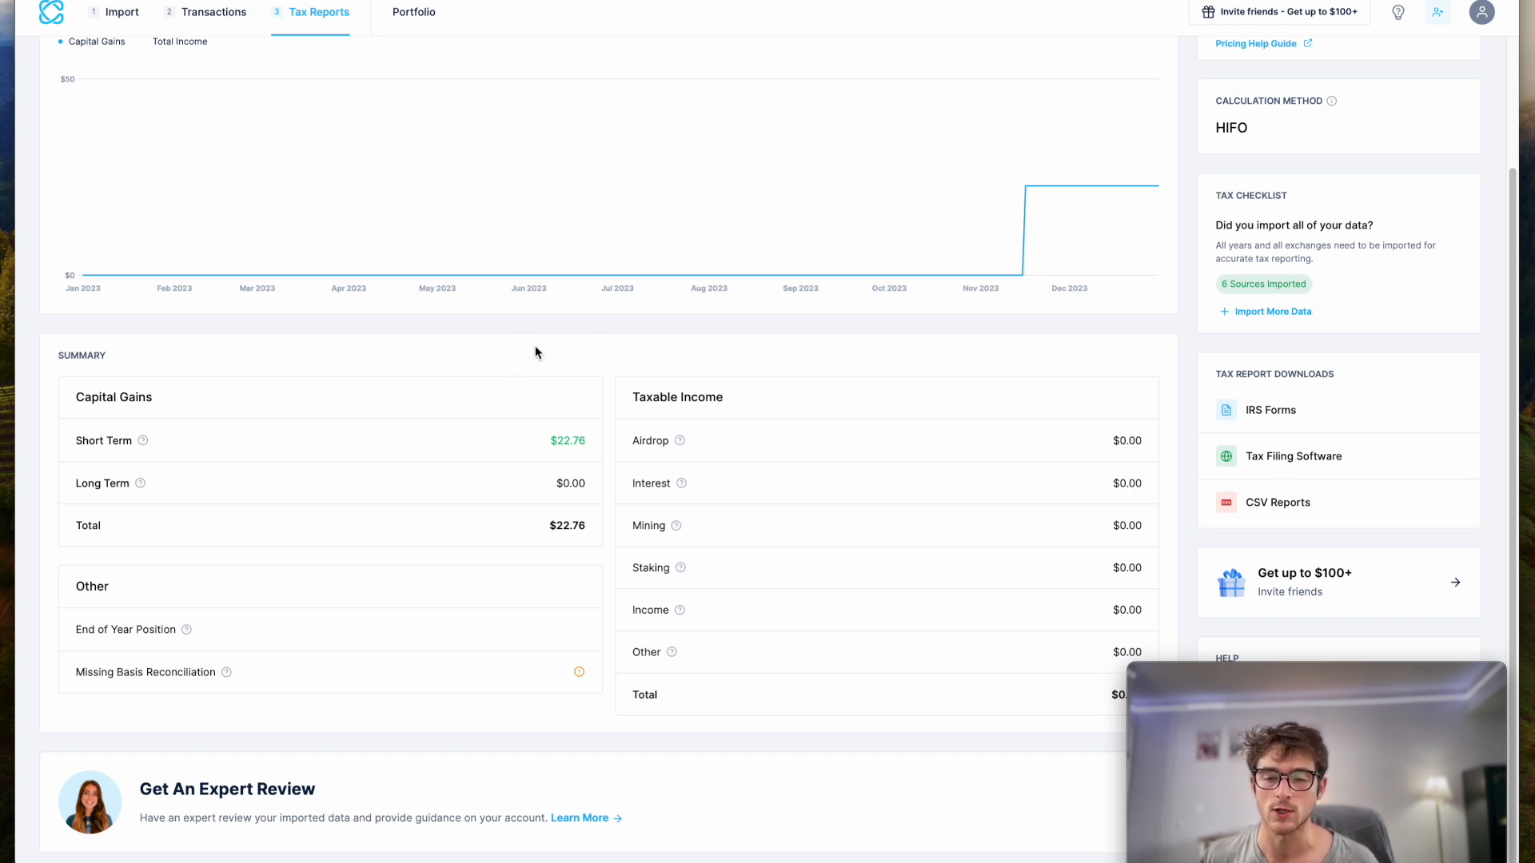
mouse_move(770, 323)
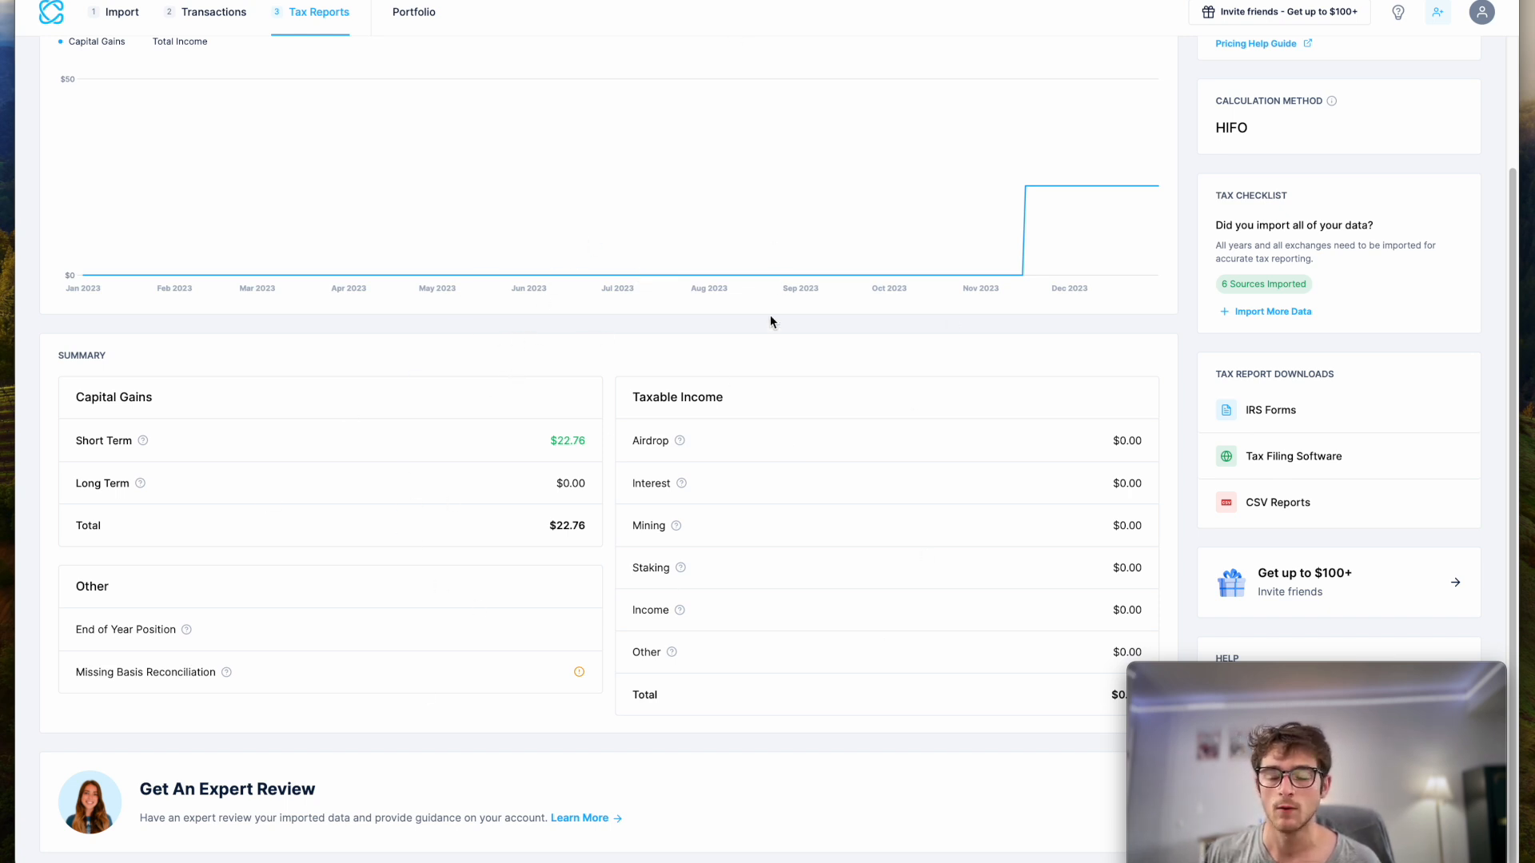
Review the Tax Filing Software export options, then move to the Portfolio overview
click(1270, 410)
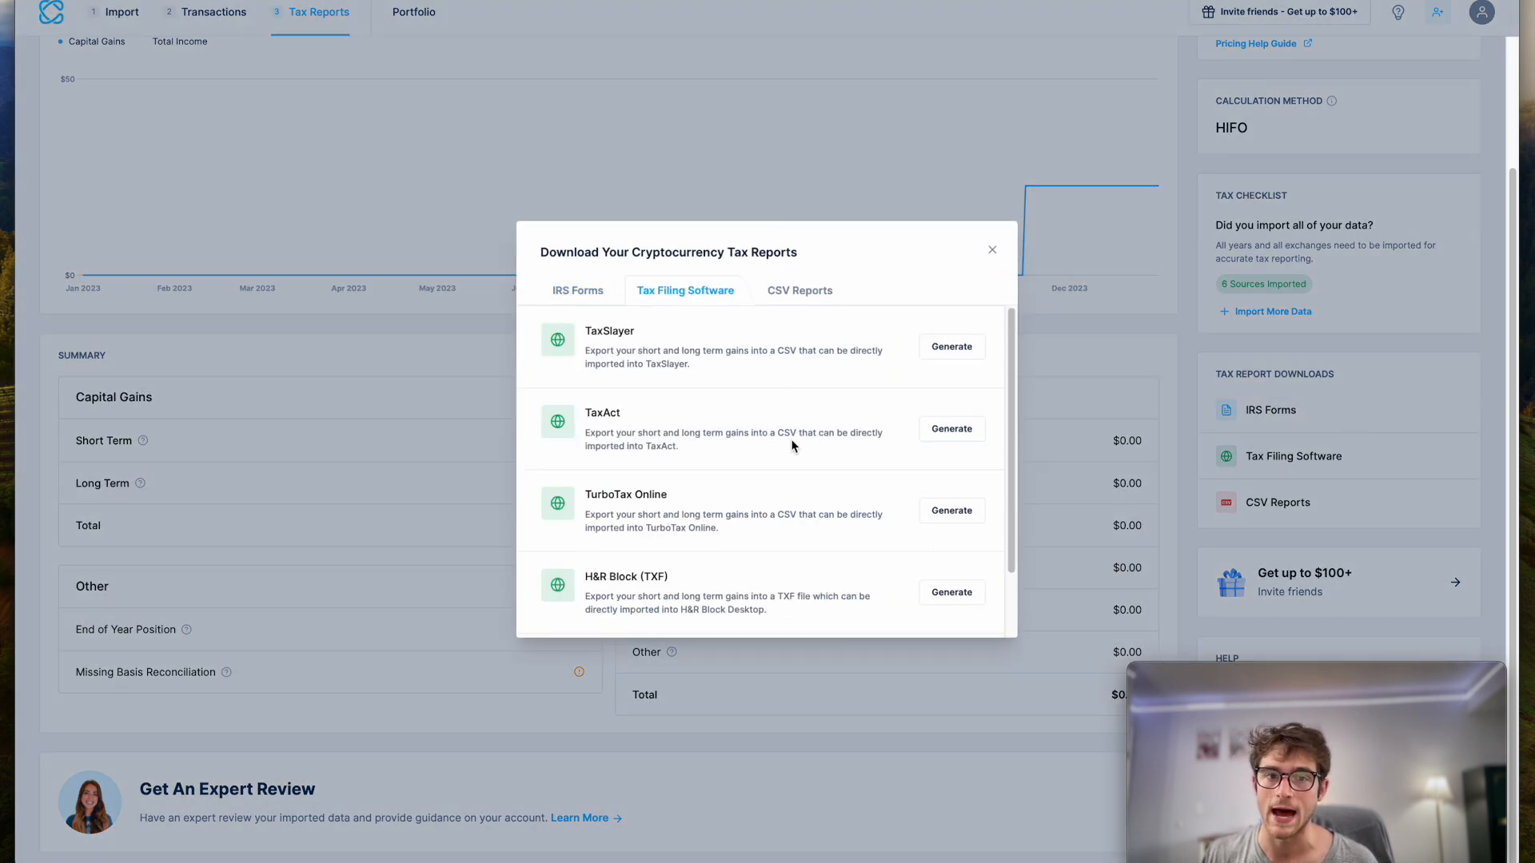
mouse_move(873, 571)
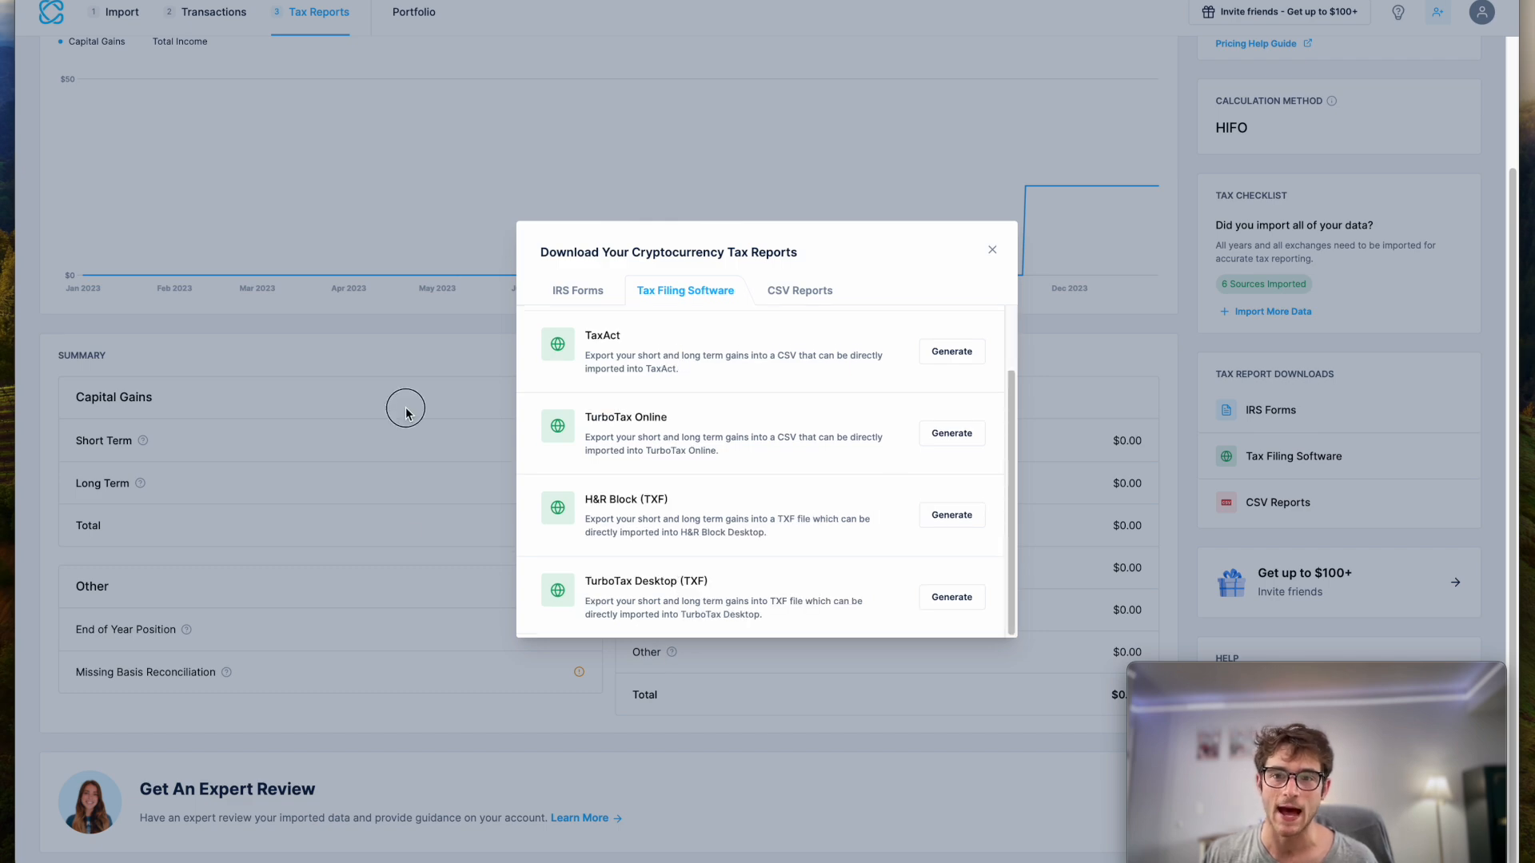
click(413, 11)
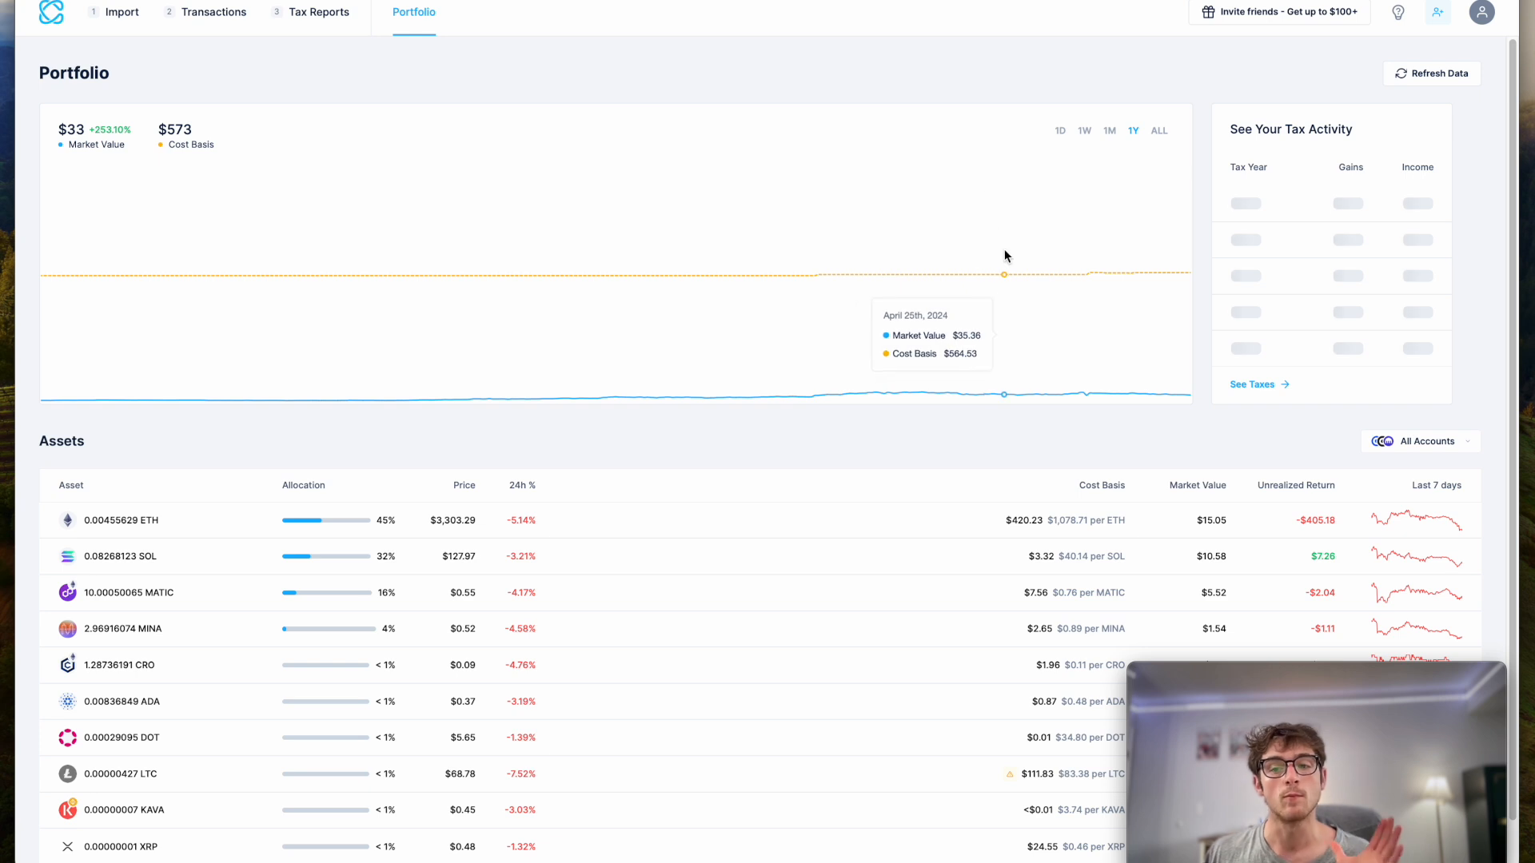
Review portfolio assets and yearly tax activity, then return to the Kraken import listing 3,207 transactions
scroll(down, 3)
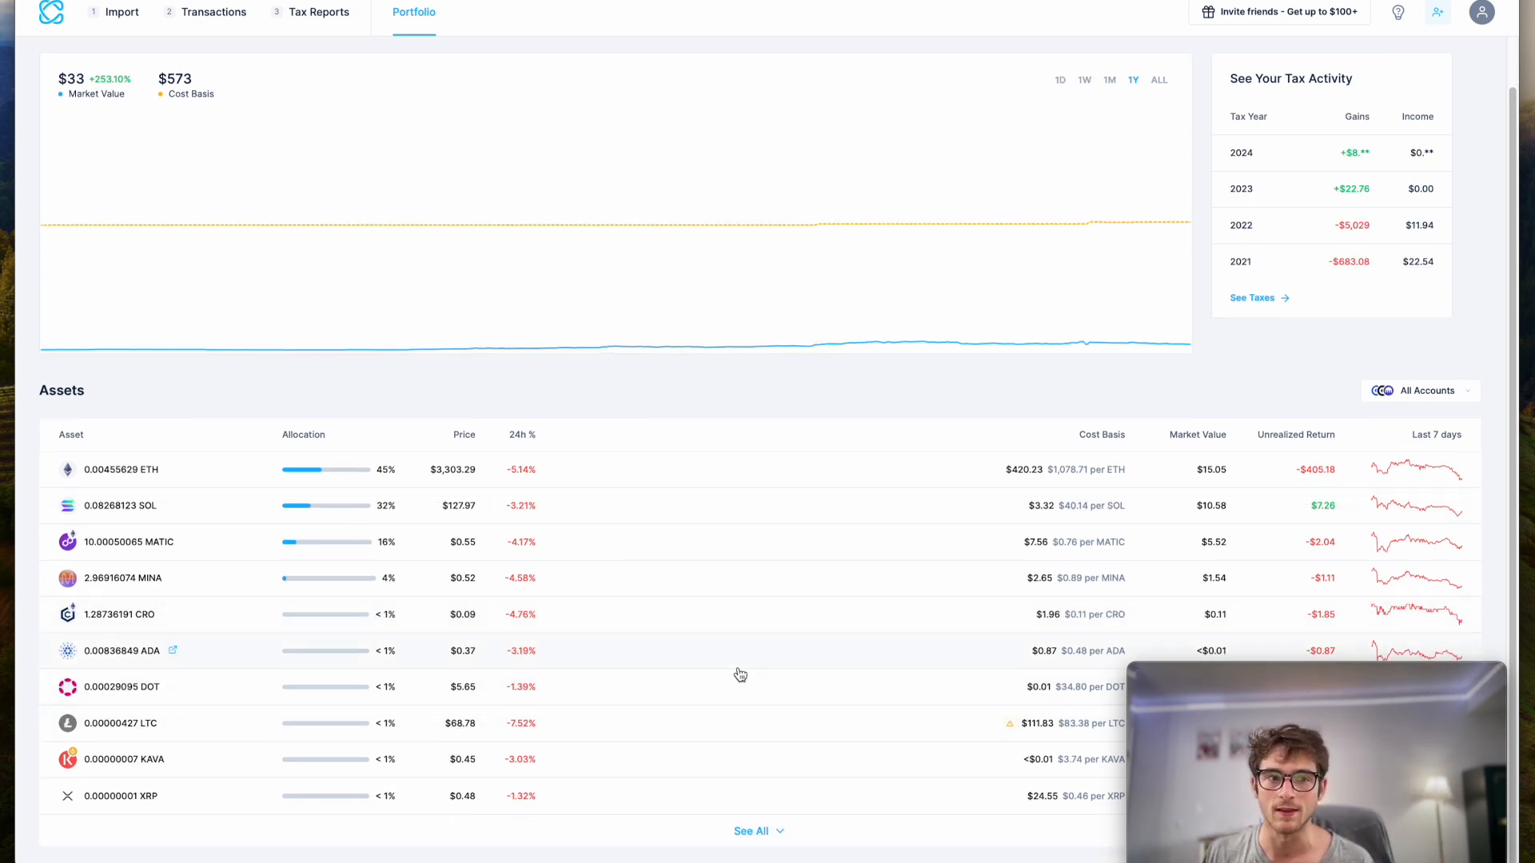
mouse_move(1111, 466)
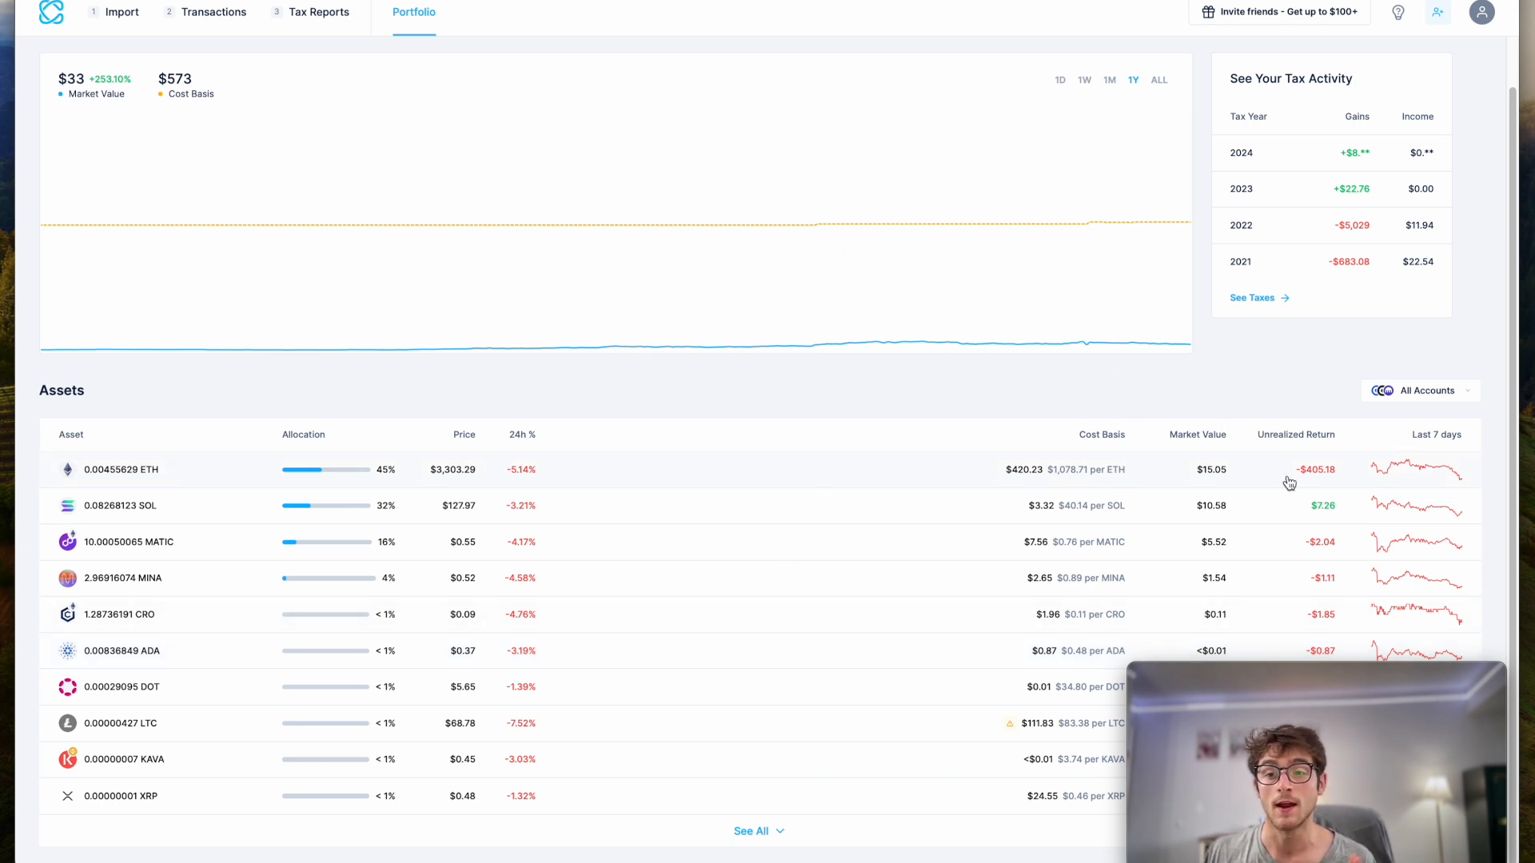
mouse_move(1298, 435)
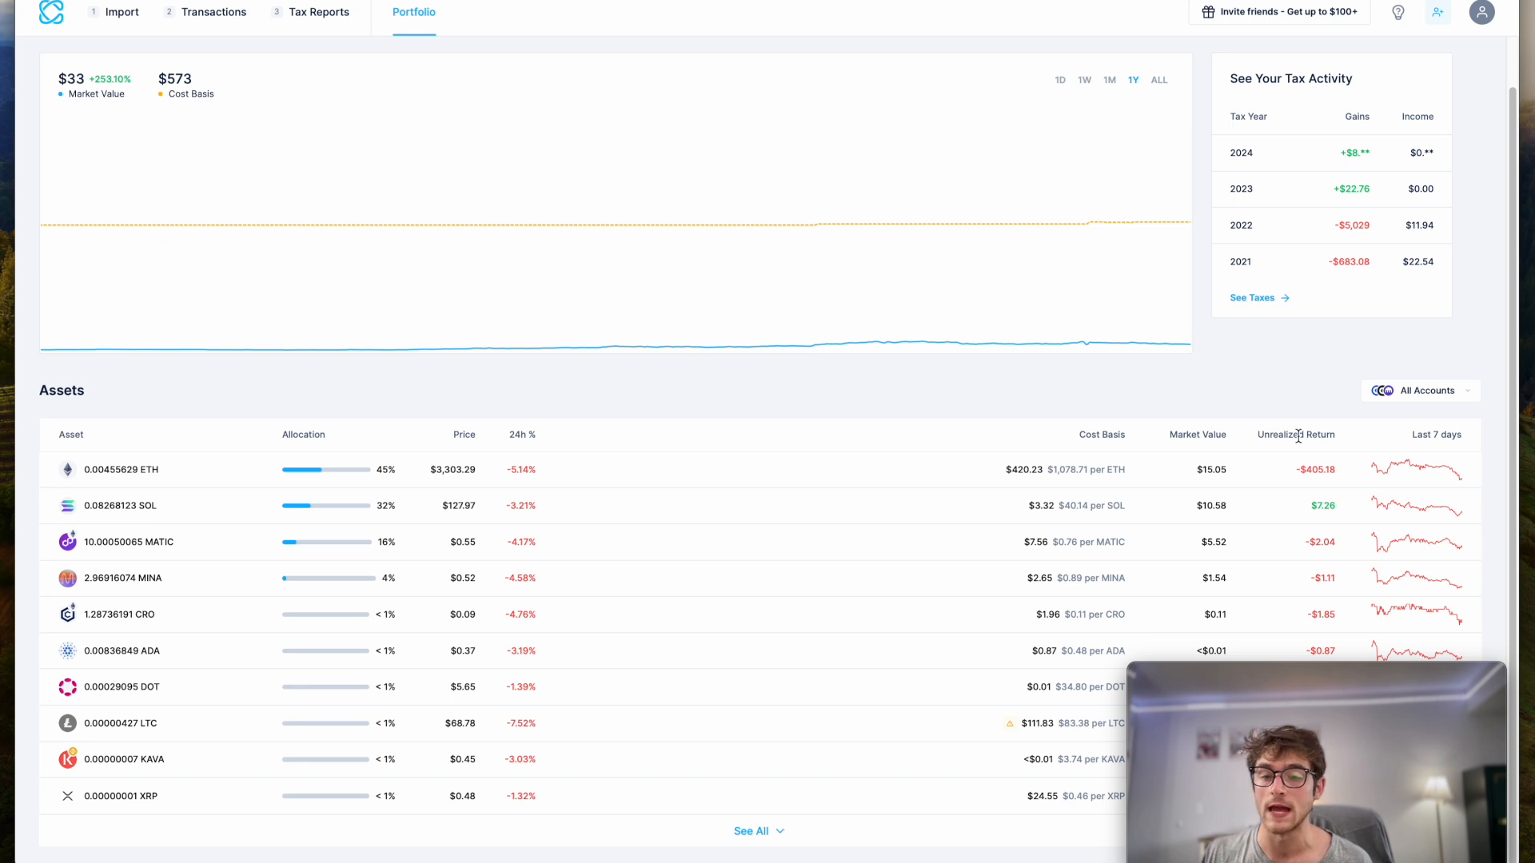
mouse_move(1265, 408)
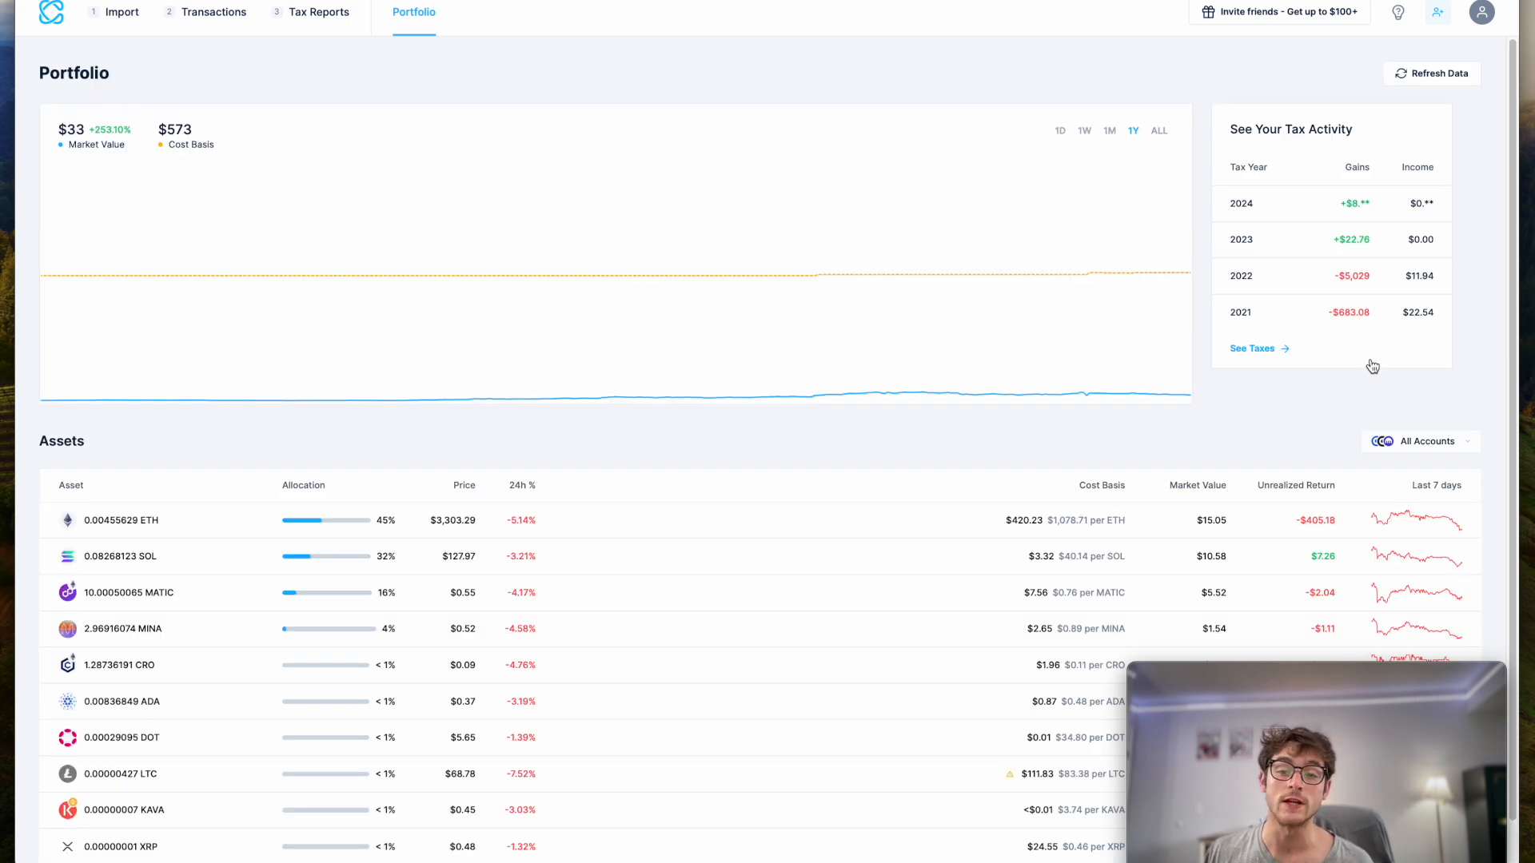
mouse_move(1301, 295)
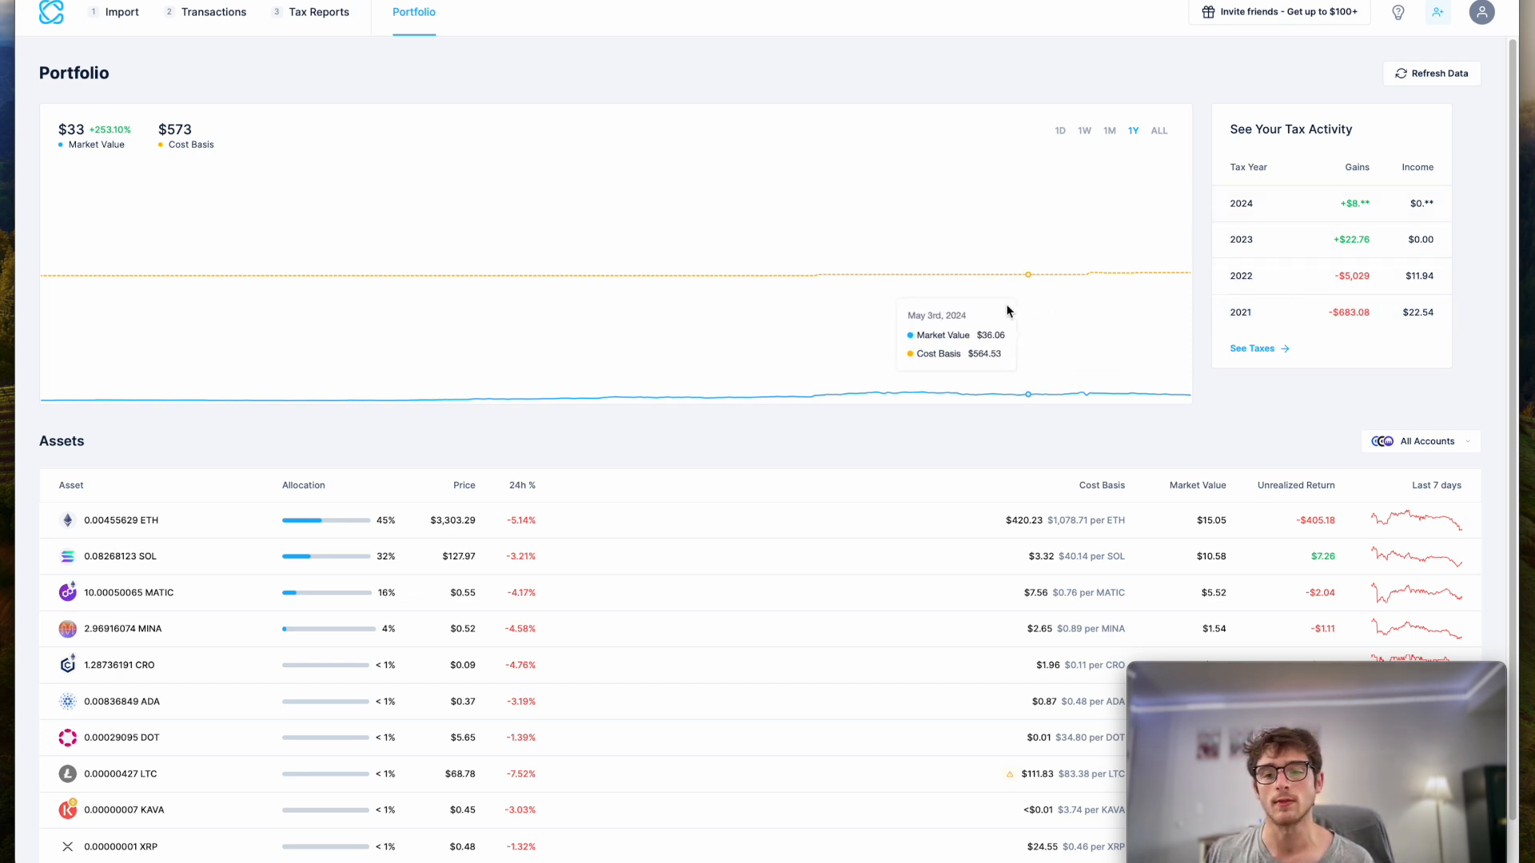
click(121, 11)
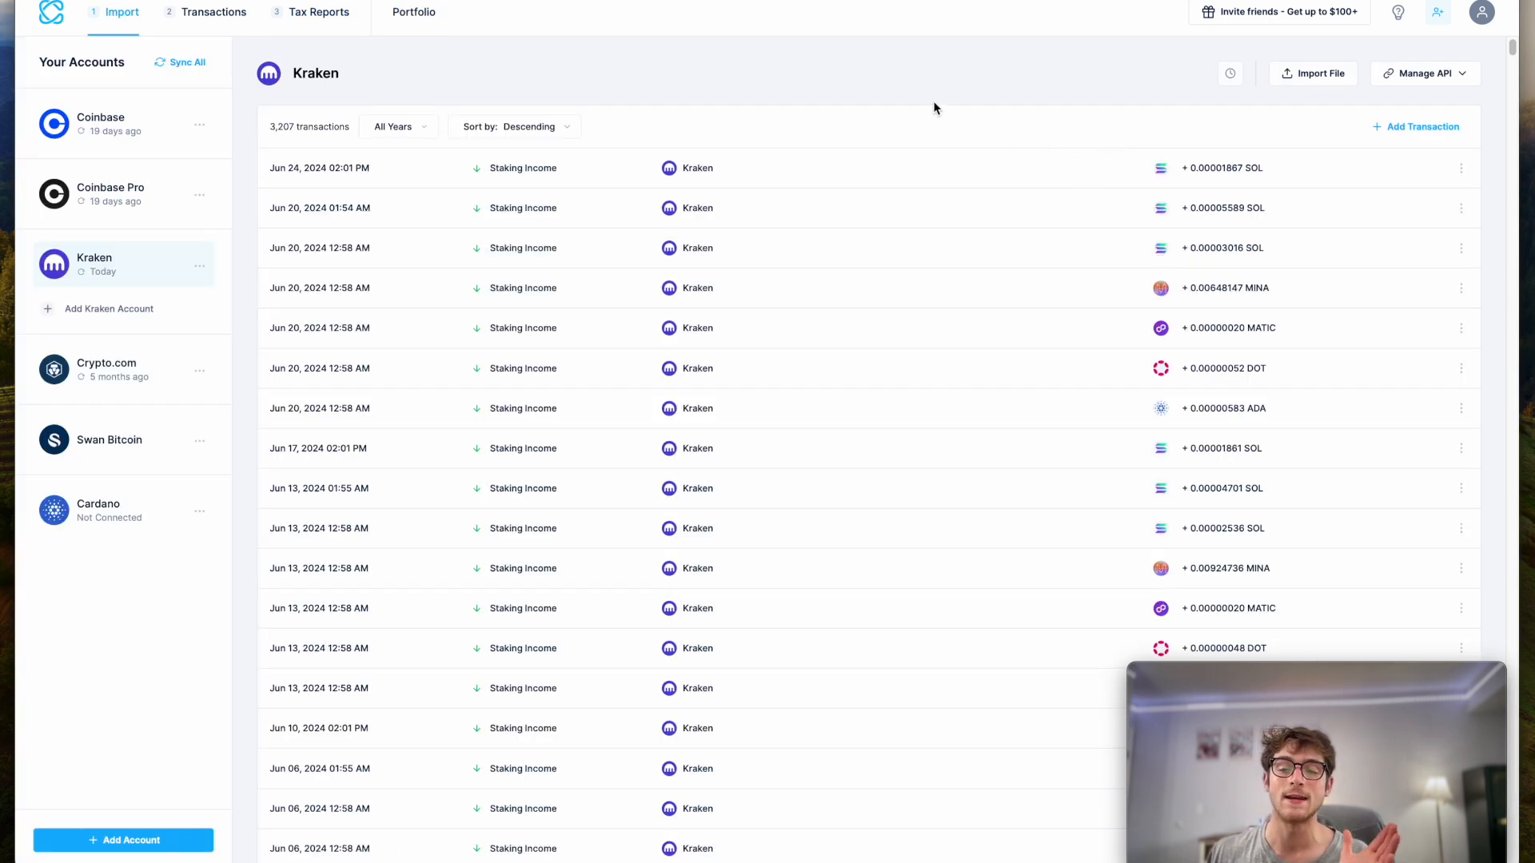
mouse_move(937, 115)
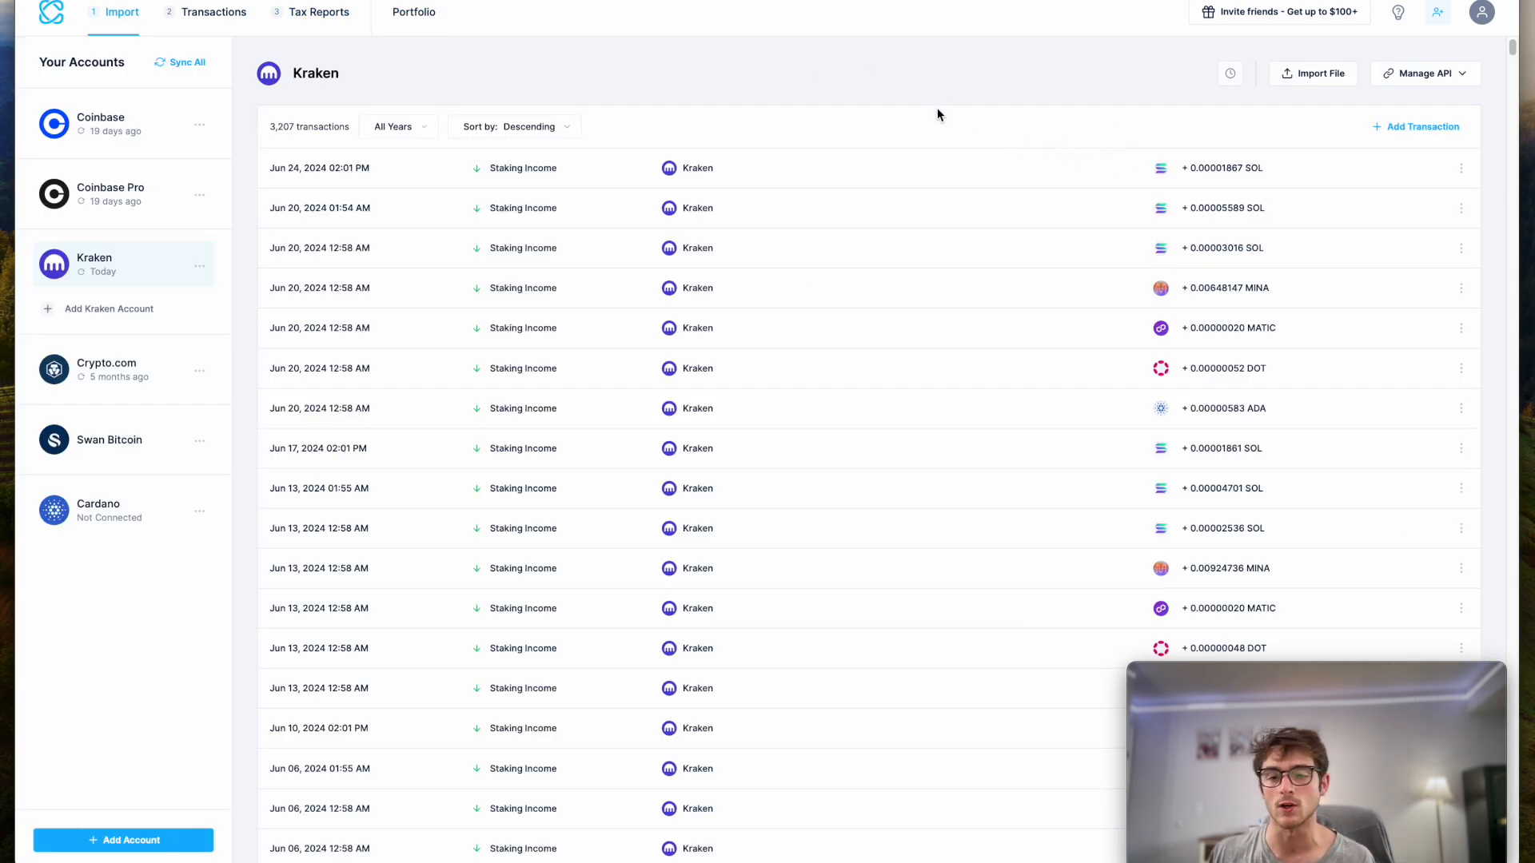
mouse_move(926, 101)
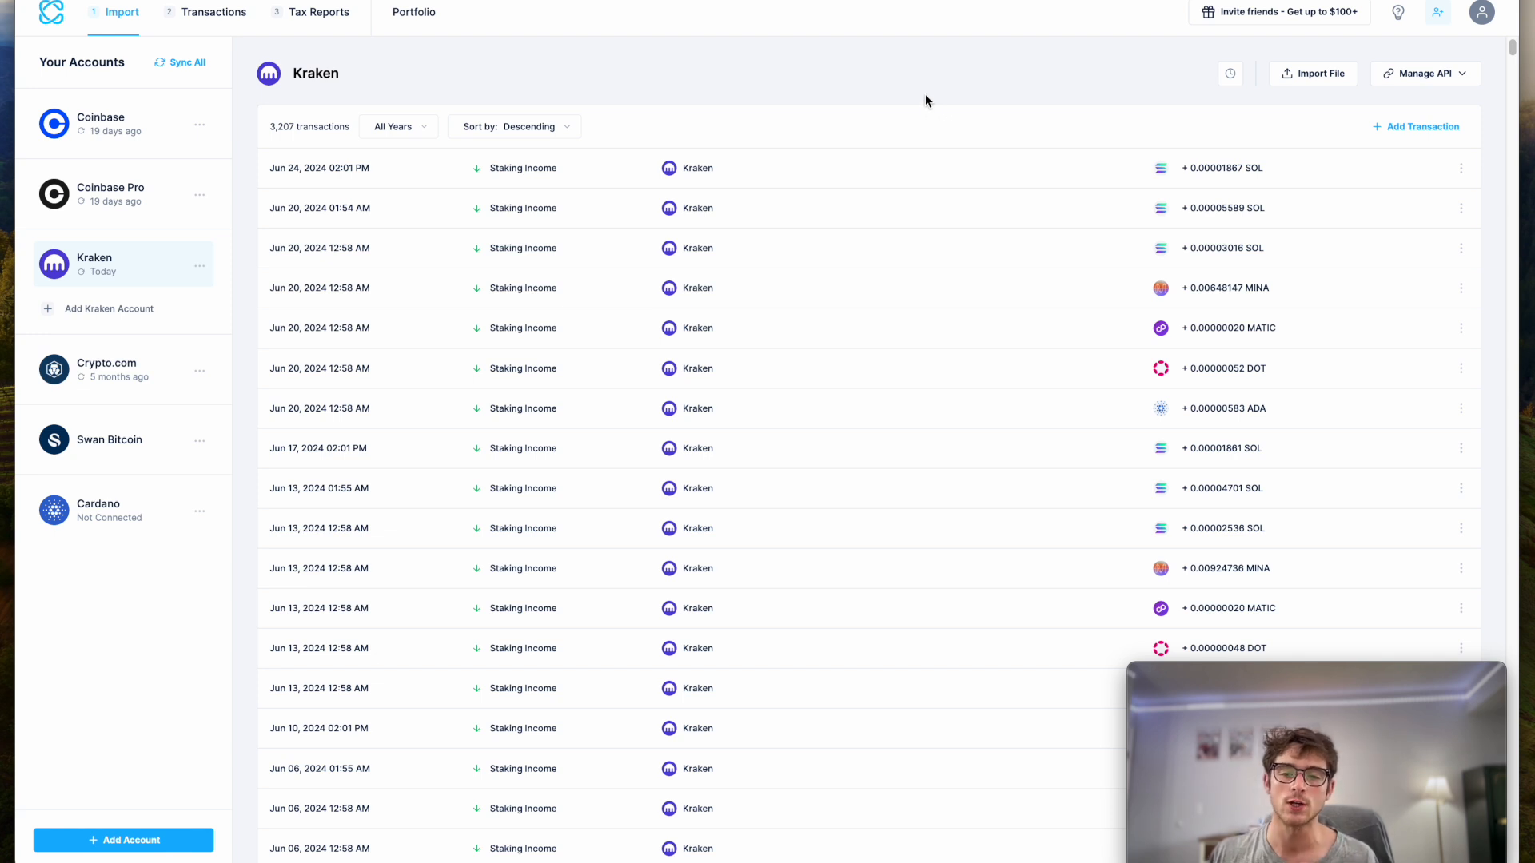
mouse_move(927, 95)
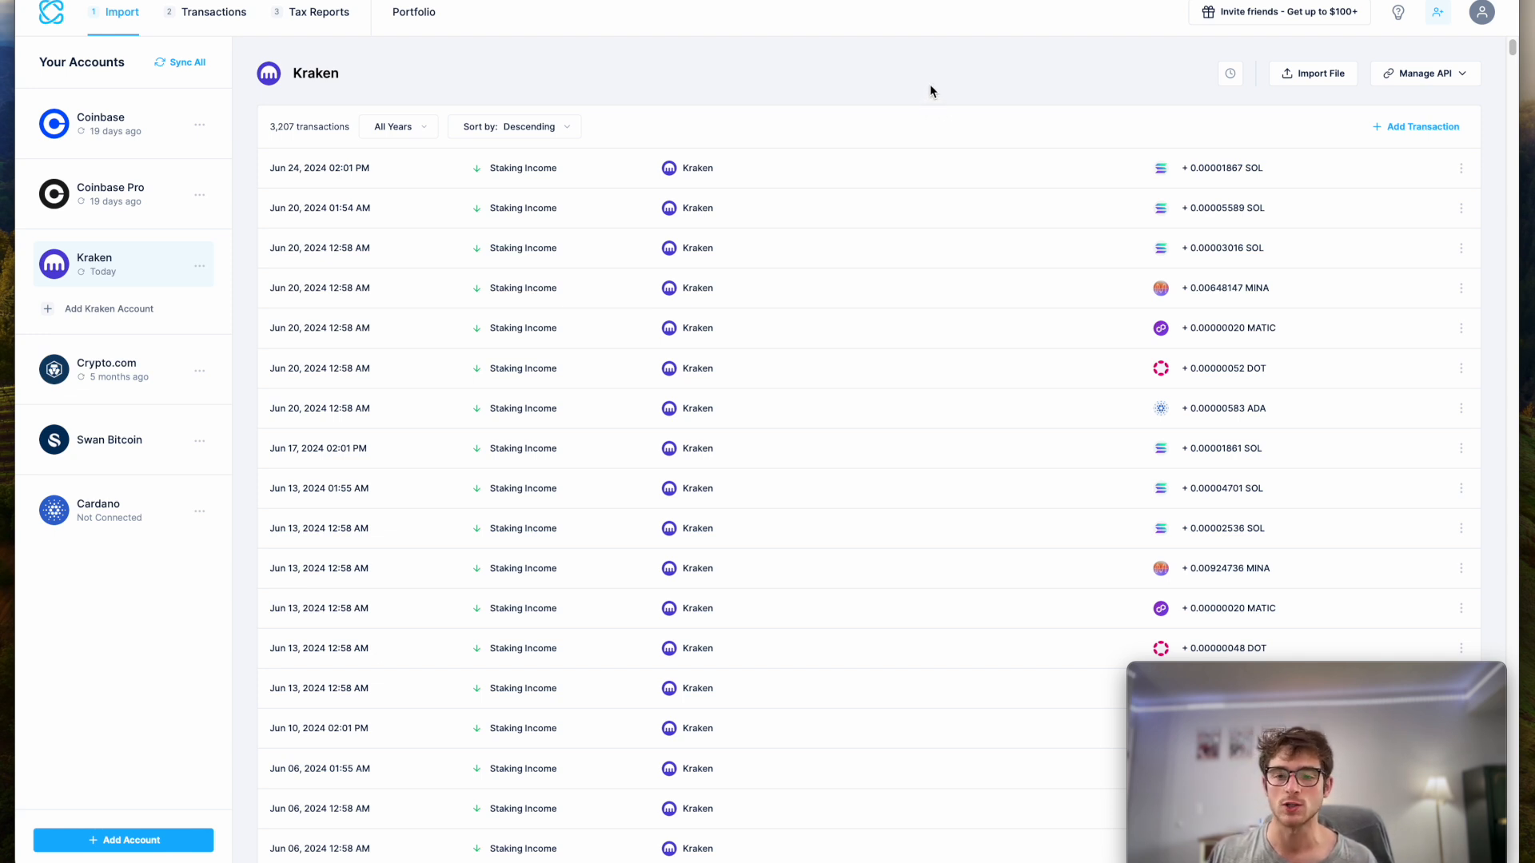
mouse_move(937, 88)
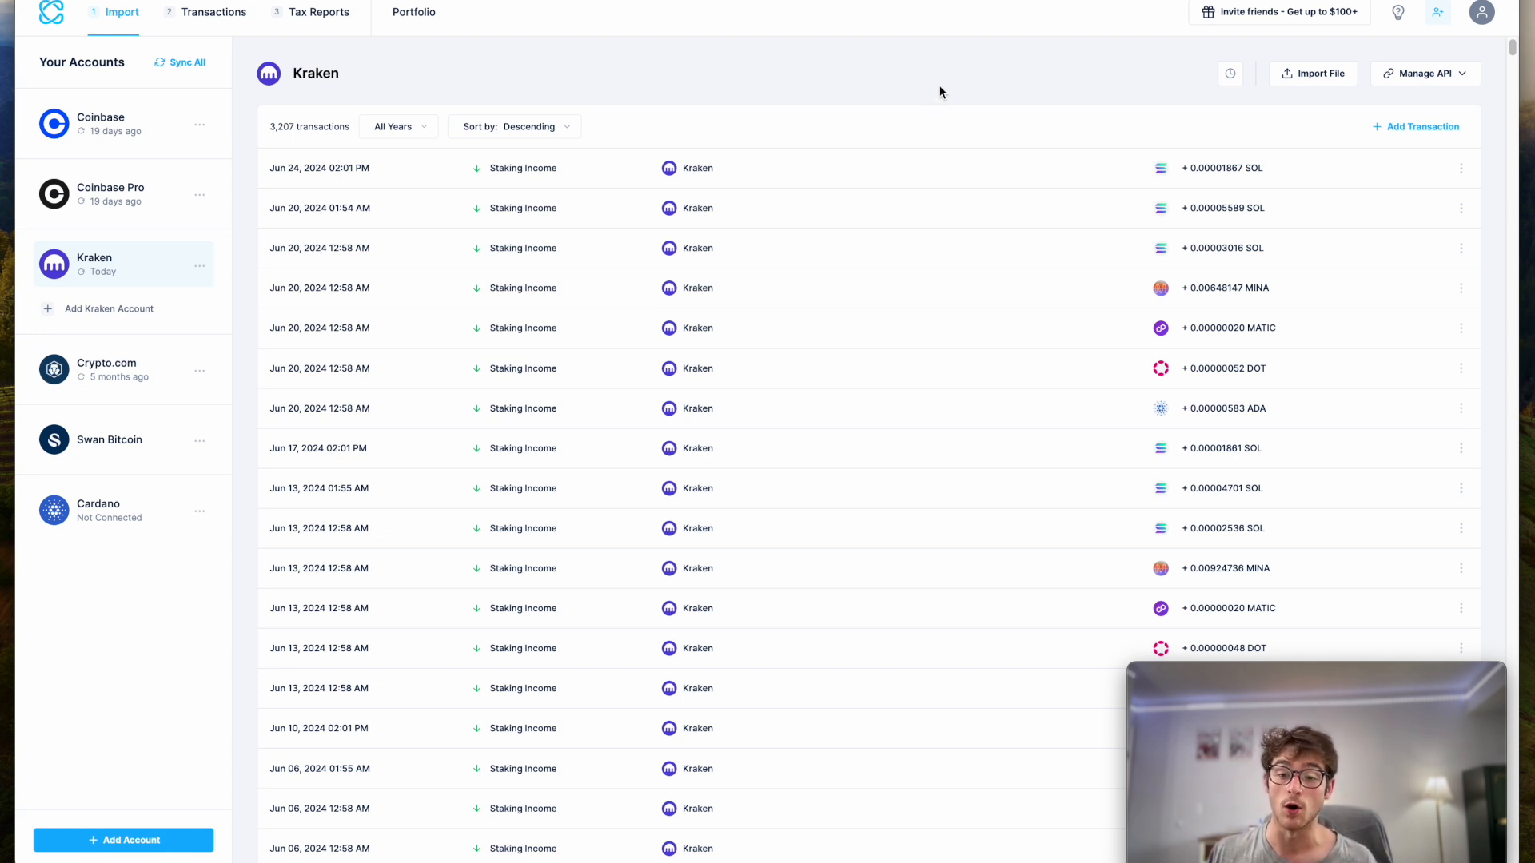